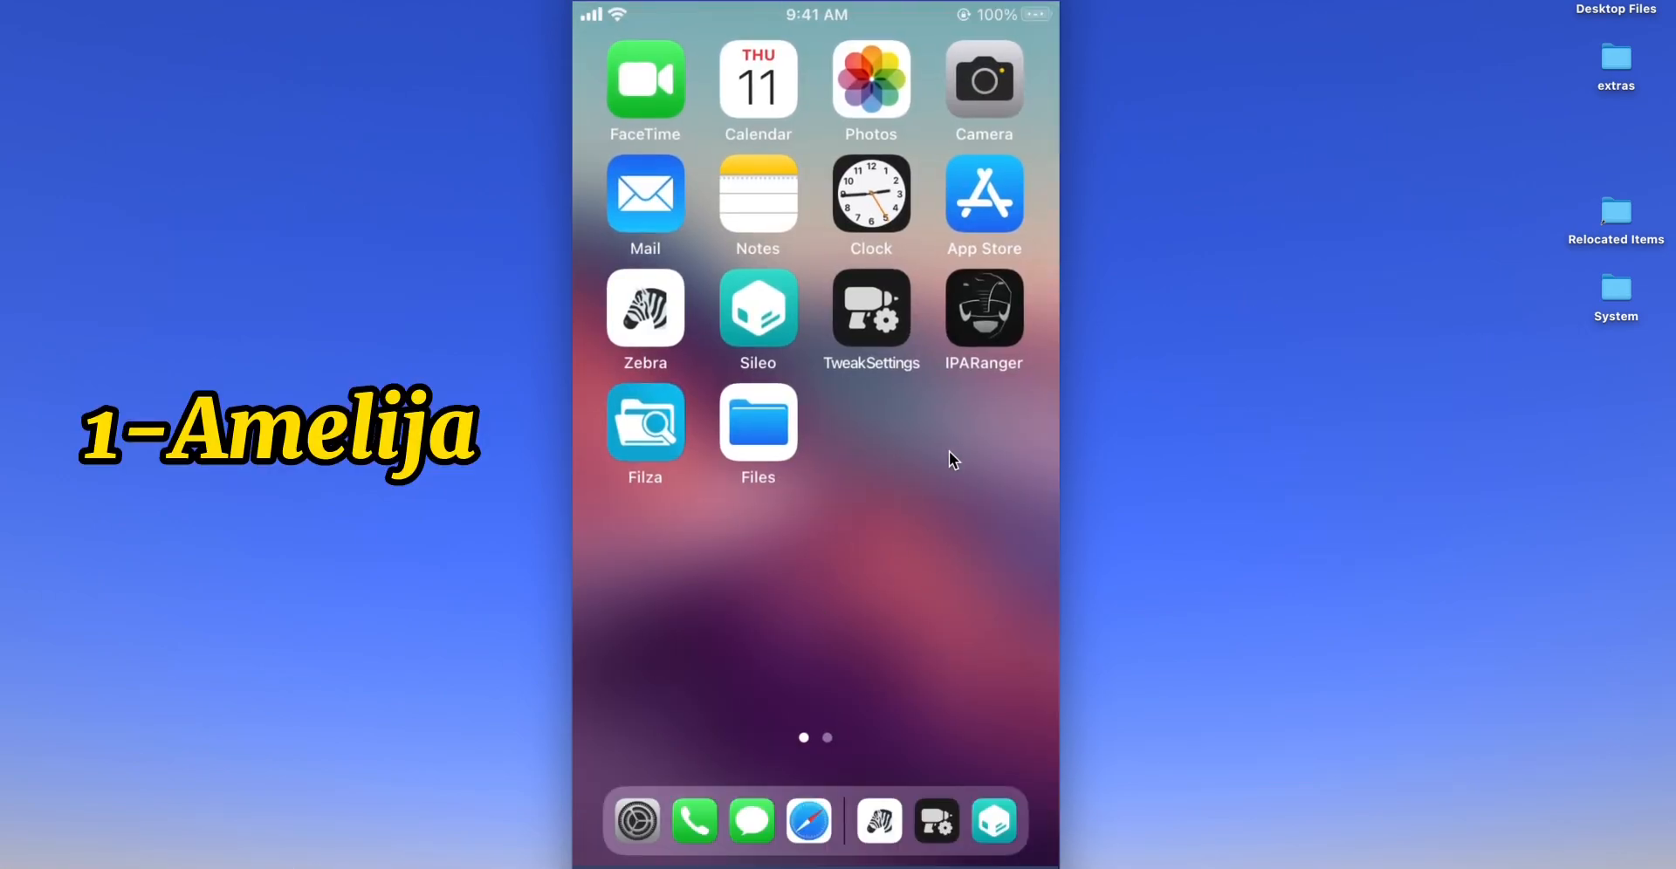
# View the Amēlija lock screen blur options, then return home and reach the Everest tweak's settings page.
pyautogui.click(870, 311)
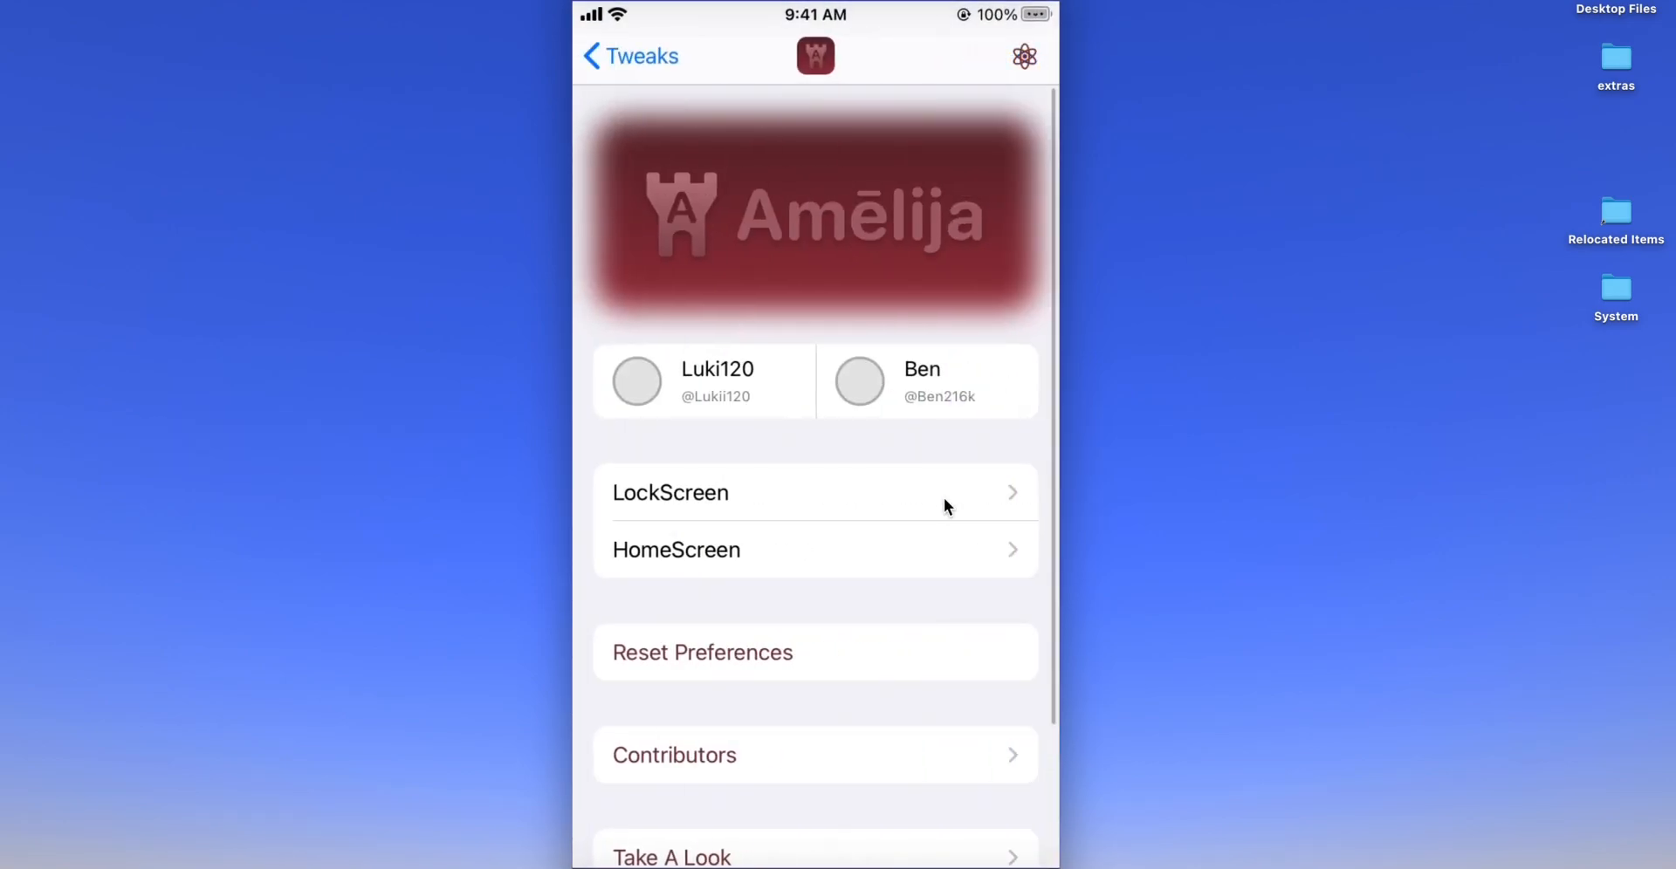
pyautogui.click(670, 493)
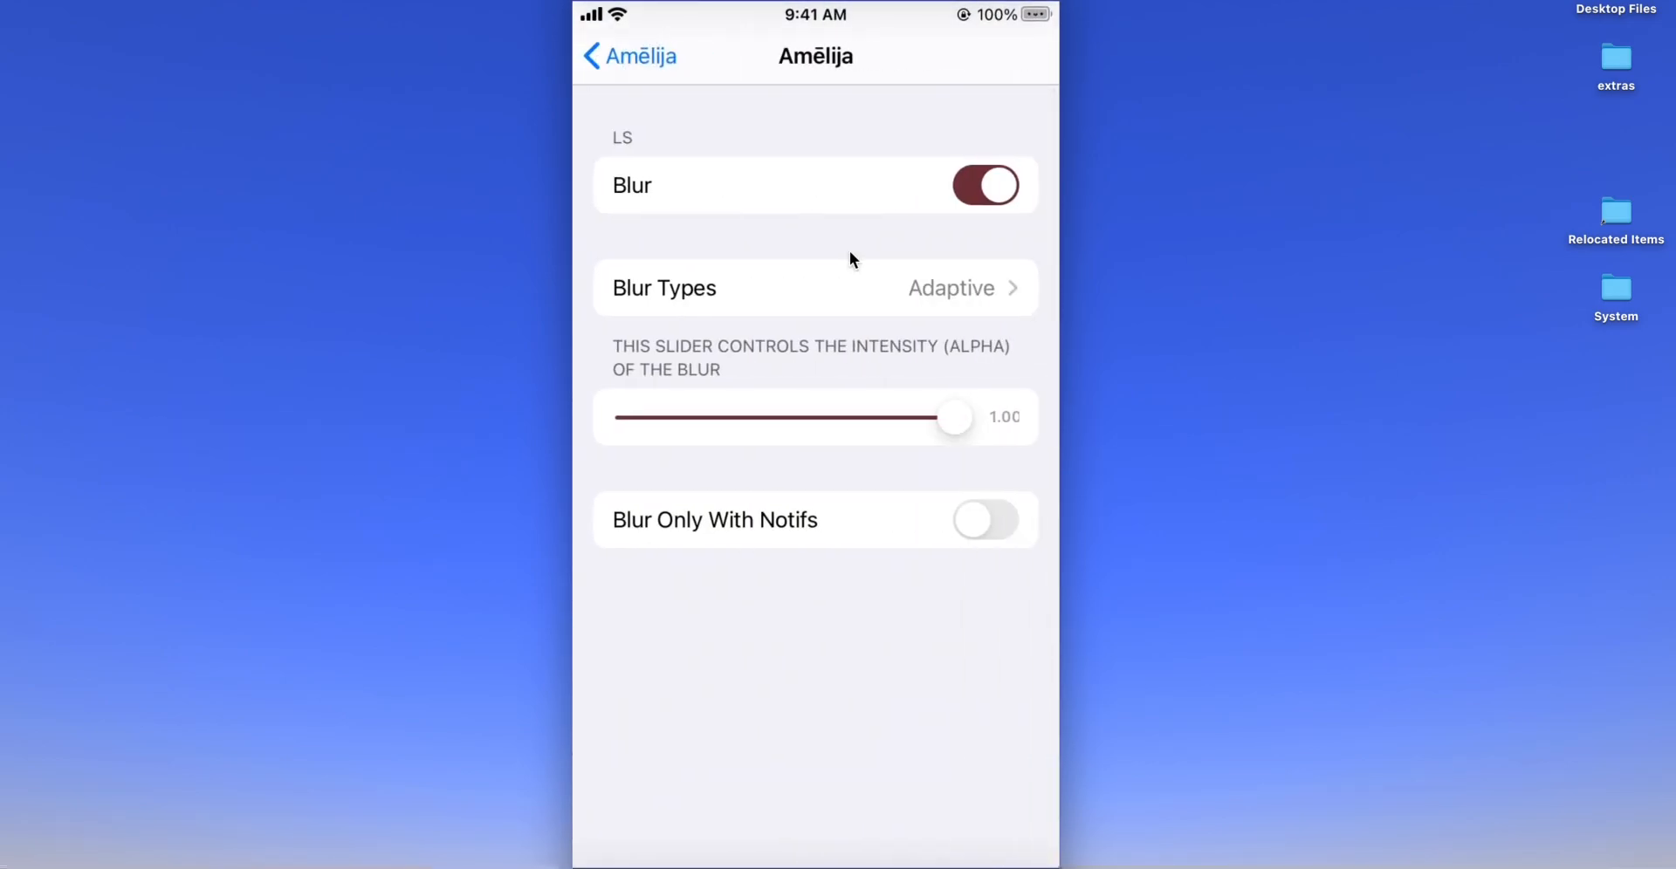
pyautogui.moveTo(951, 417); pyautogui.dragTo(630, 418)
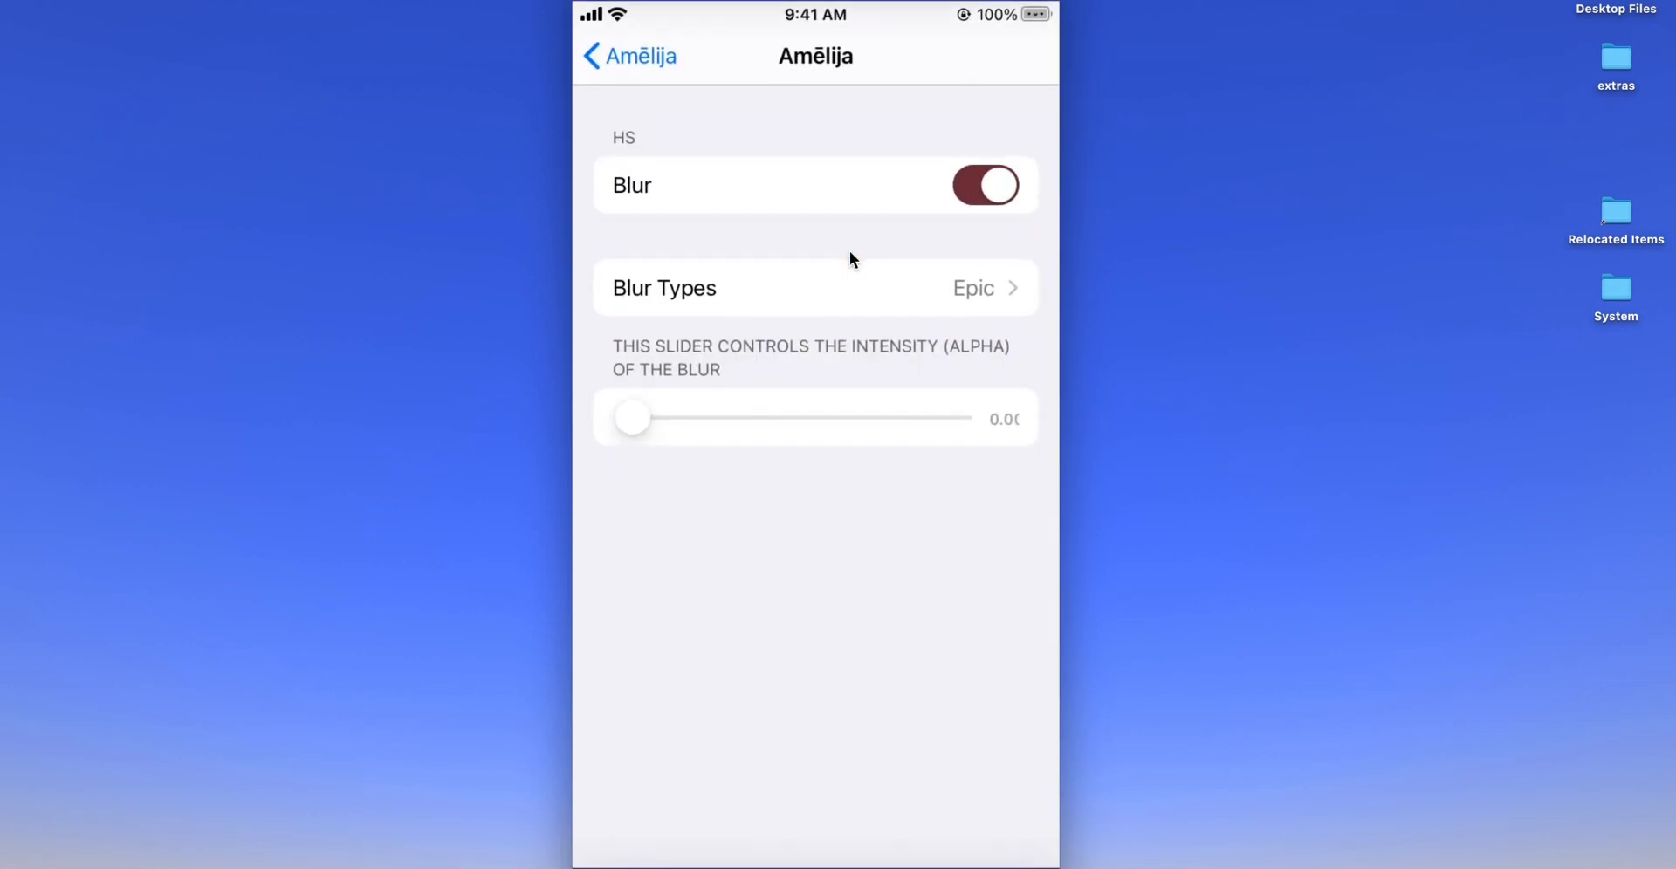
pyautogui.moveTo(632, 417); pyautogui.dragTo(791, 417)
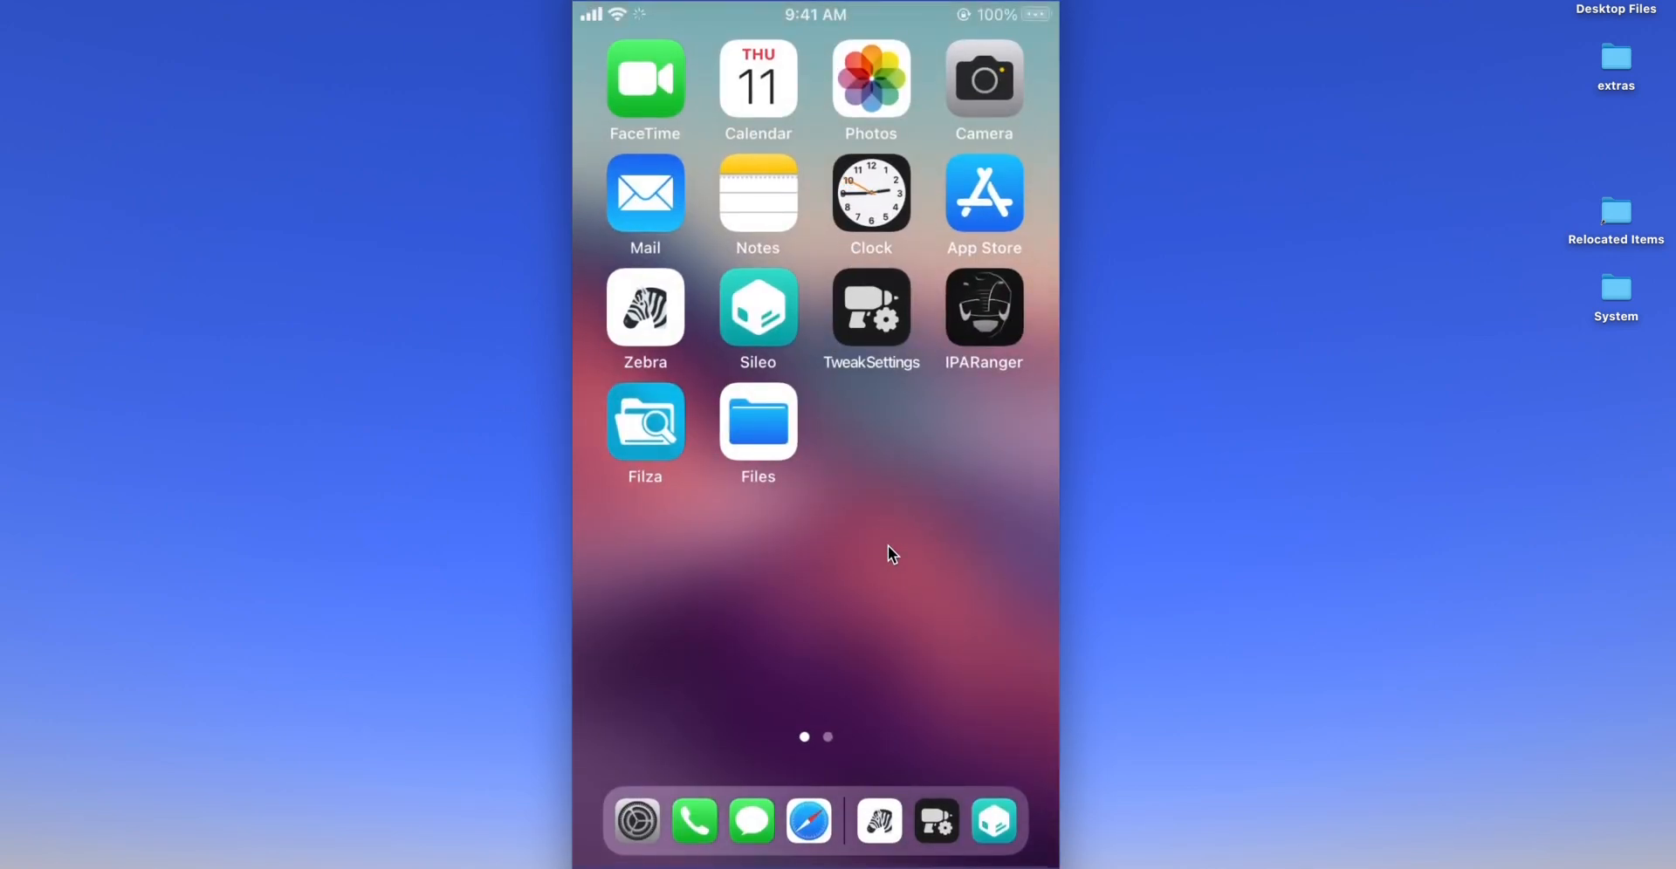
pyautogui.moveTo(855, 634)
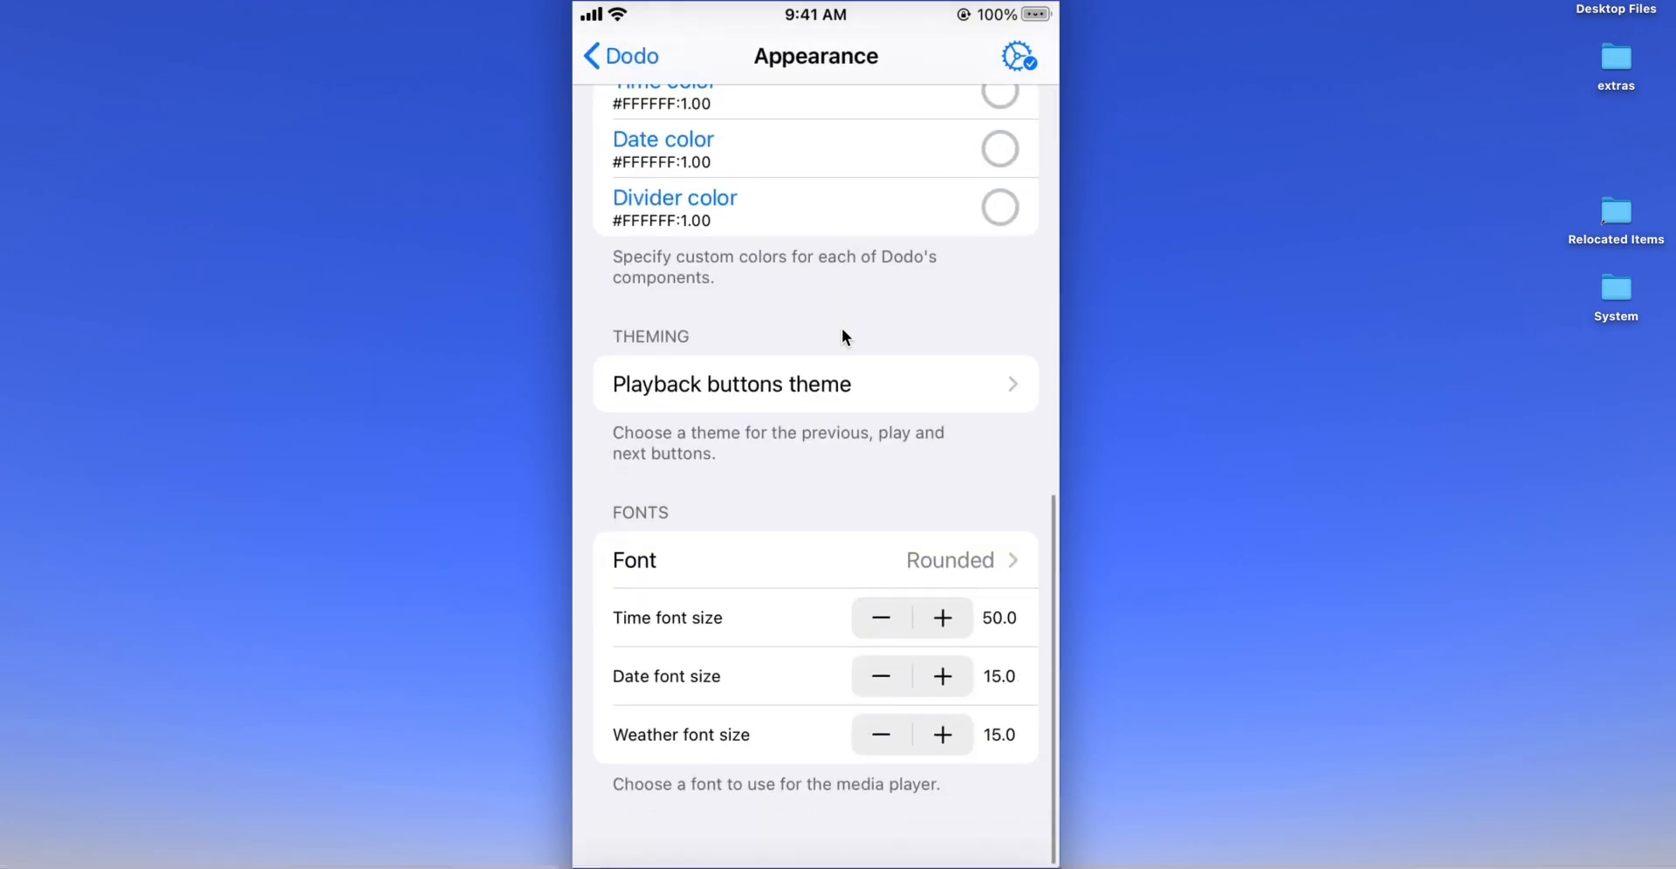
pyautogui.click(620, 56)
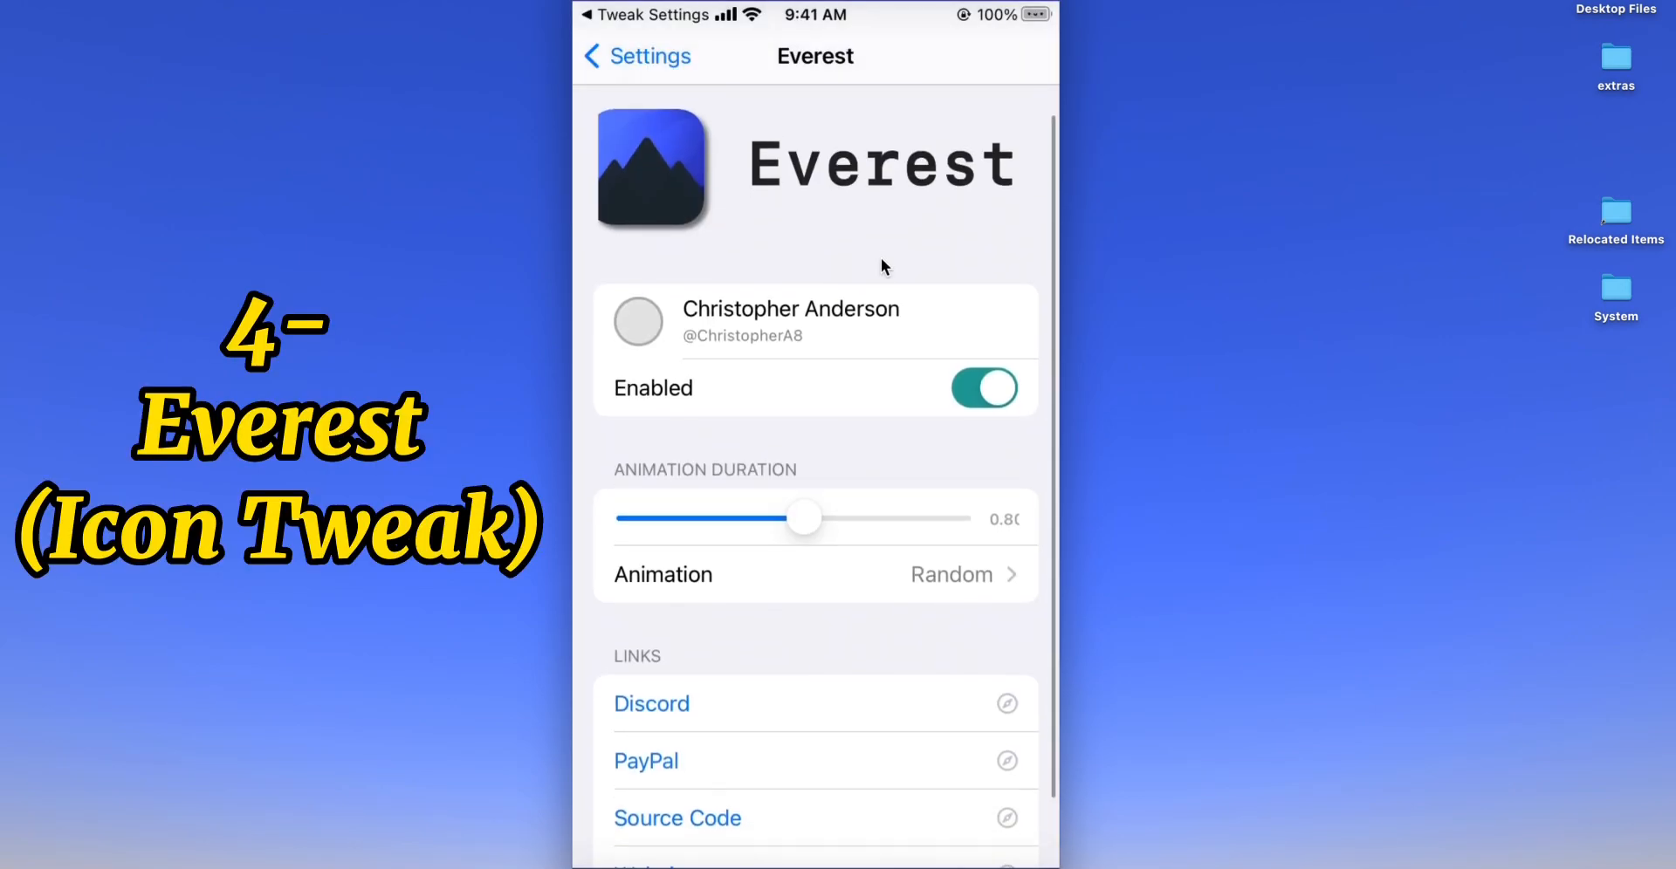
# Leave the Everest settings and open the FloatingDock tweak's settings page.
pyautogui.scroll(-3)
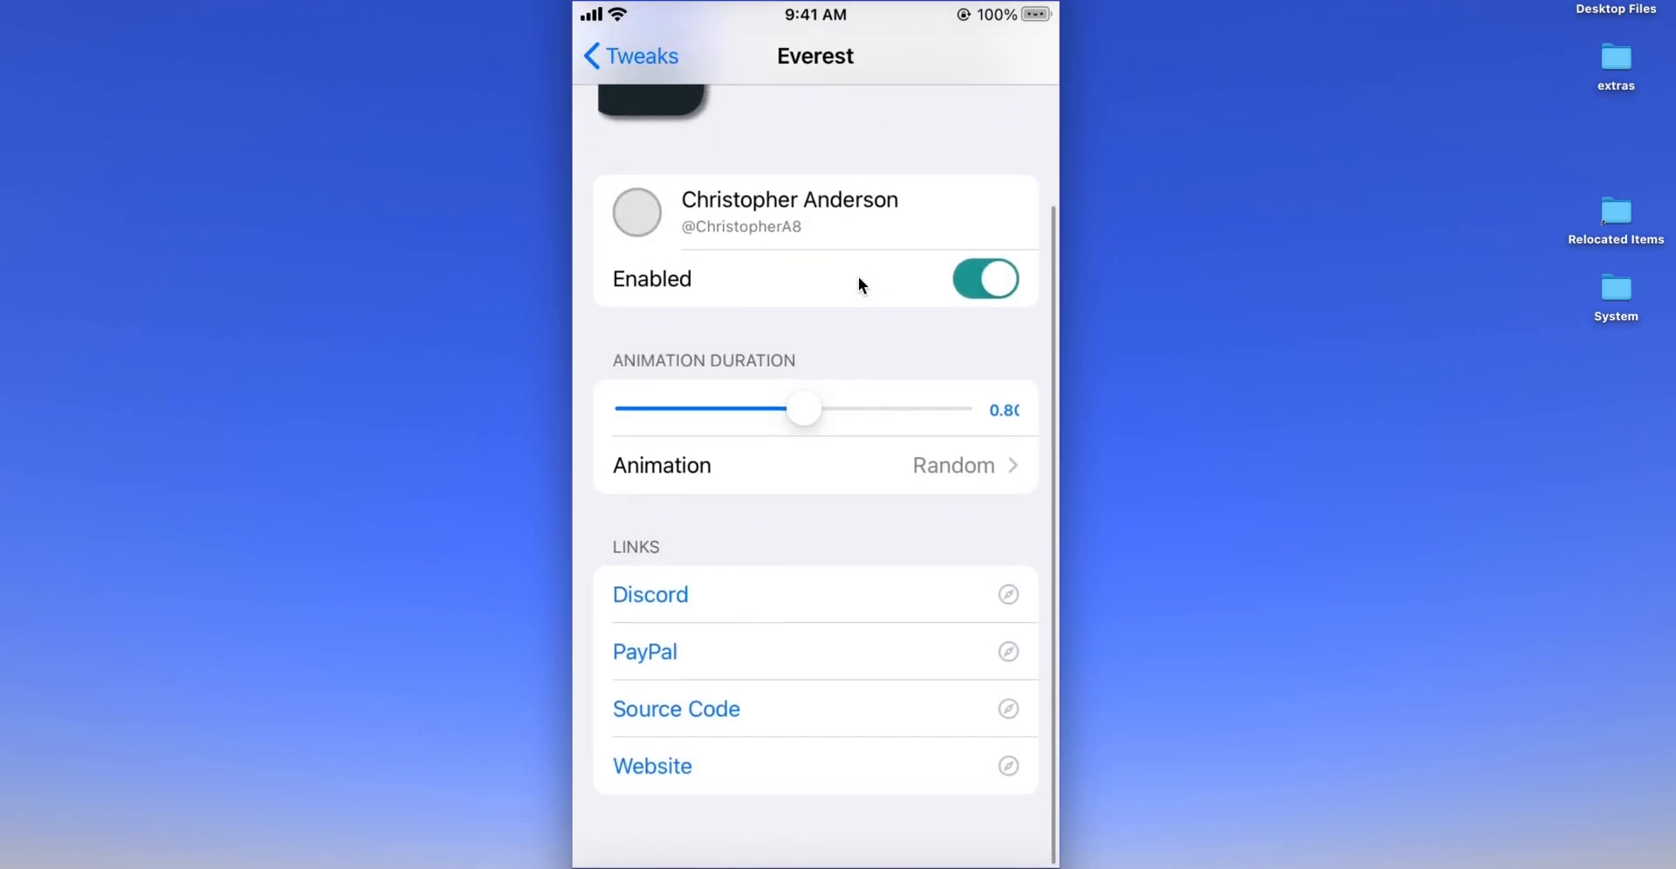
pyautogui.click(631, 56)
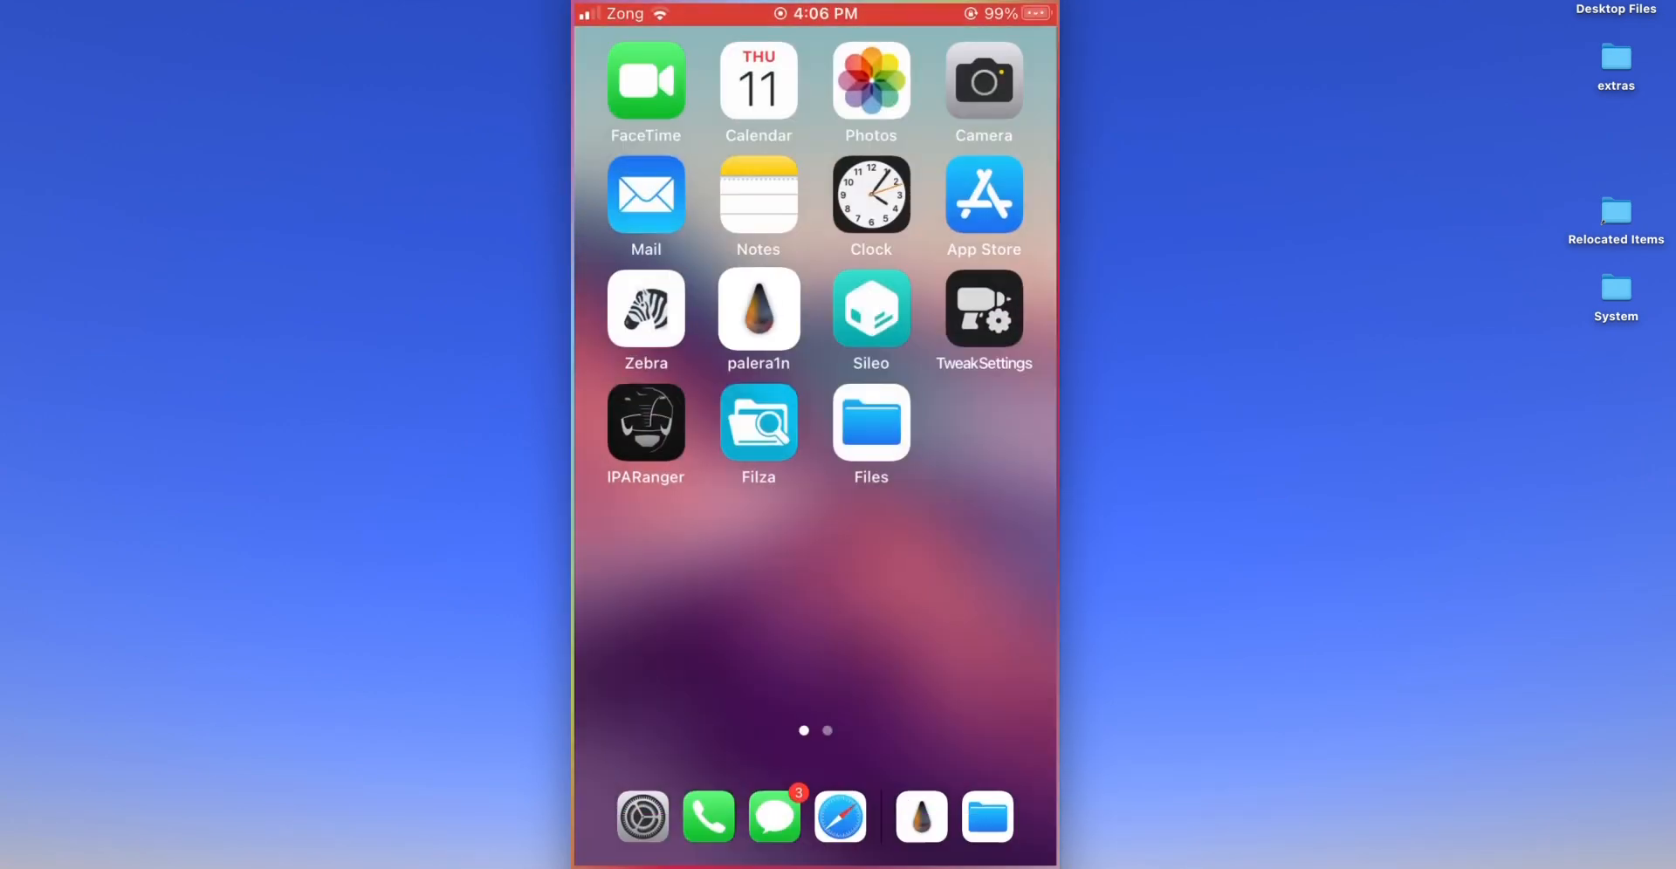
pyautogui.click(707, 817)
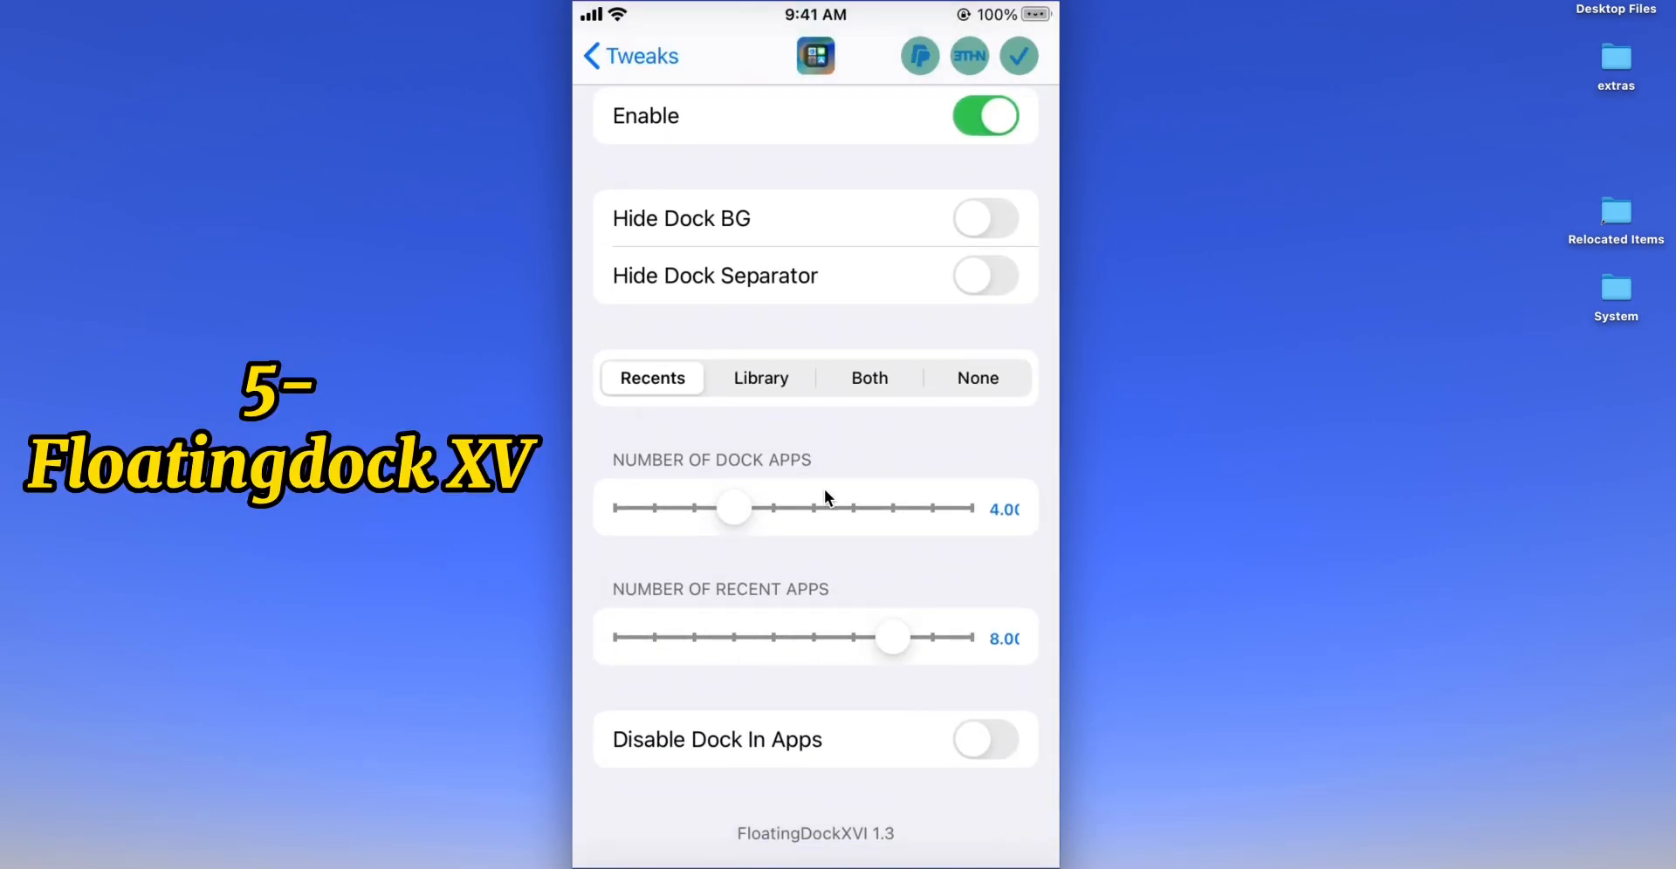
# Set the dock to five dock apps and two recent apps, then view the new floating dock.
pyautogui.moveTo(894, 637); pyautogui.dragTo(655, 638)
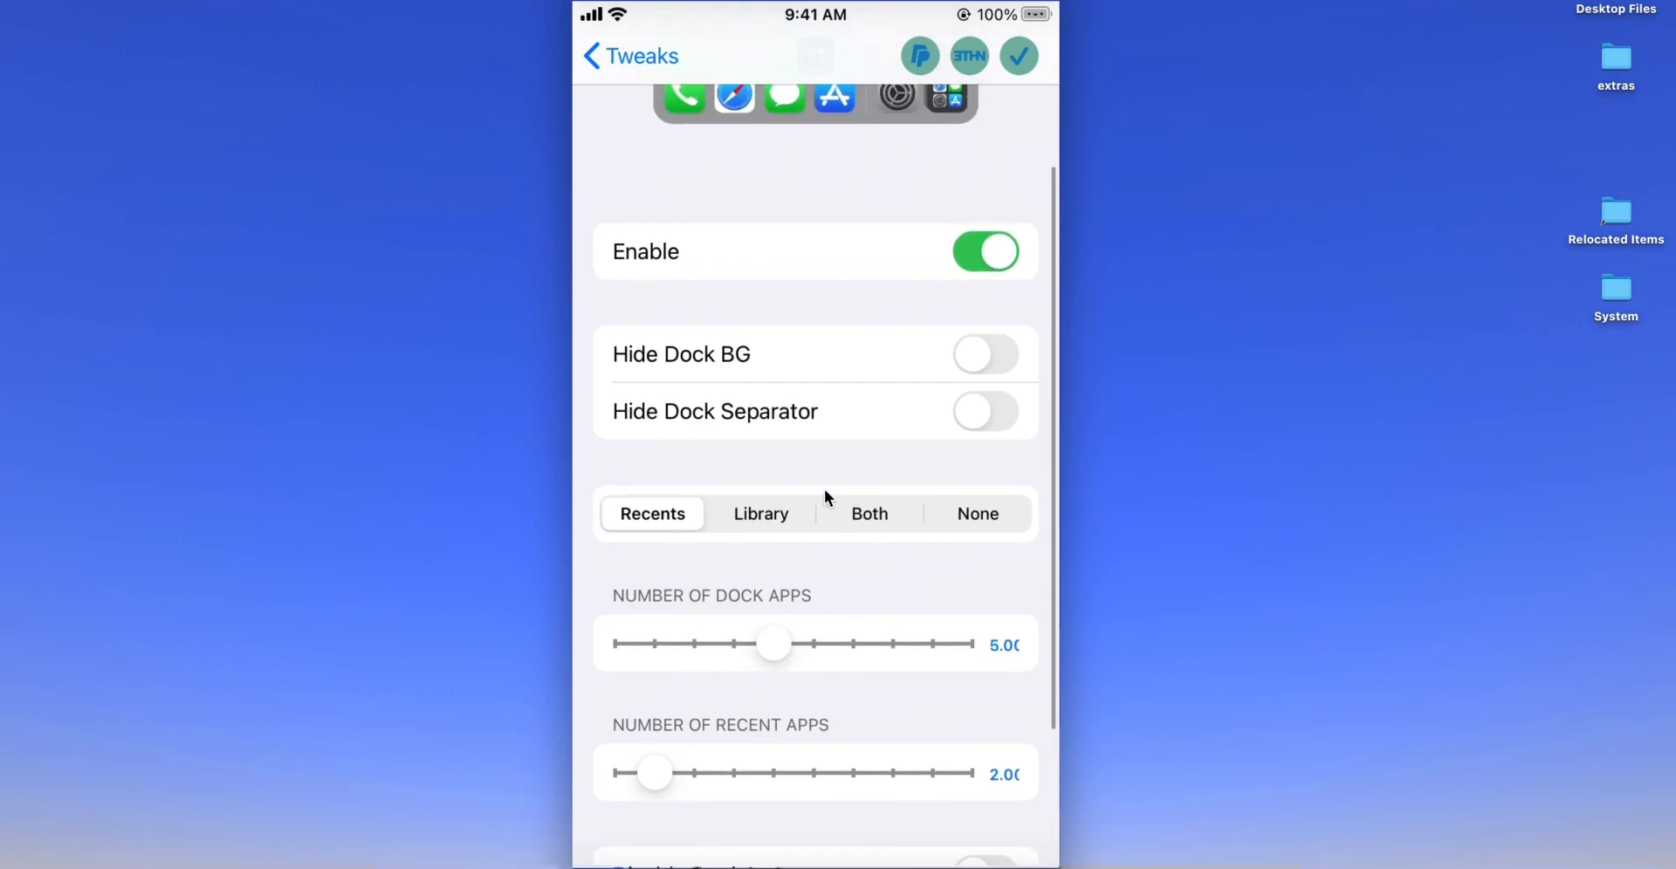
pyautogui.click(976, 515)
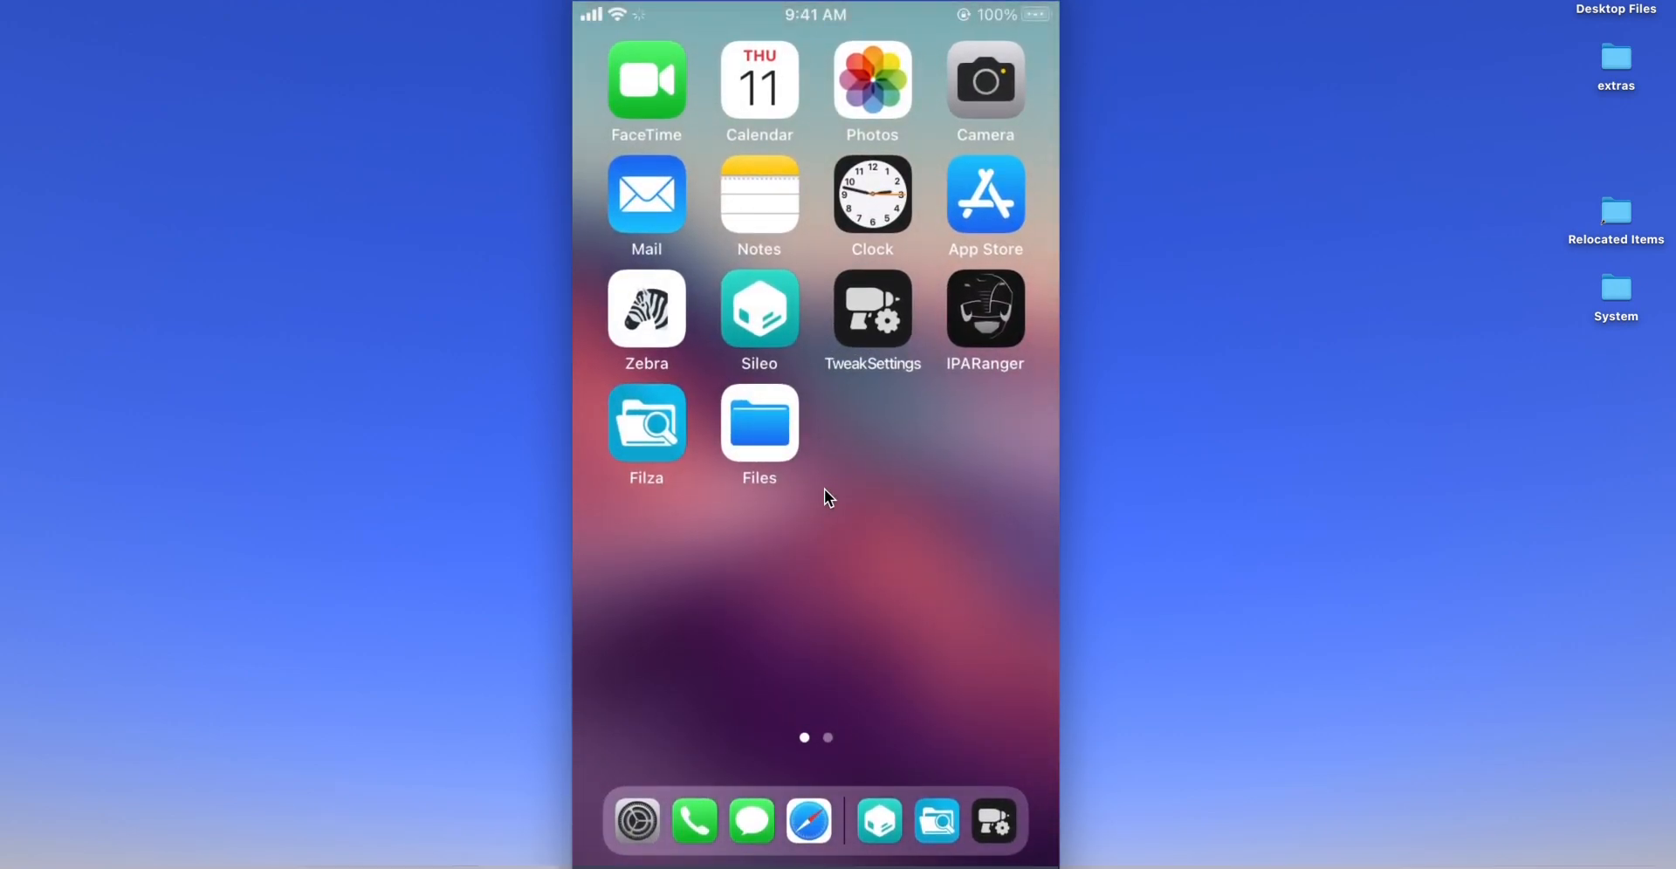
pyautogui.click(758, 428)
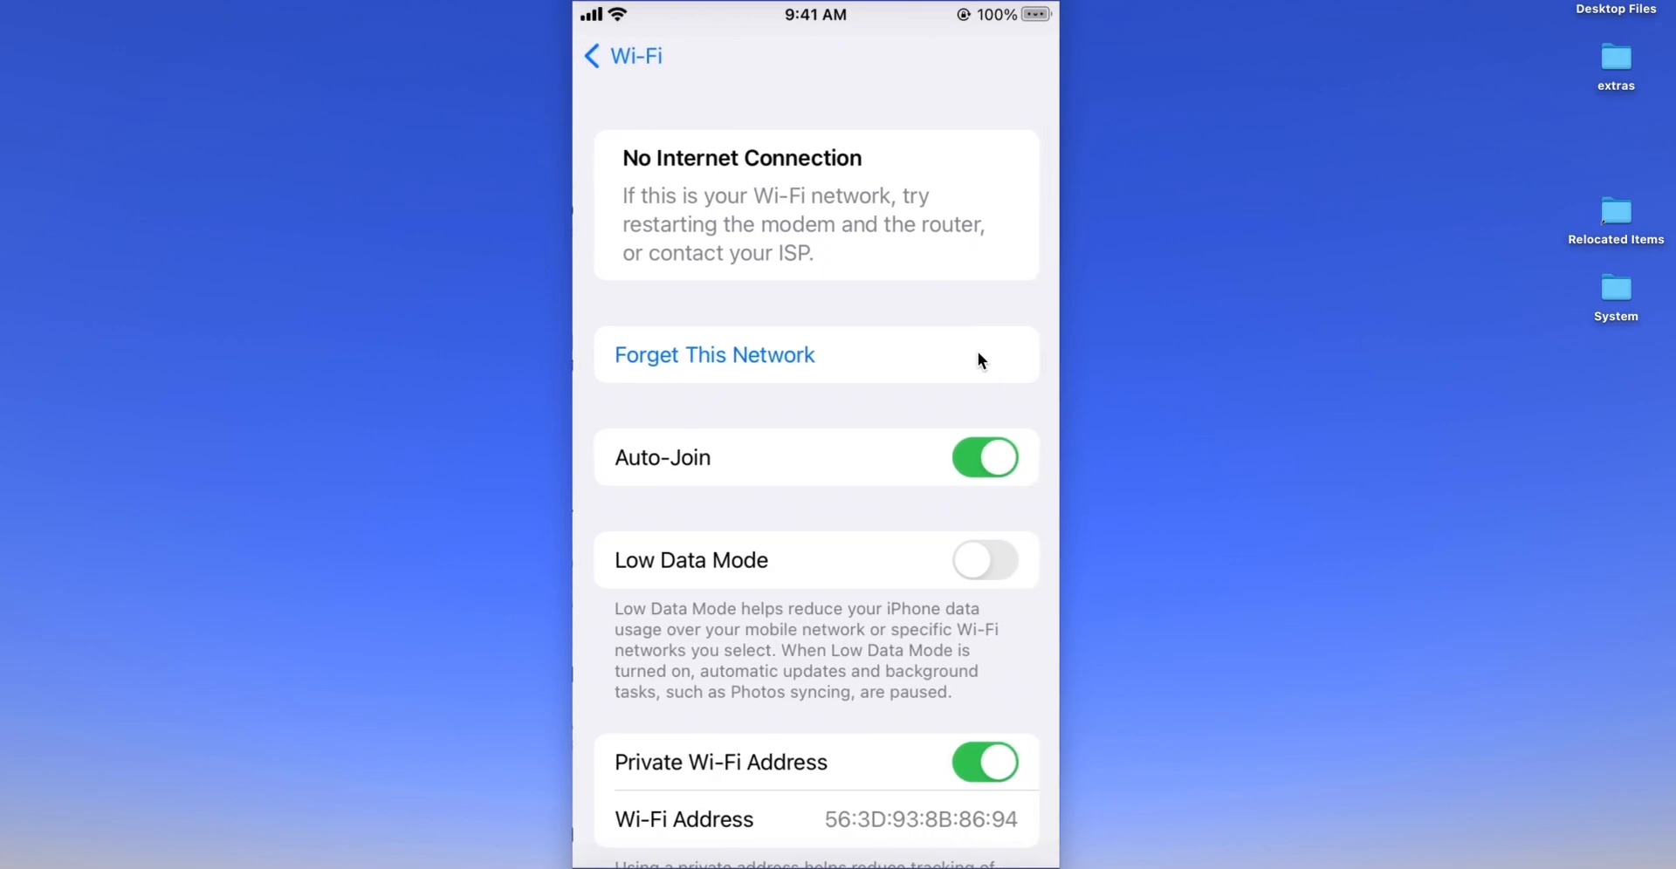
# Leave the Wi-Fi network details that report no internet connection.
pyautogui.click(608, 56)
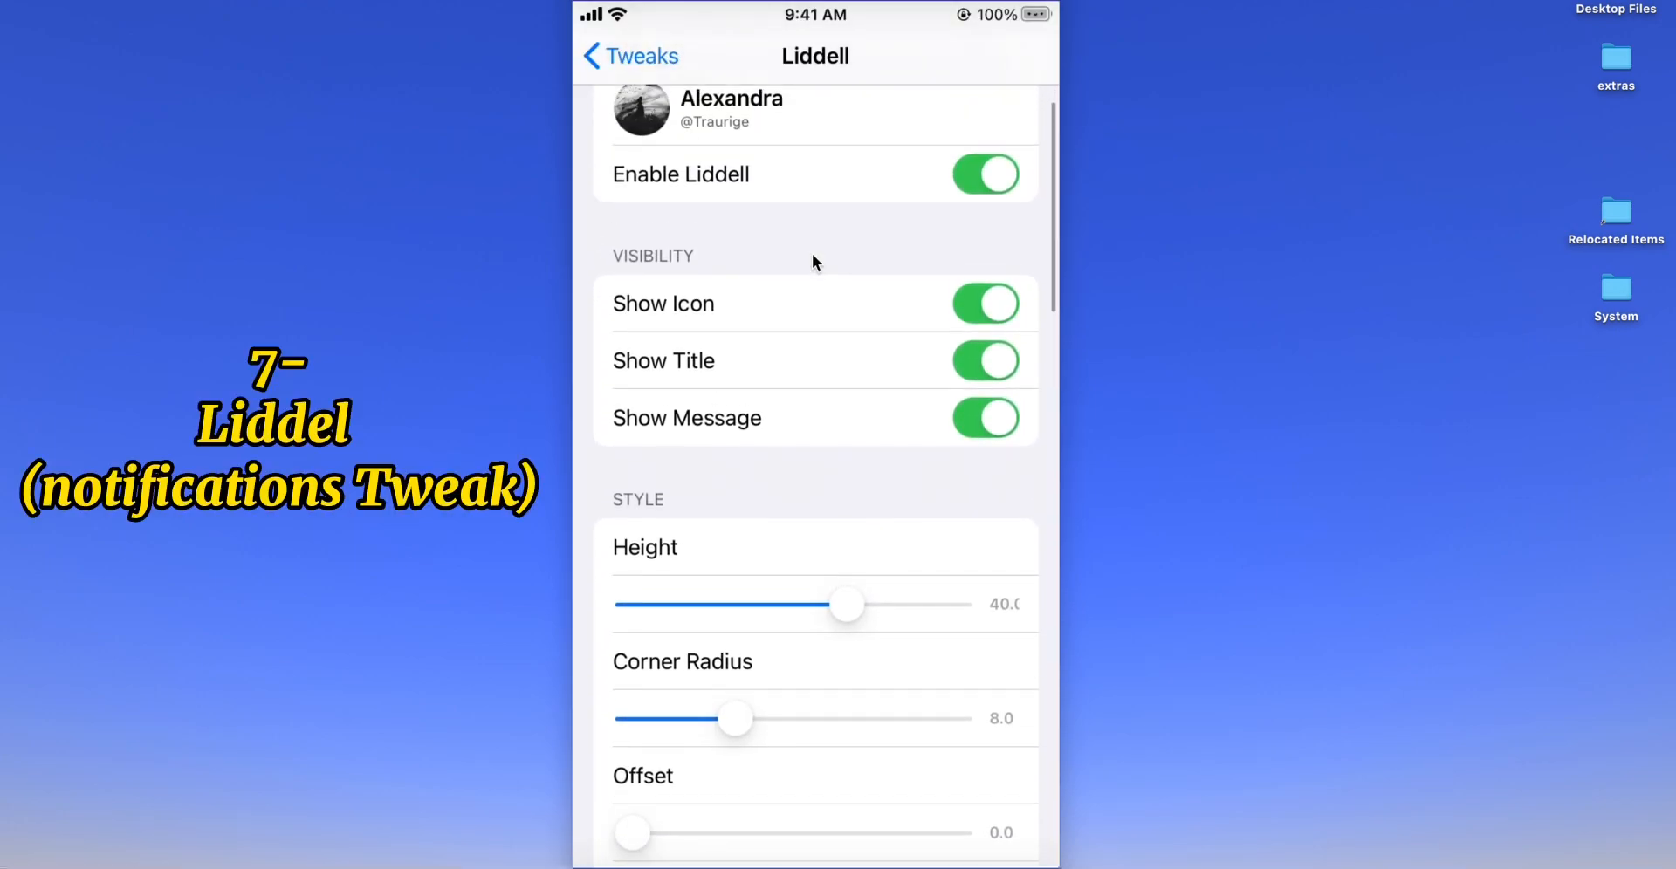
pyautogui.scroll(-3)
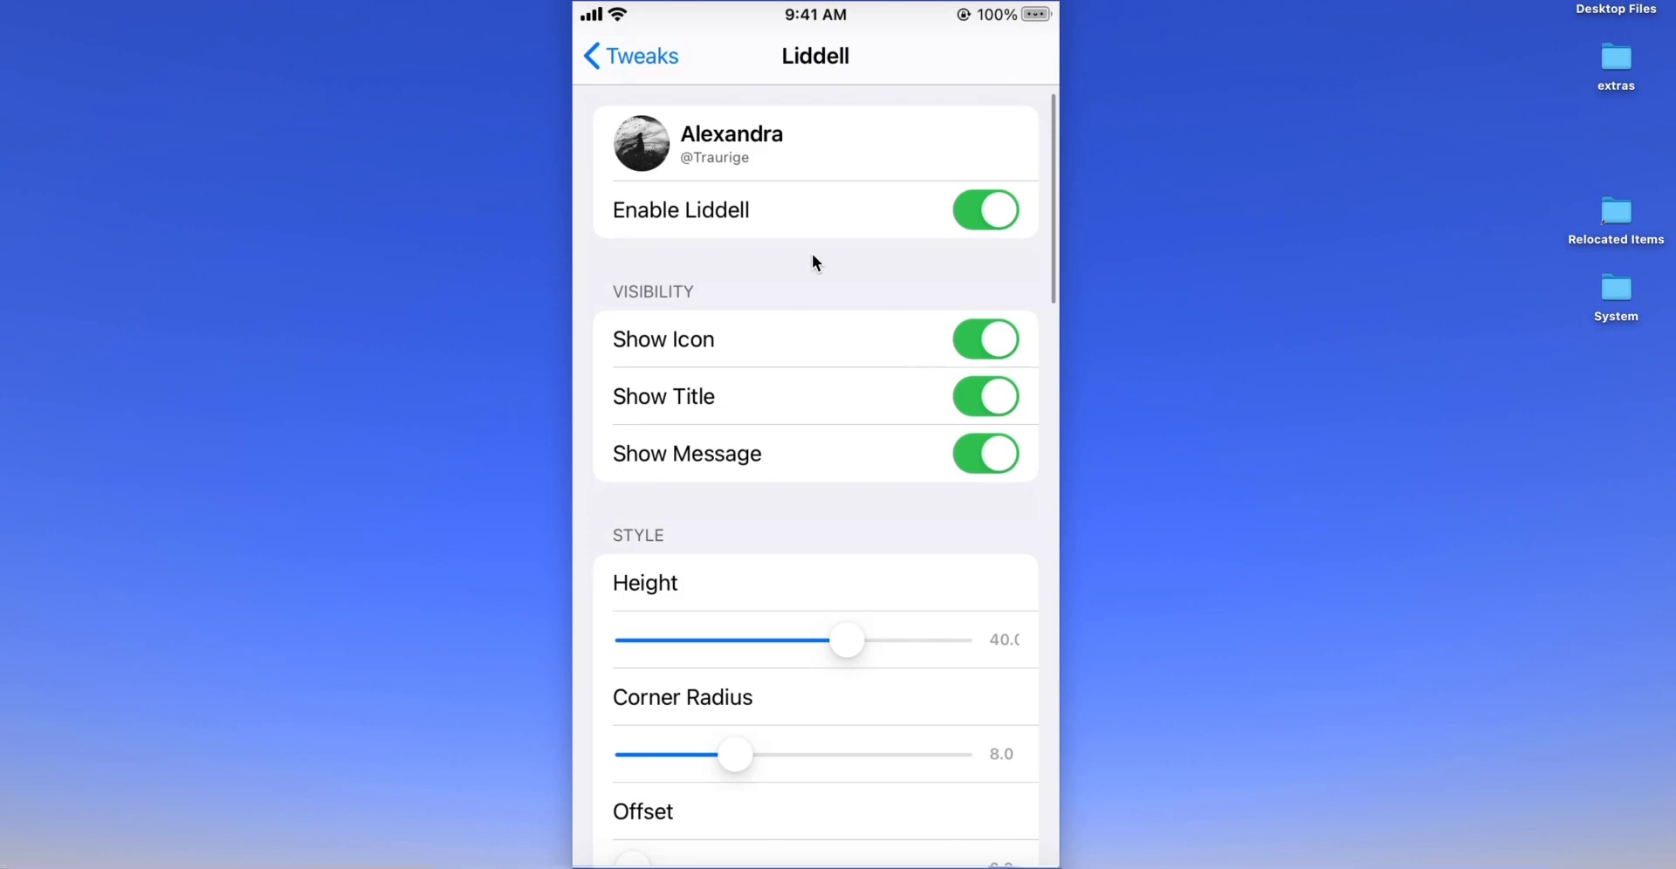
pyautogui.scroll(-3)
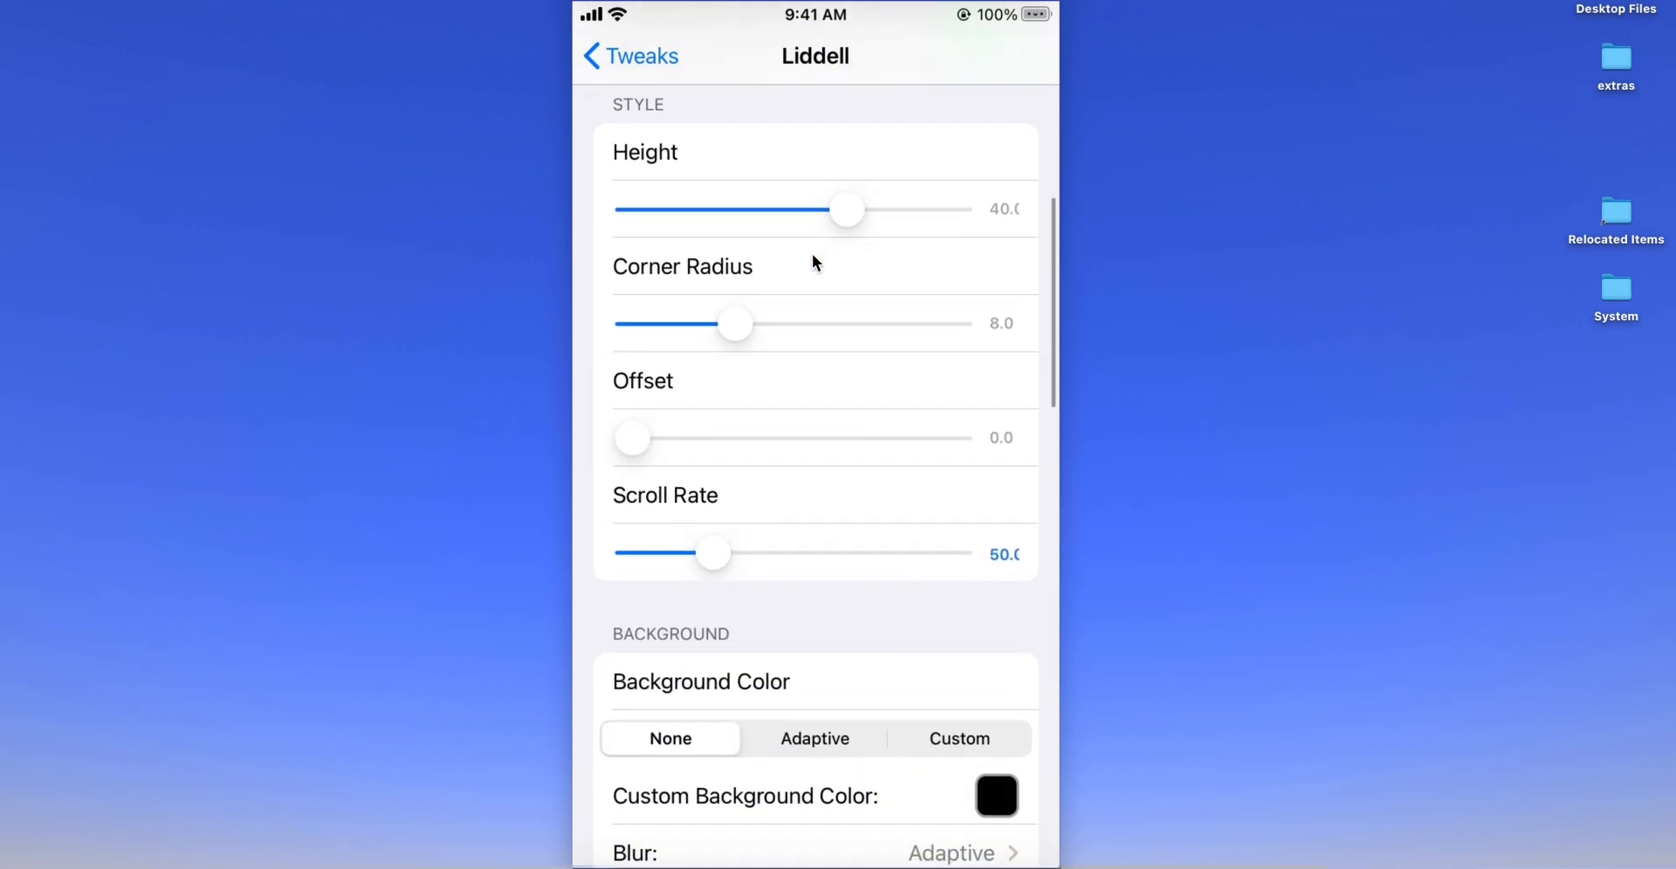
pyautogui.scroll(-3)
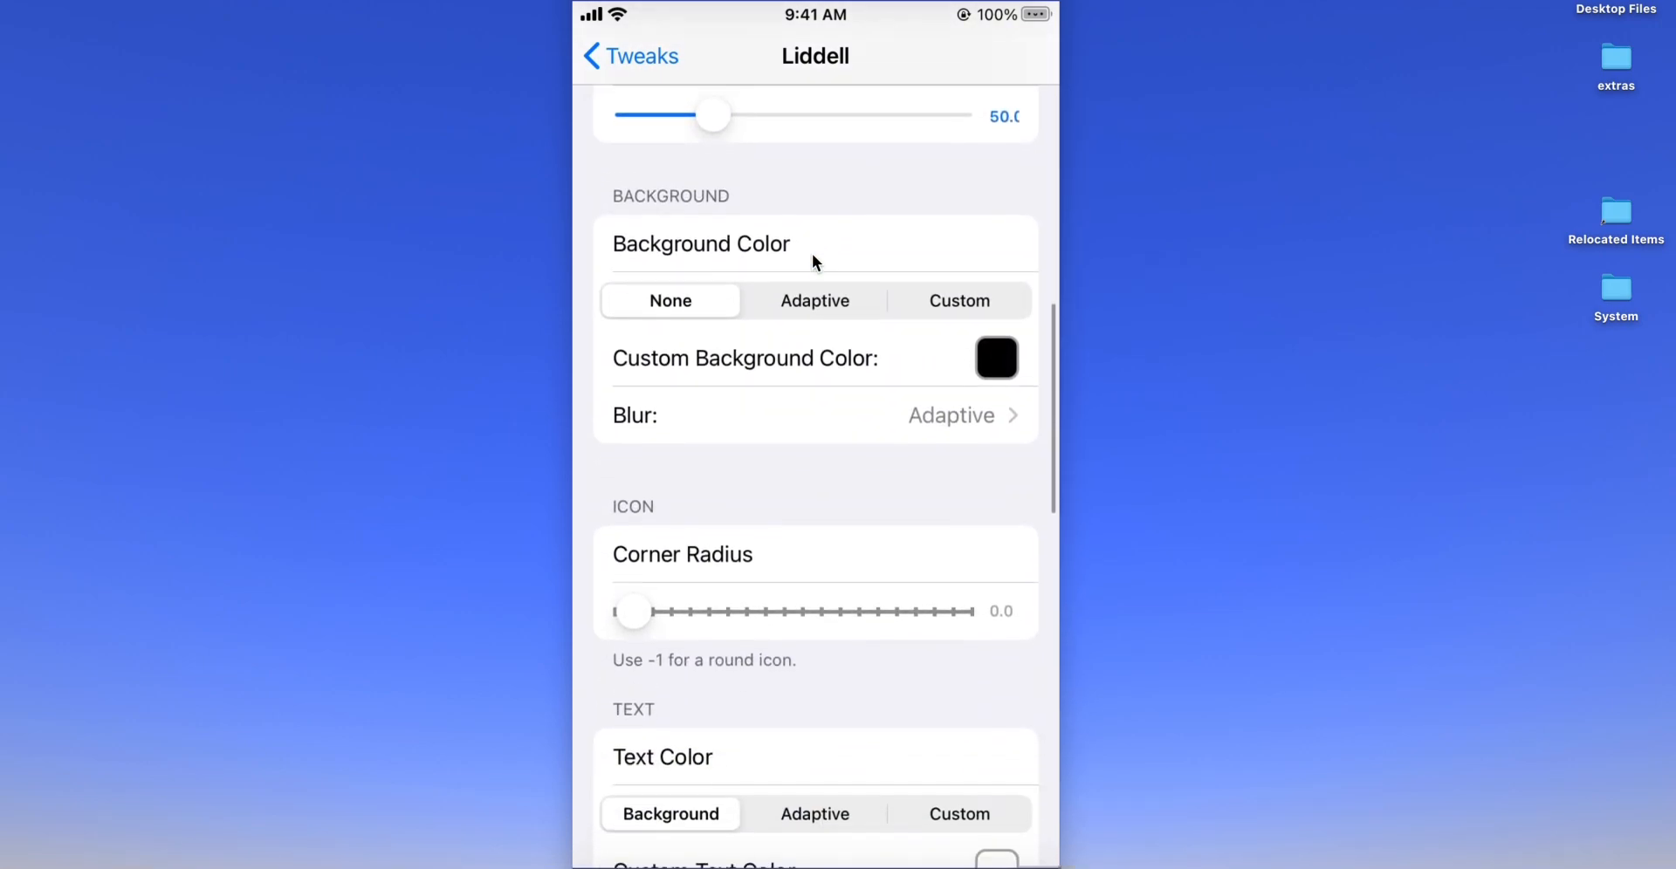
pyautogui.scroll(-3)
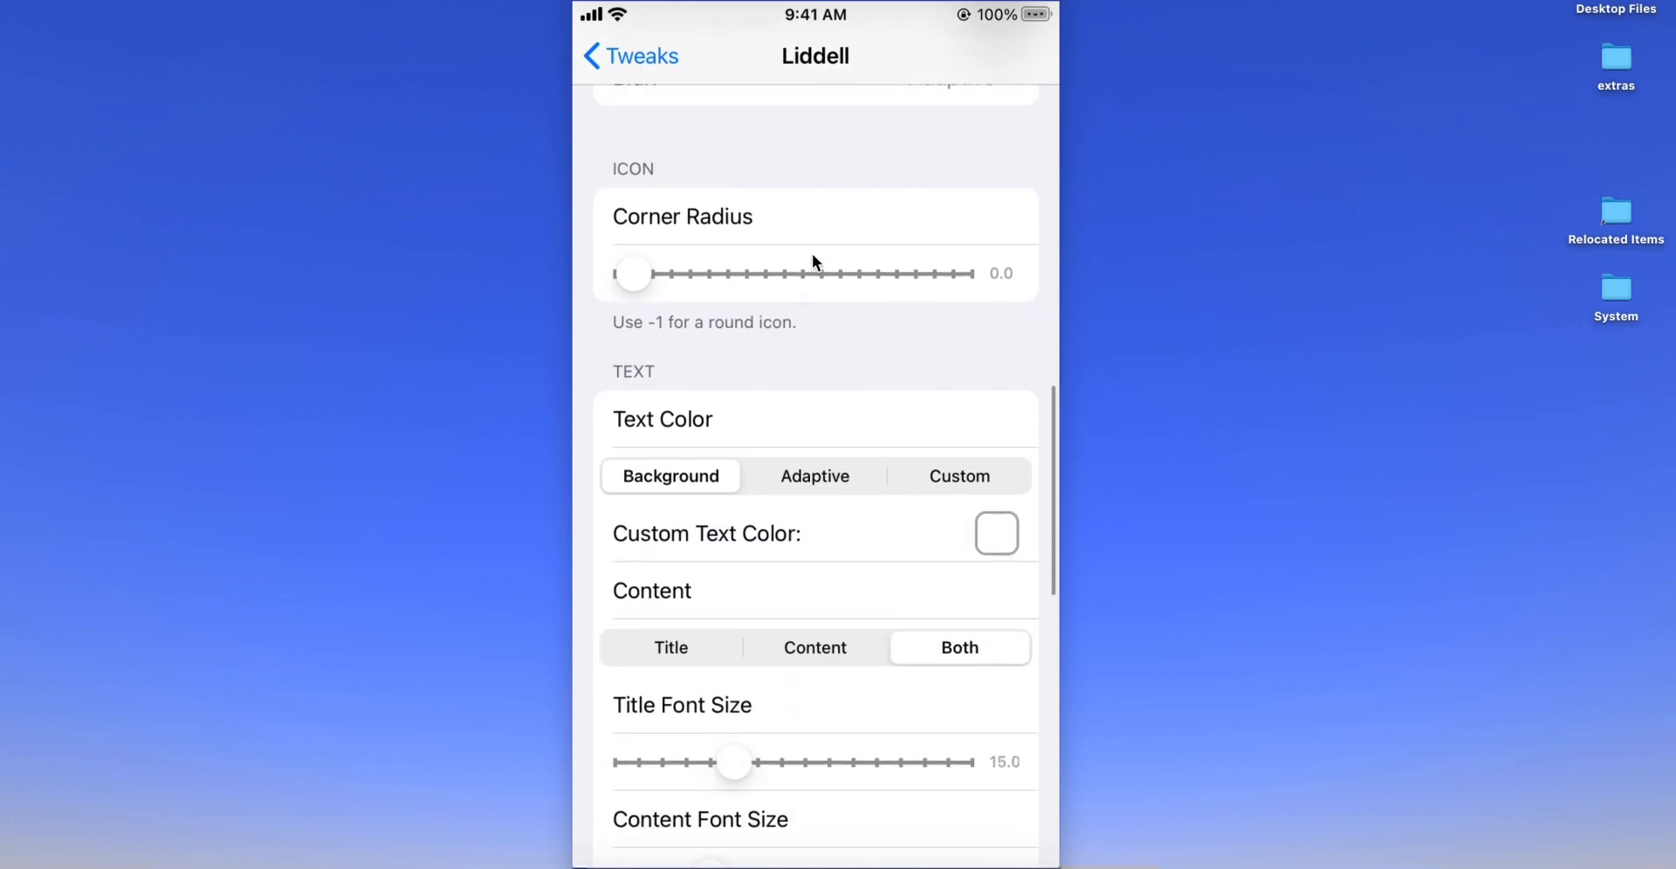
pyautogui.scroll(-3)
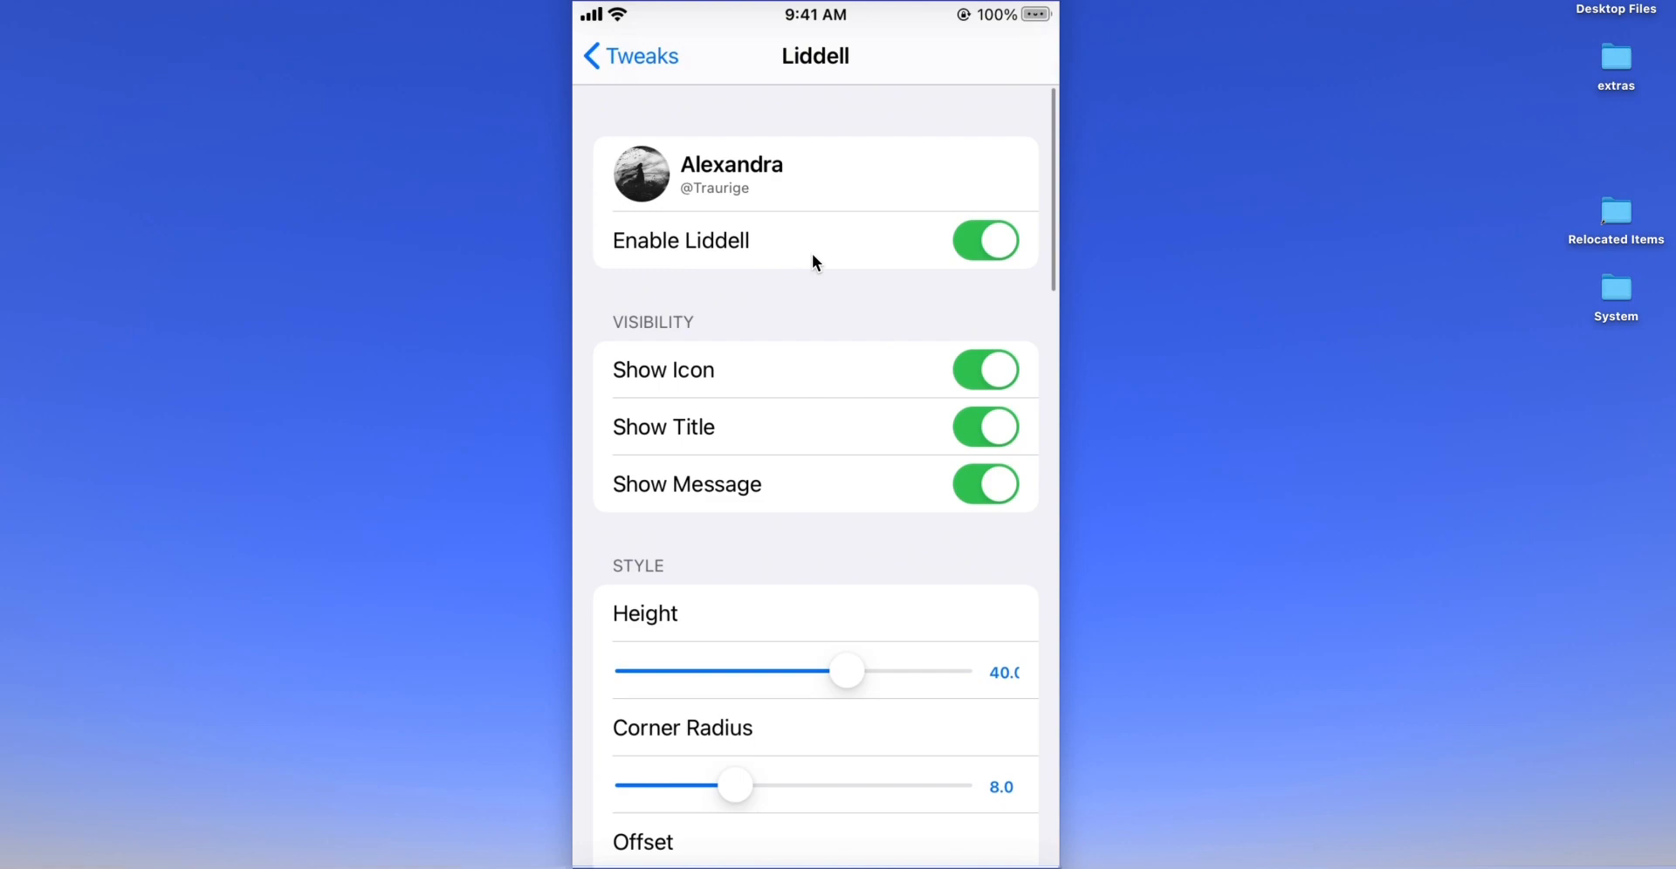
pyautogui.scroll(-3)
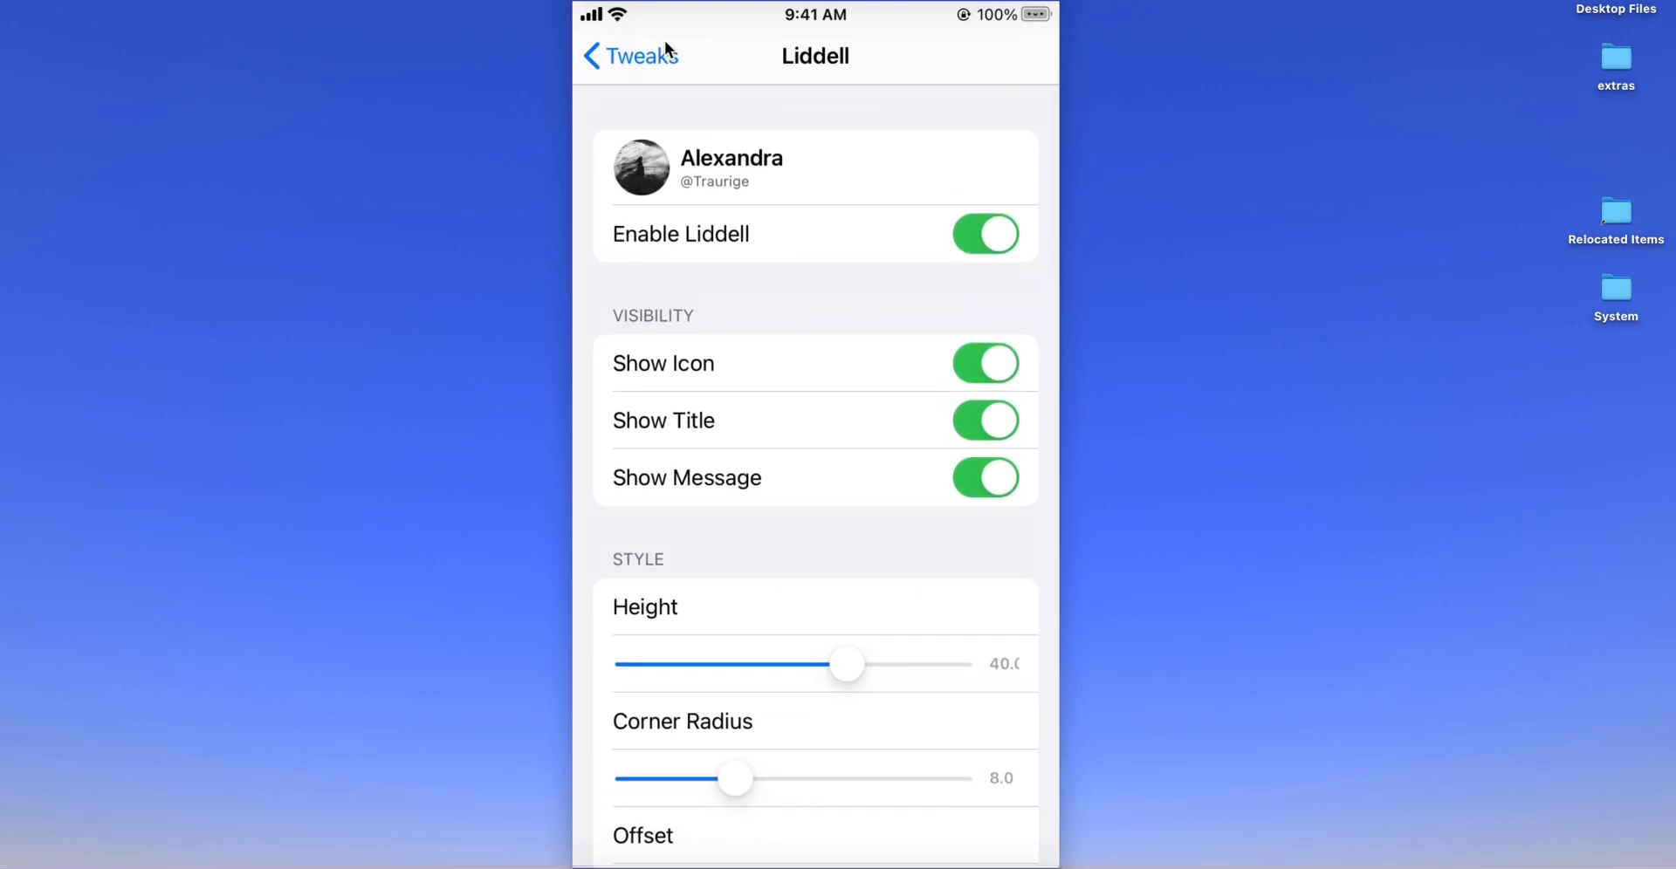
pyautogui.moveTo(805, 80)
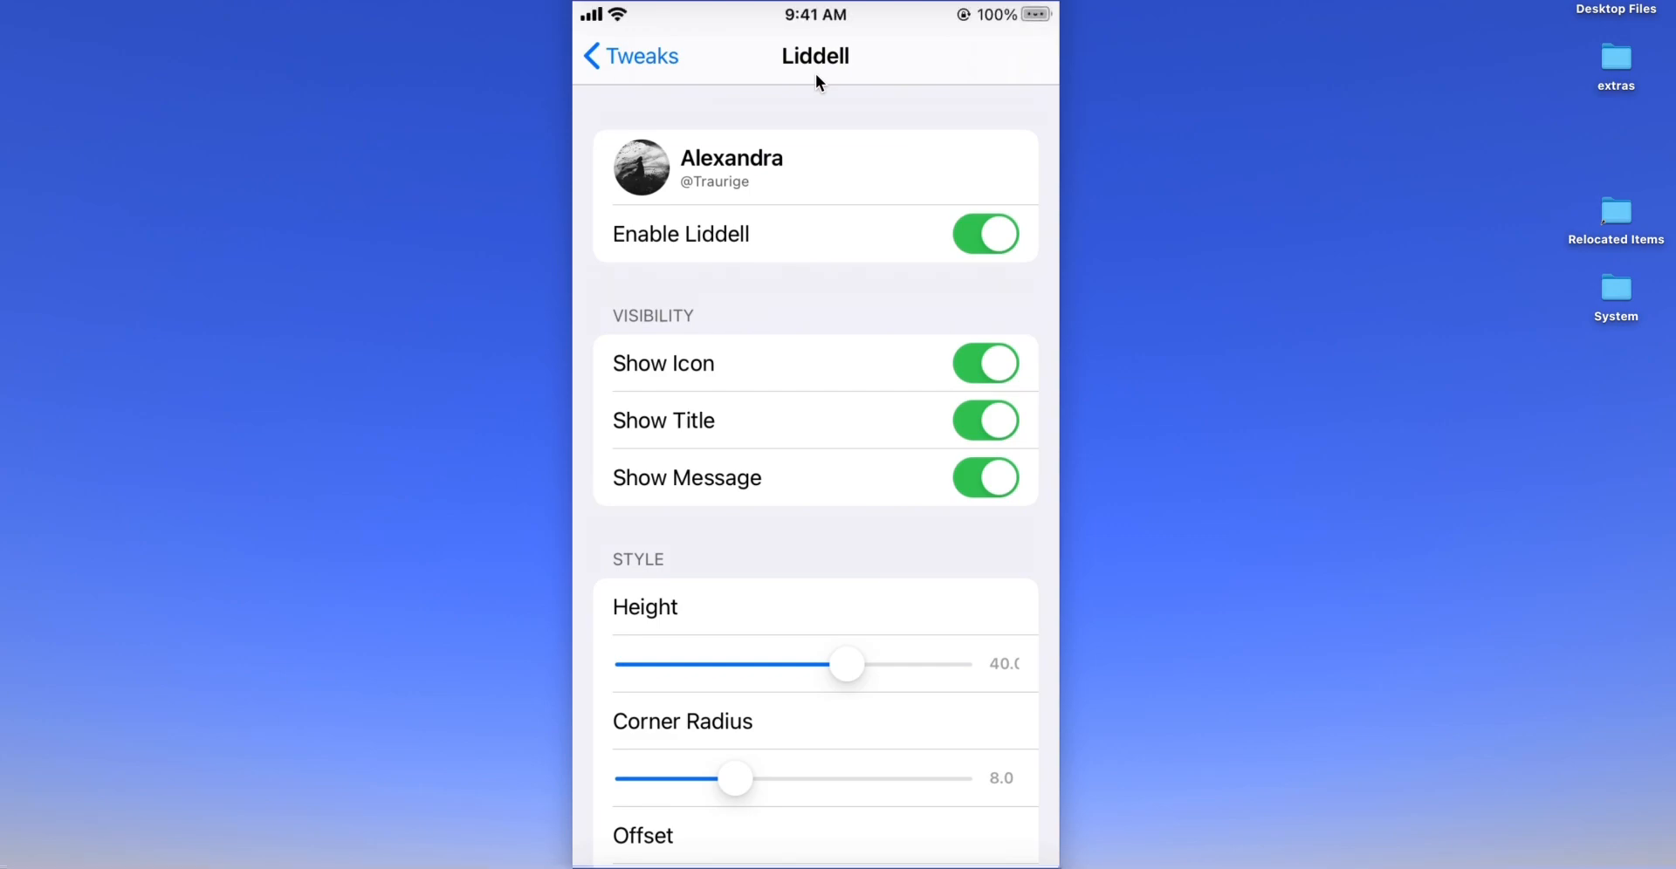
pyautogui.moveTo(972, 71)
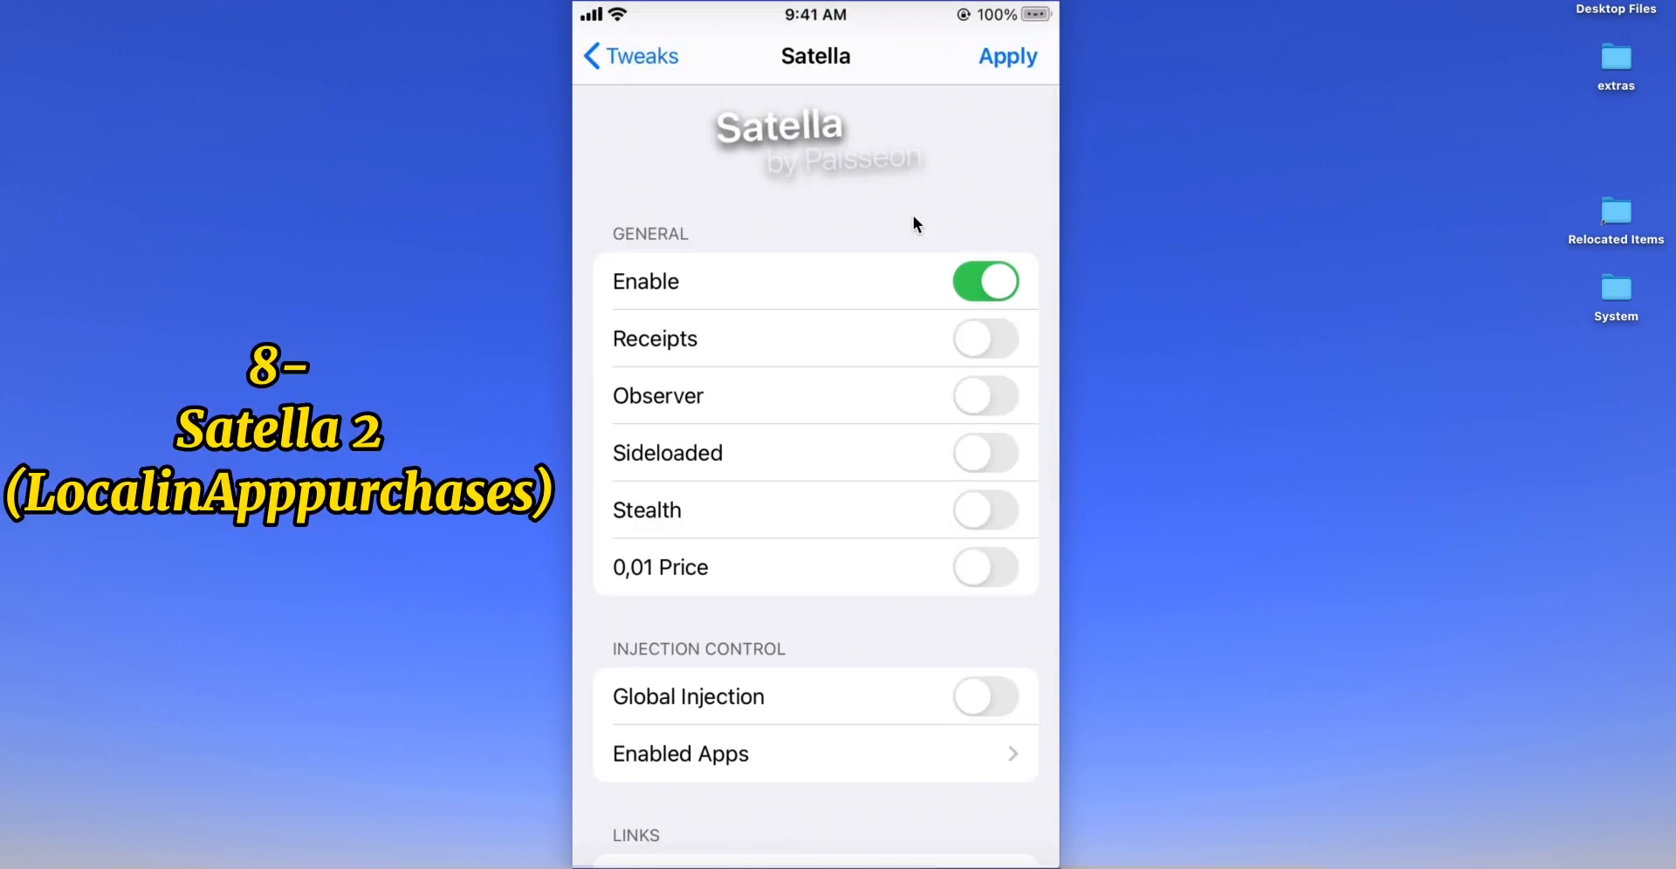
pyautogui.scroll(-3)
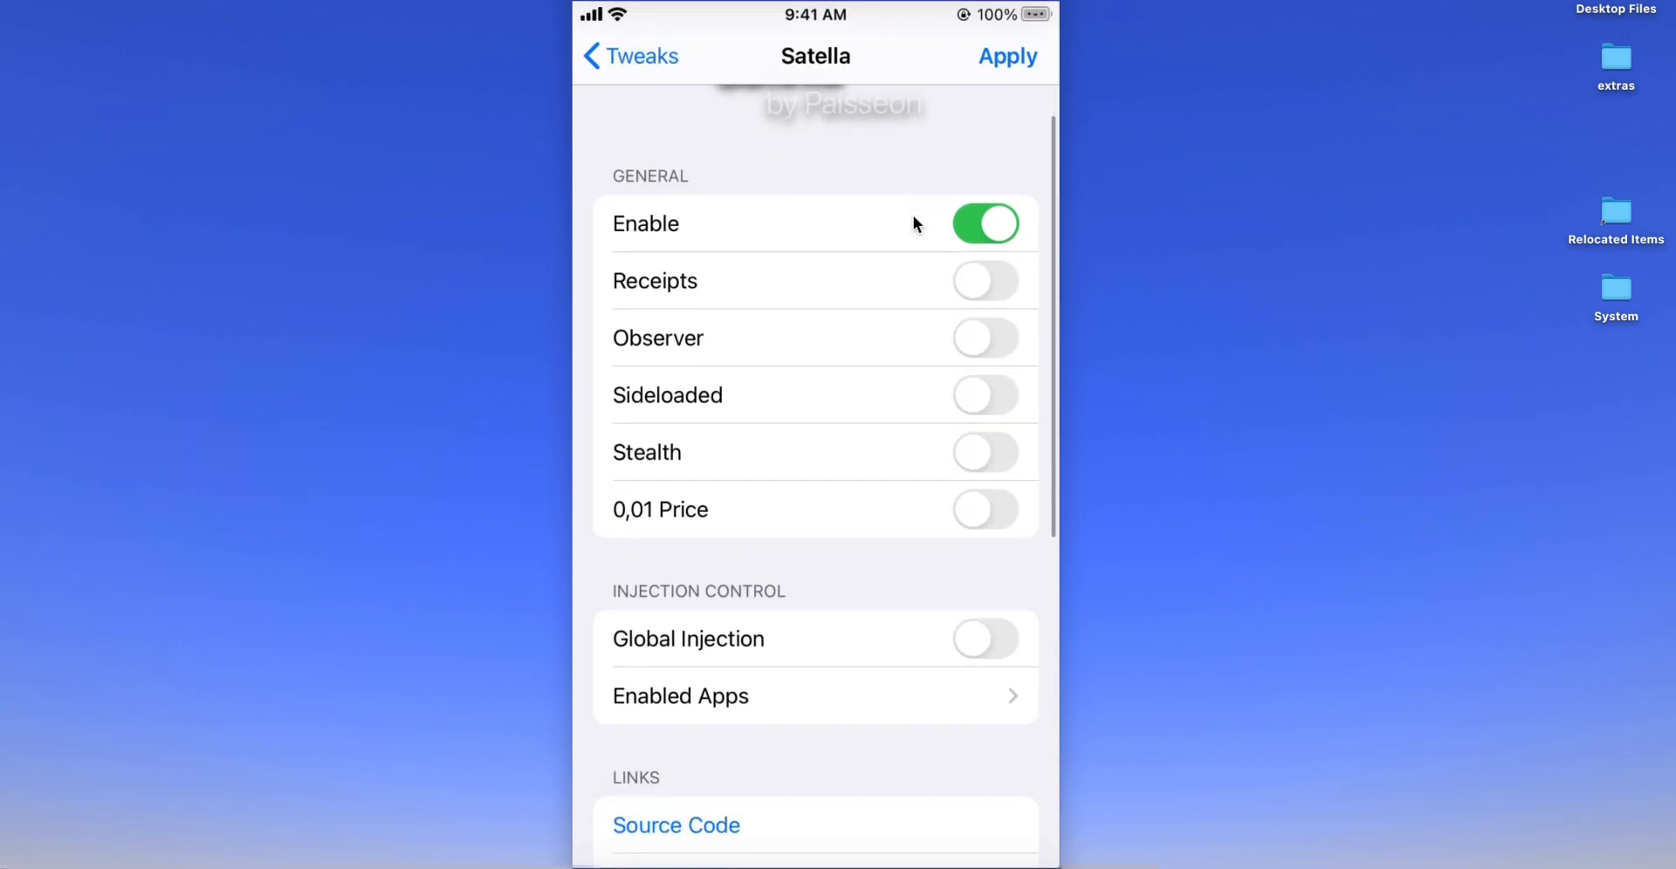
pyautogui.scroll(-3)
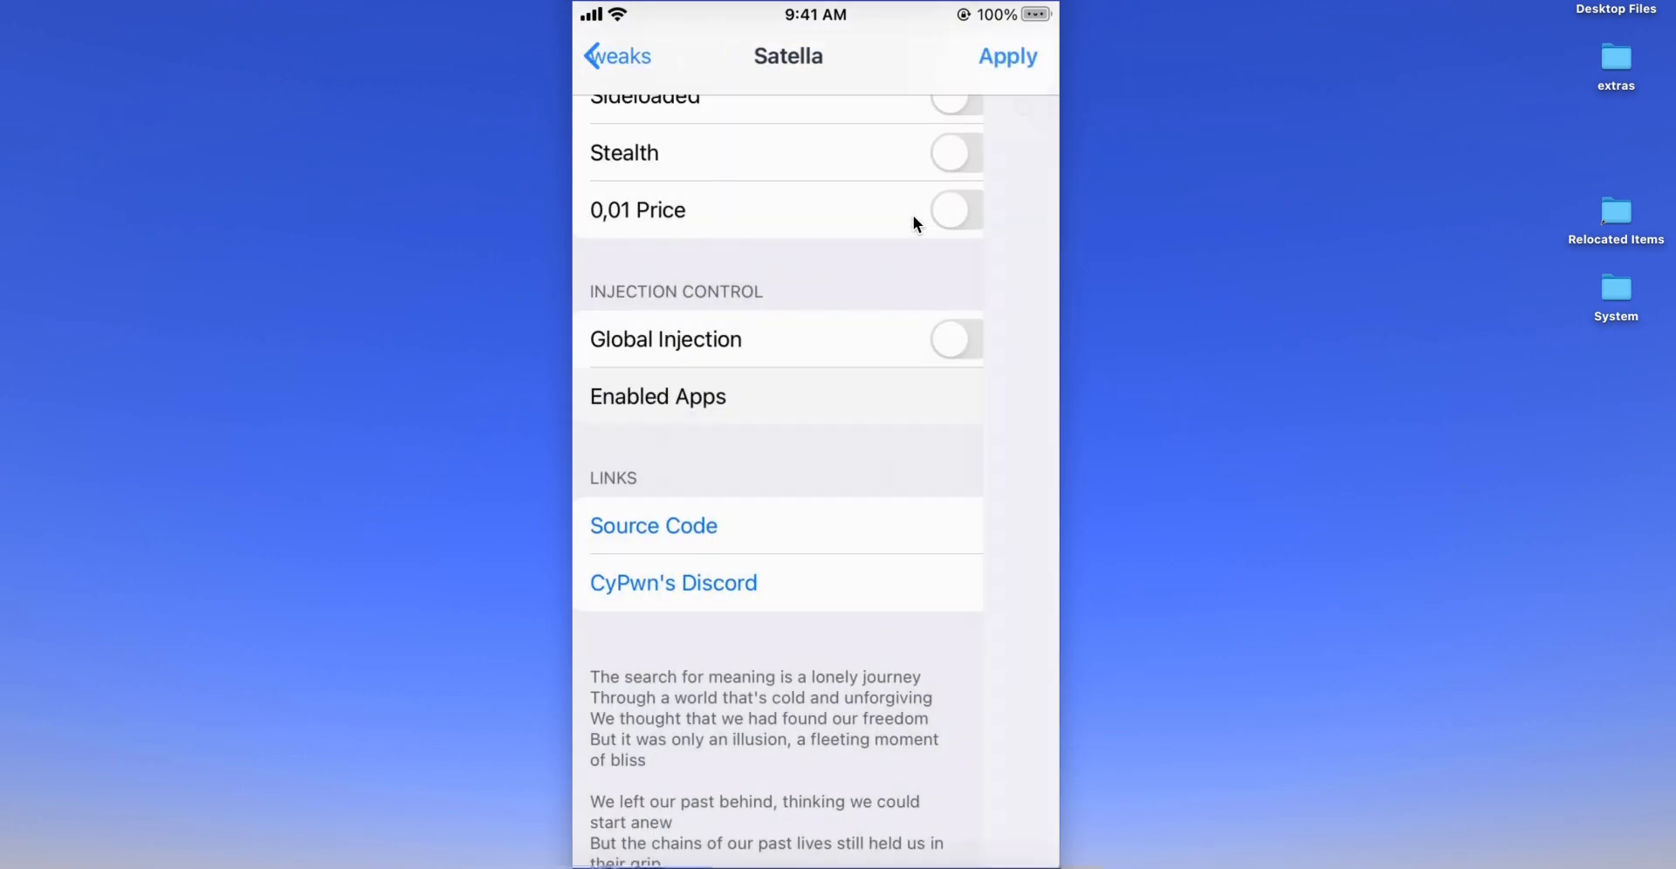
pyautogui.click(658, 396)
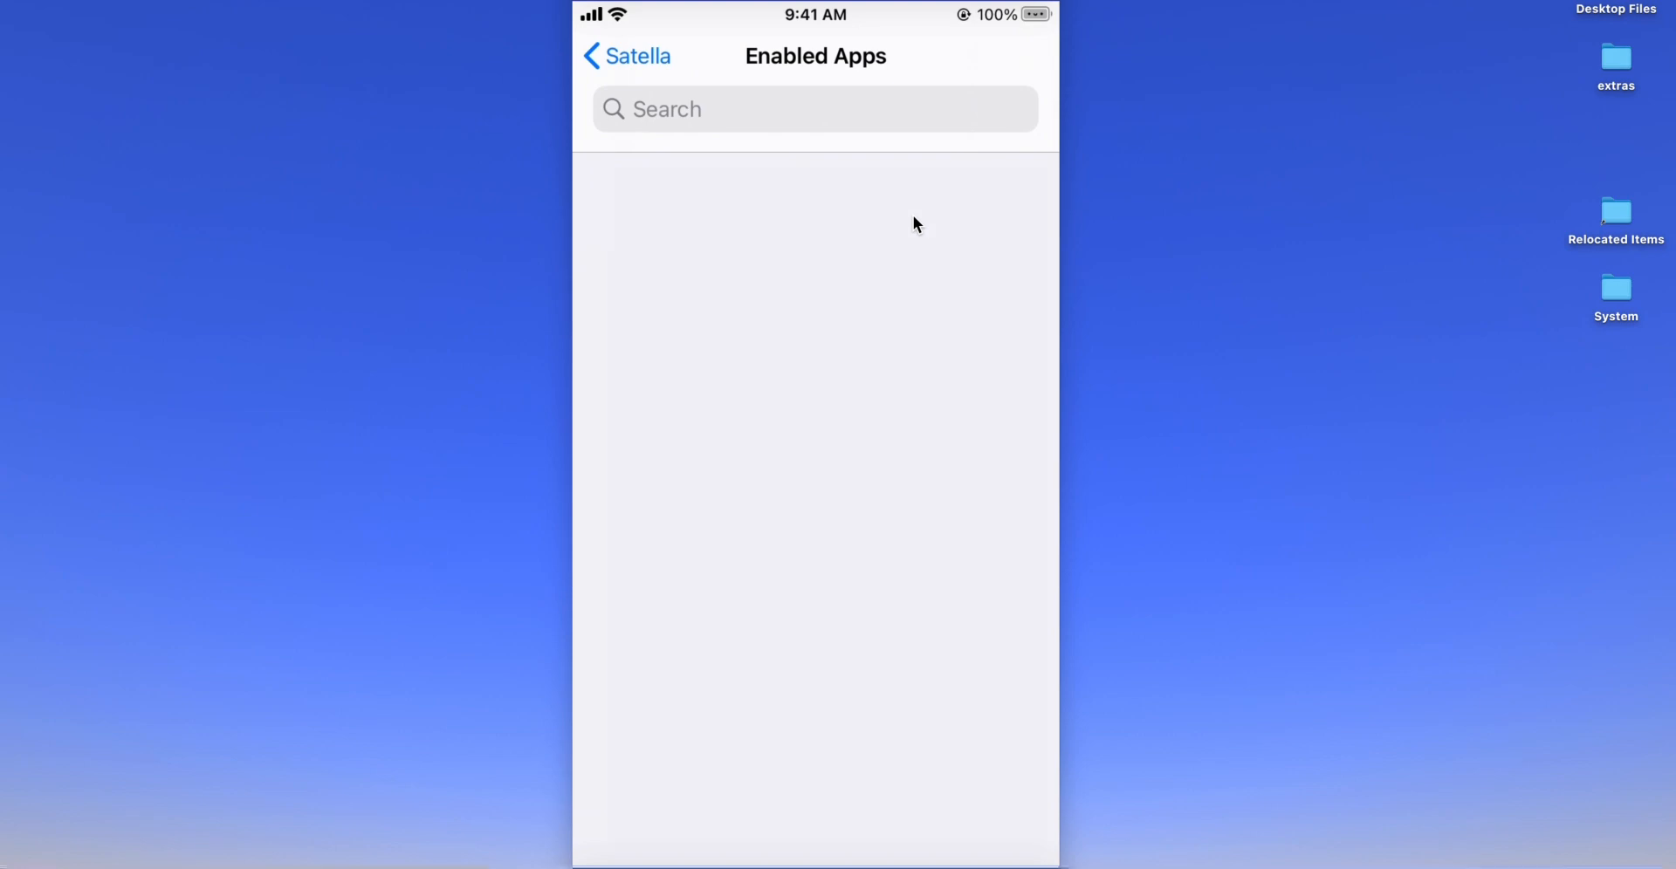
pyautogui.click(625, 56)
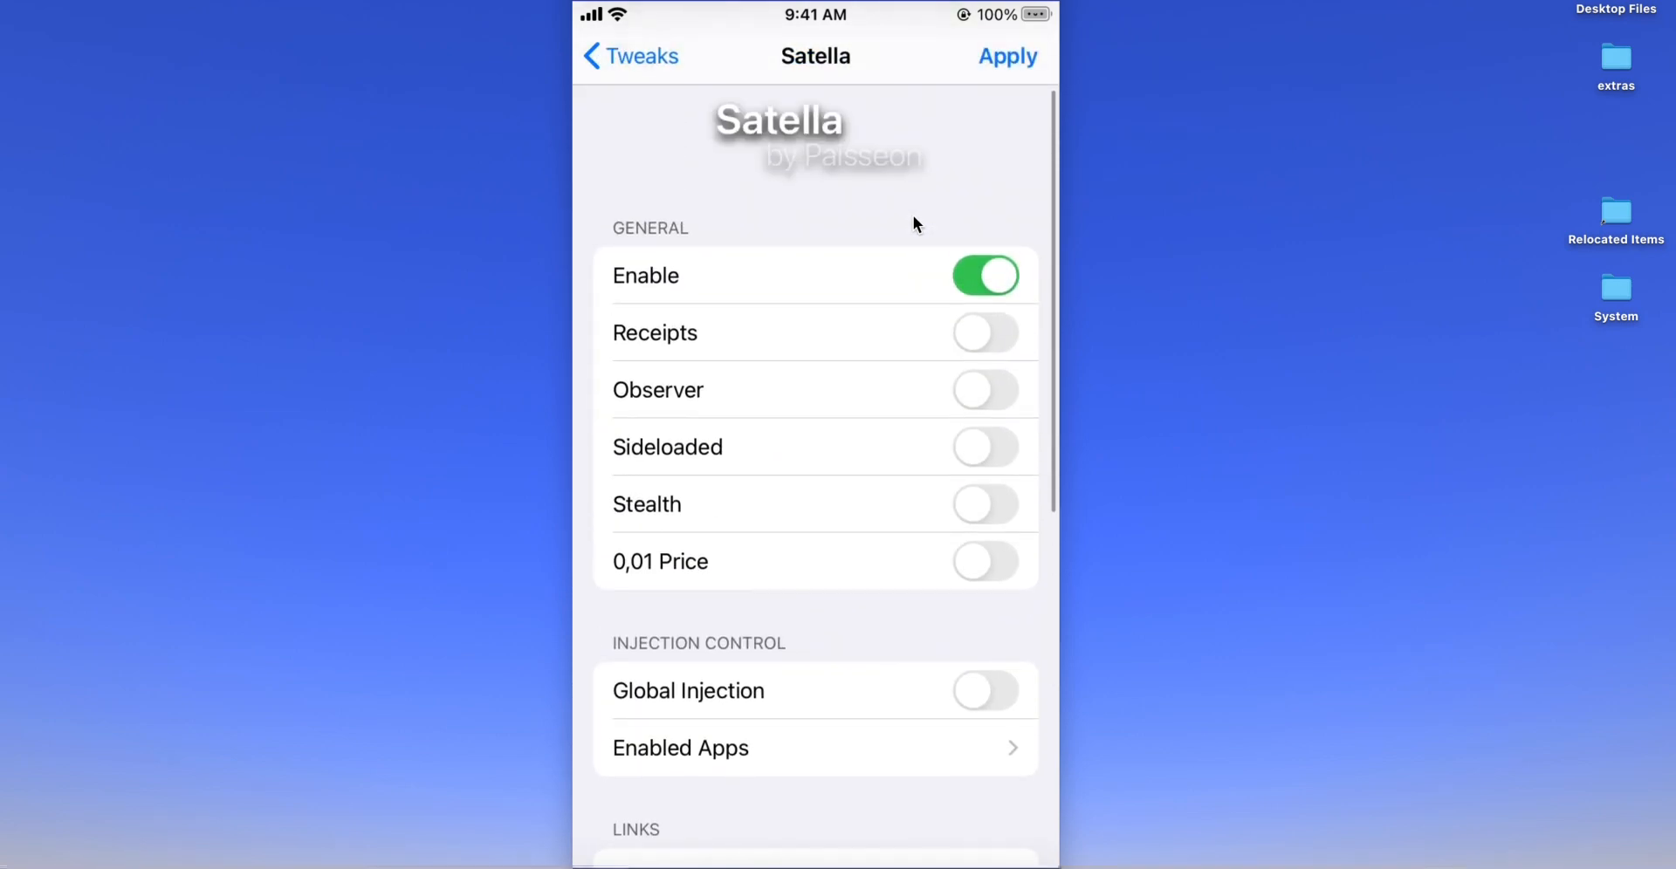
pyautogui.scroll(-3)
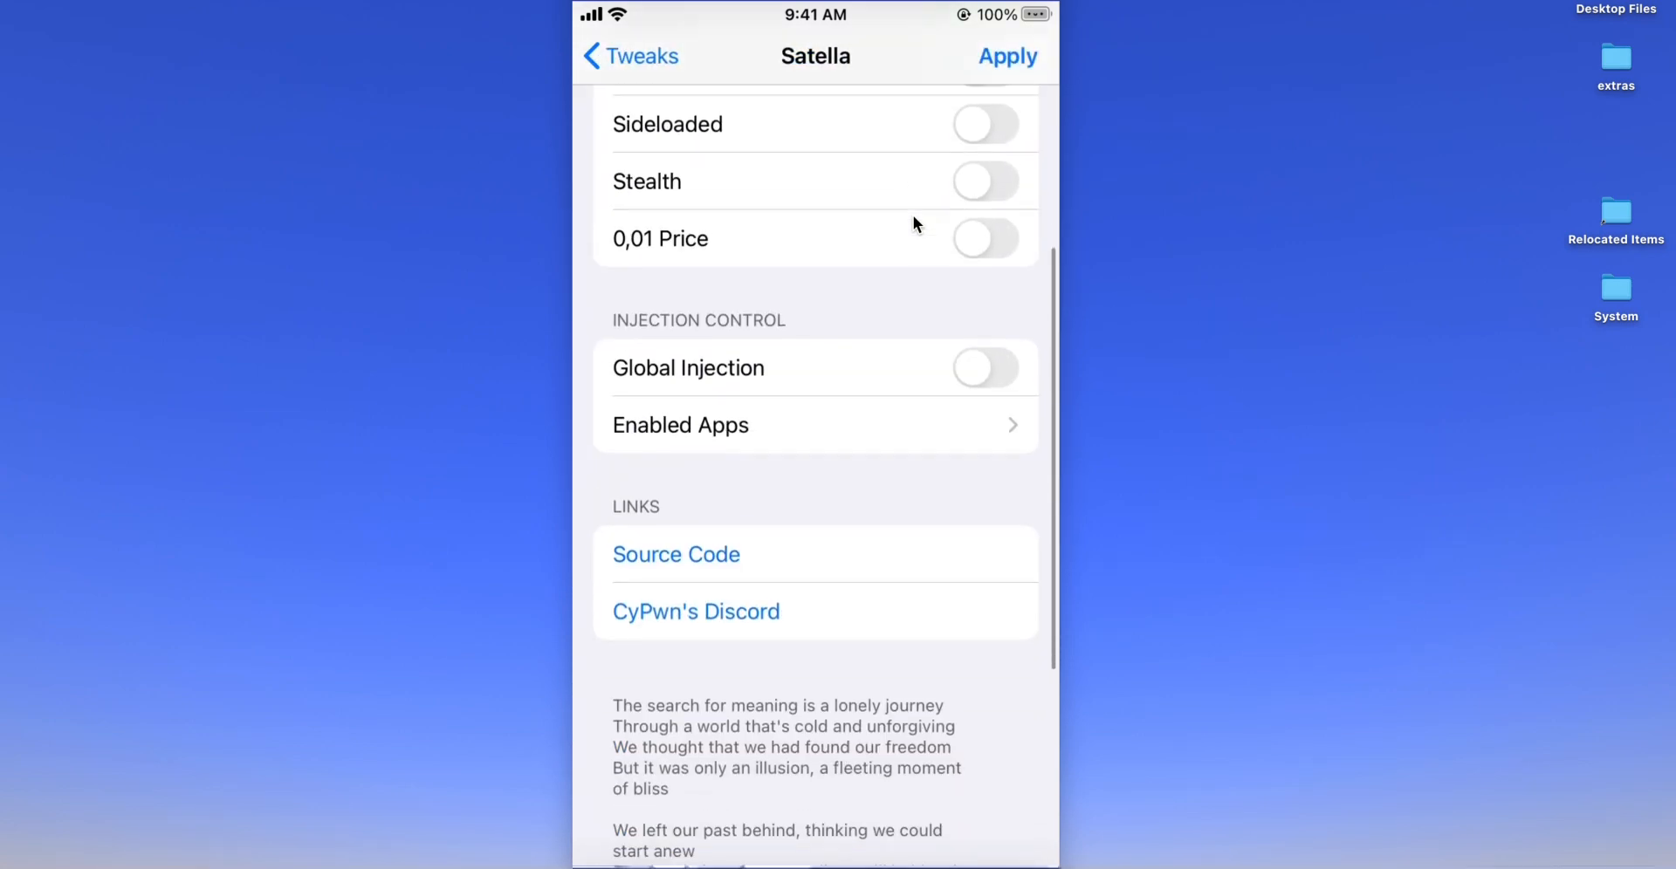
pyautogui.scroll(-3)
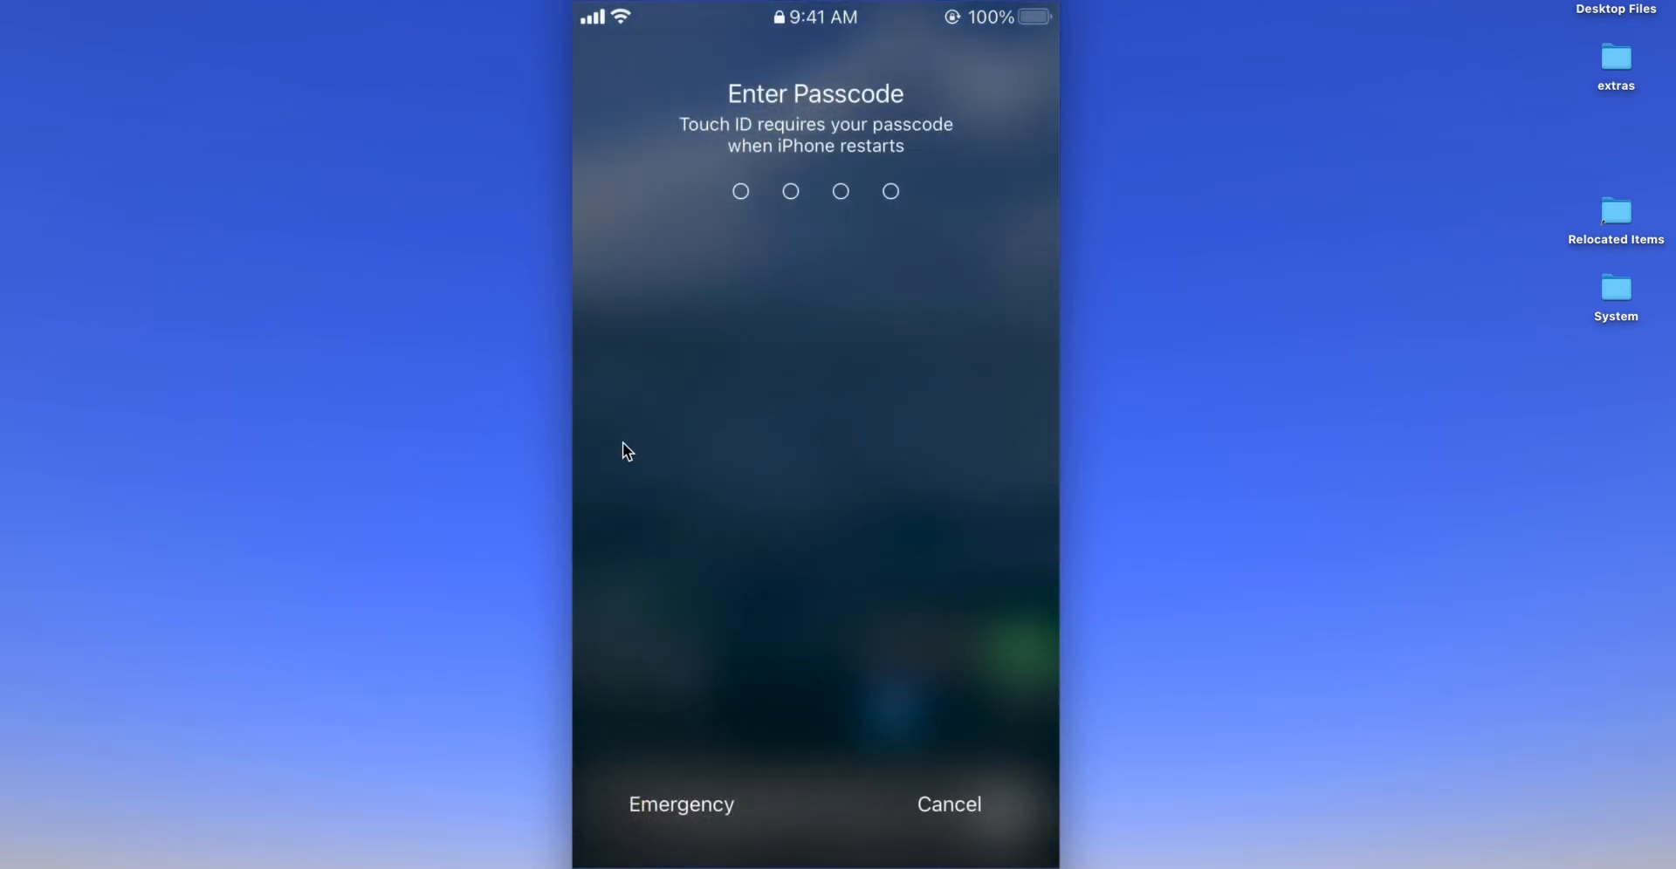
# Unlock the restarted iPhone with its passcode.
pyautogui.click(946, 805)
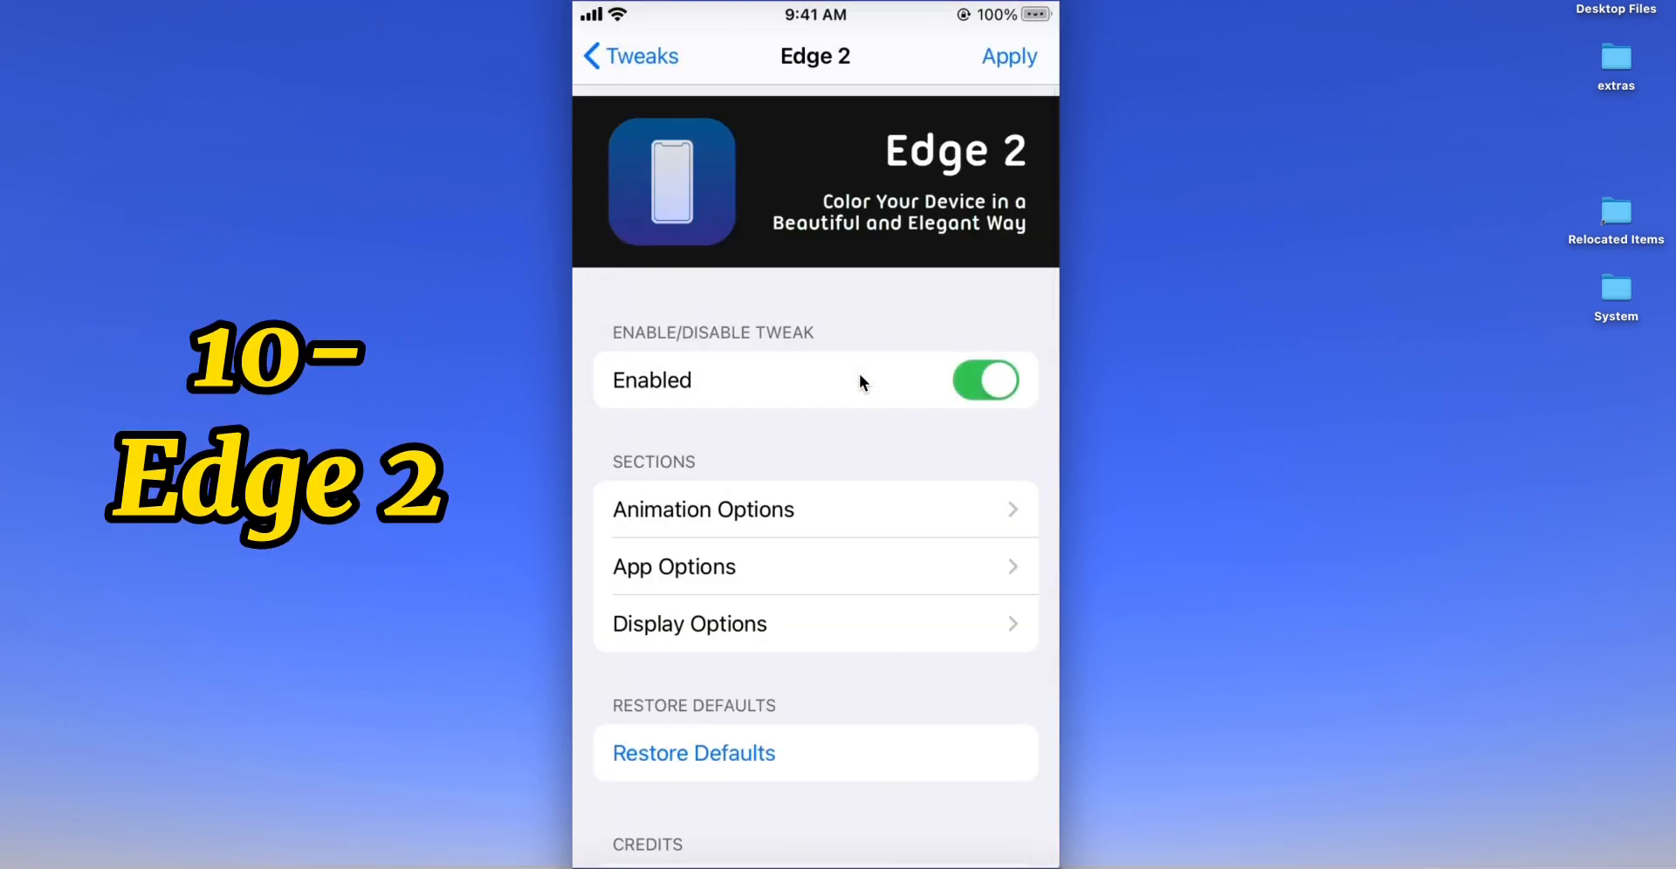
# Set the Edge 2 display mode to SpringBoard Only and respring to show the coloured border.
pyautogui.click(673, 568)
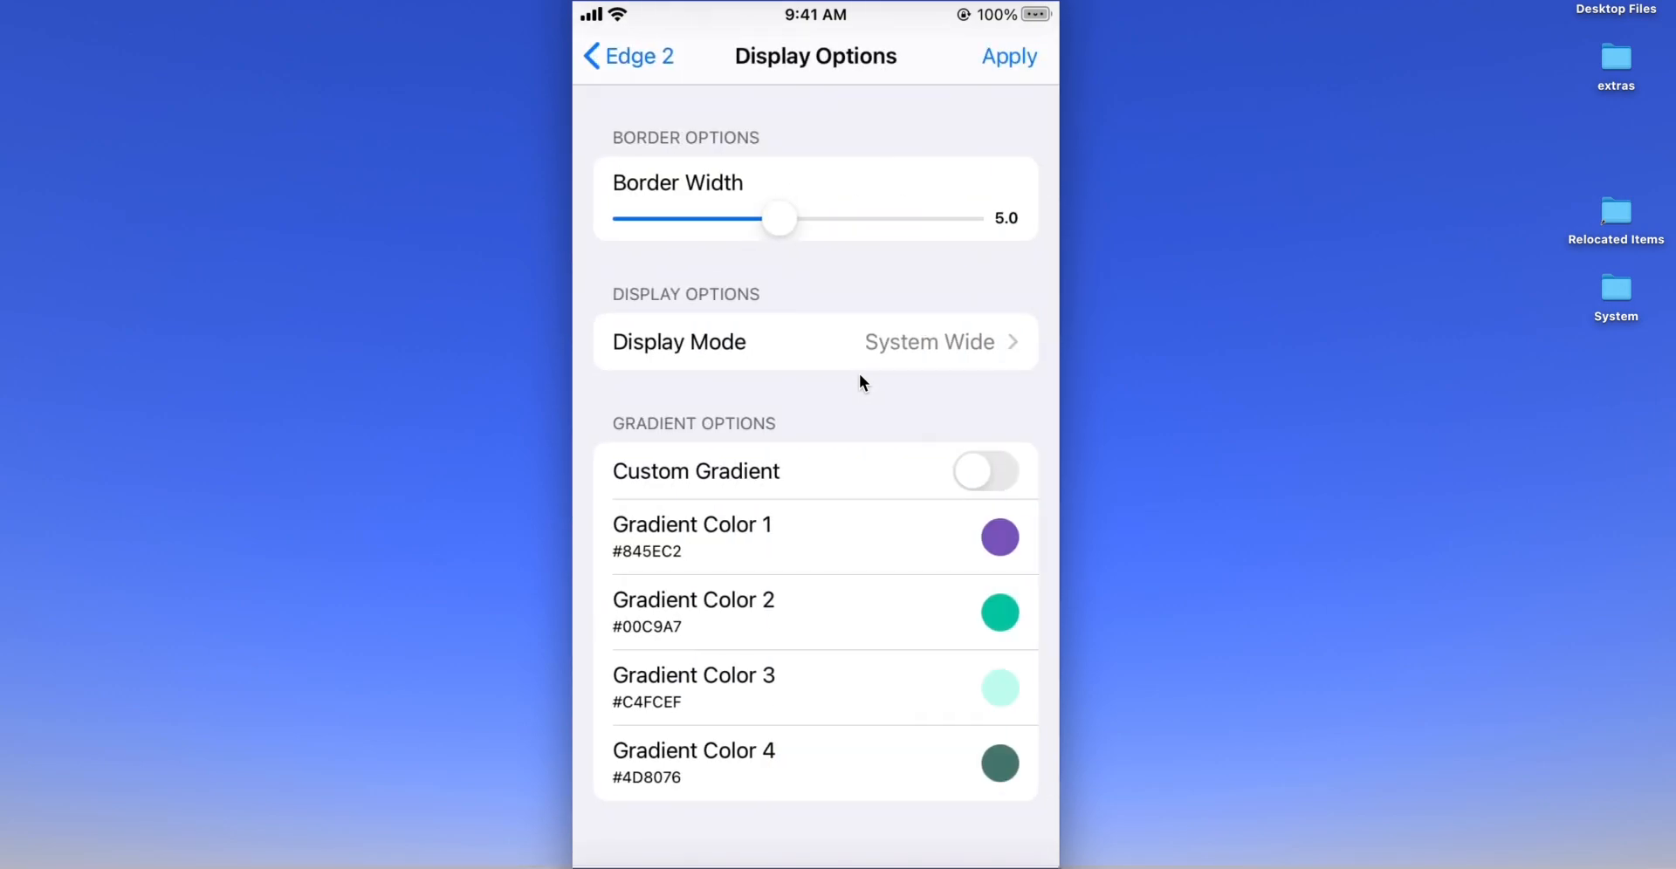
pyautogui.click(815, 341)
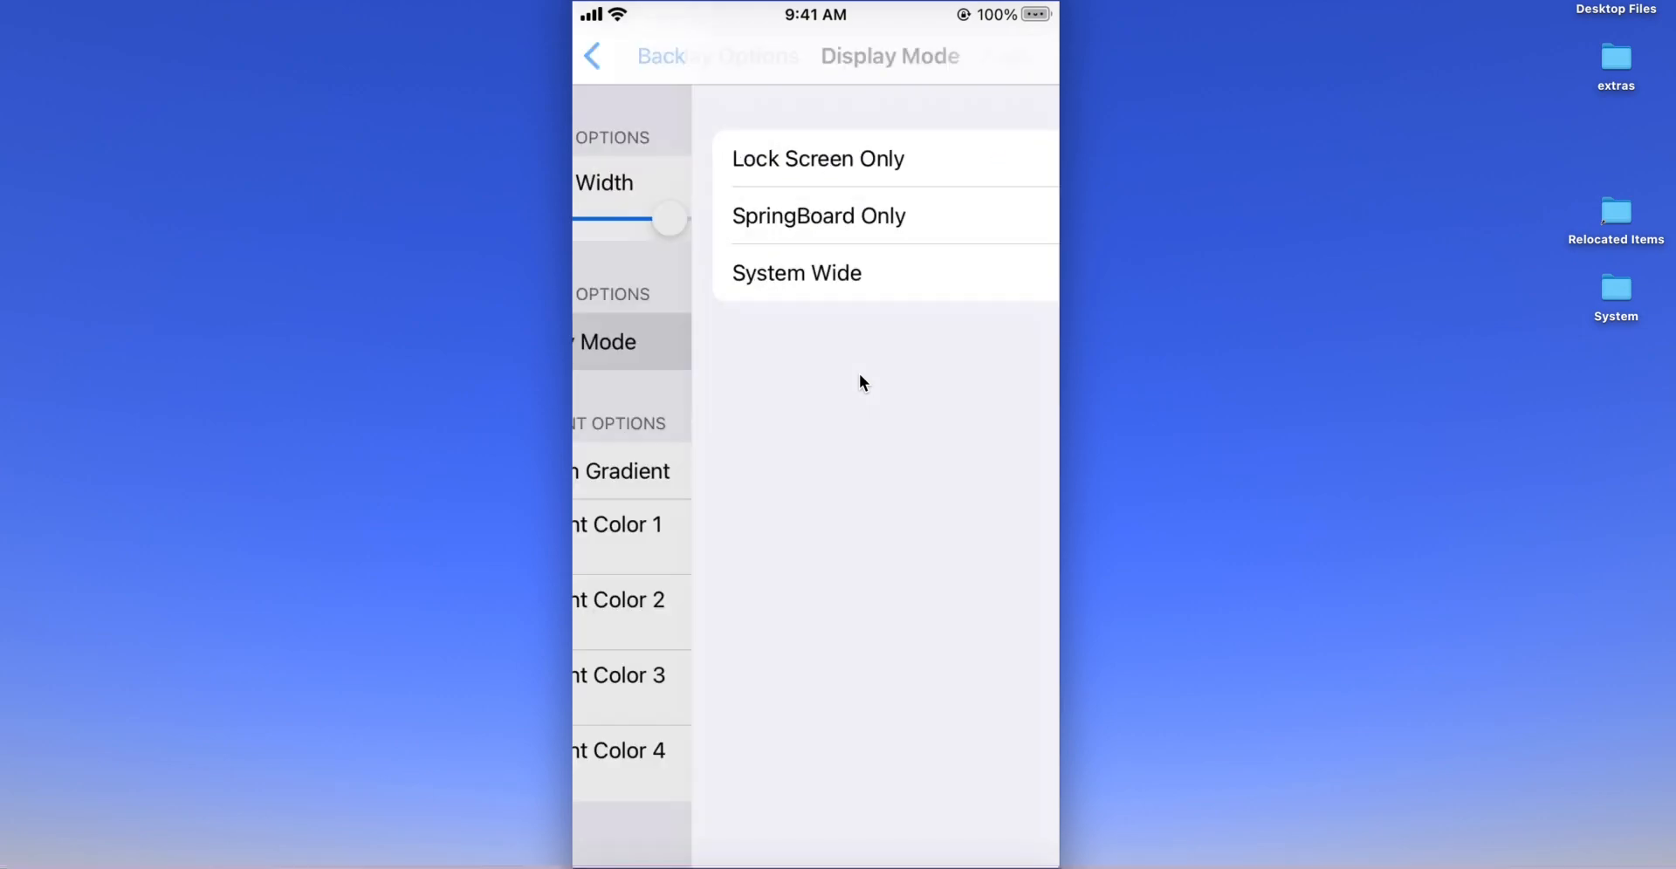
pyautogui.click(819, 215)
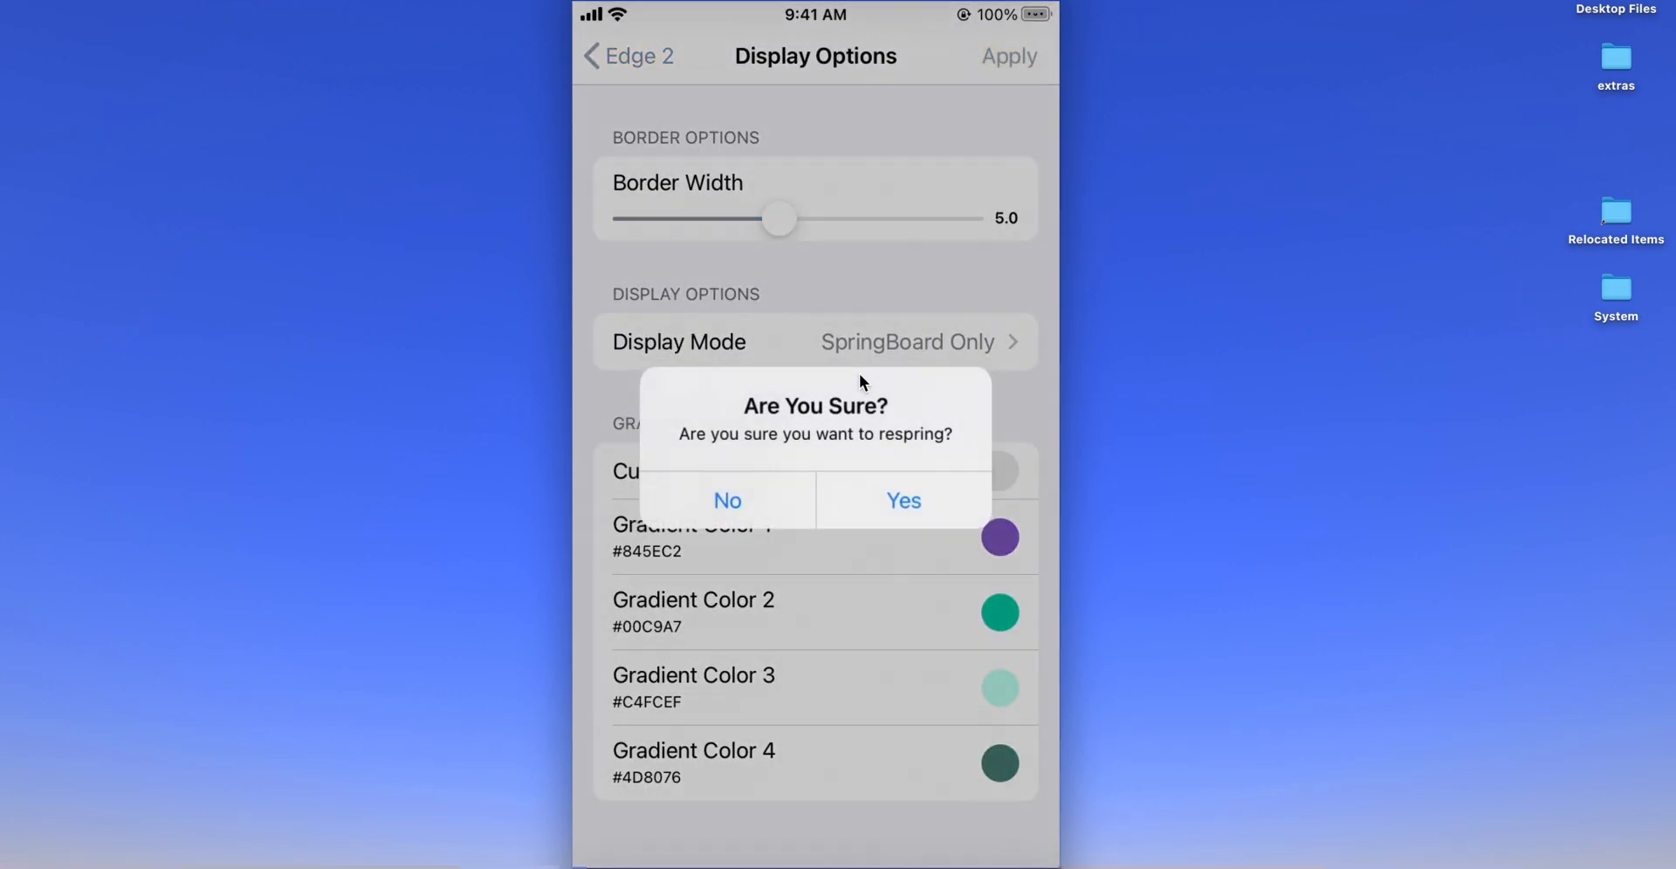
pyautogui.click(726, 501)
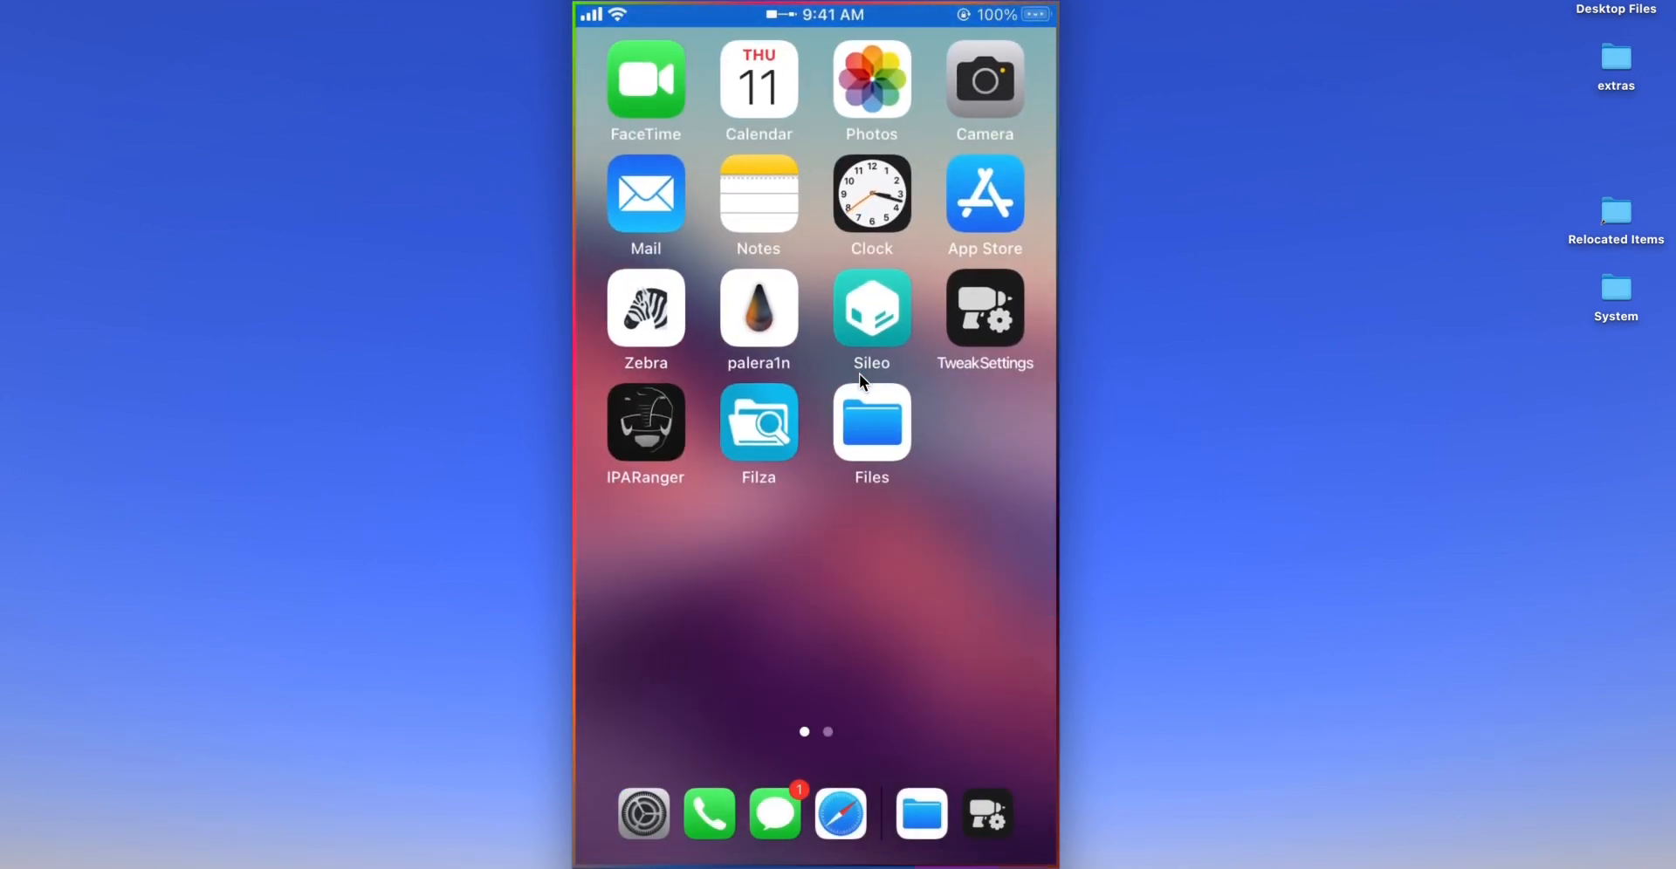
pyautogui.moveTo(1054, 450)
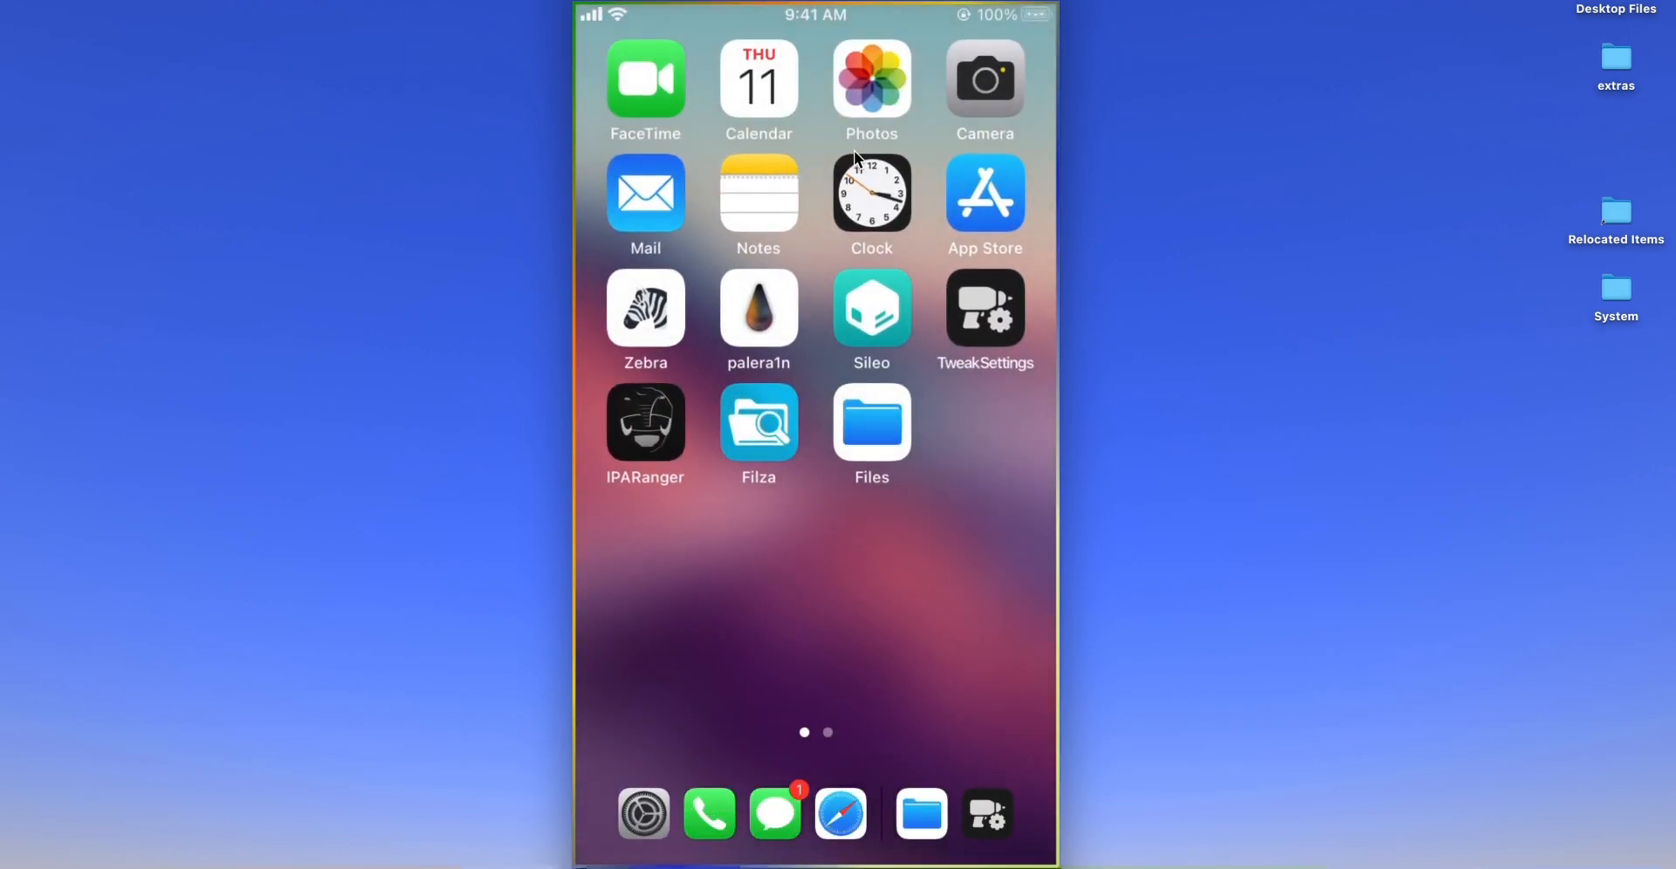
pyautogui.click(644, 422)
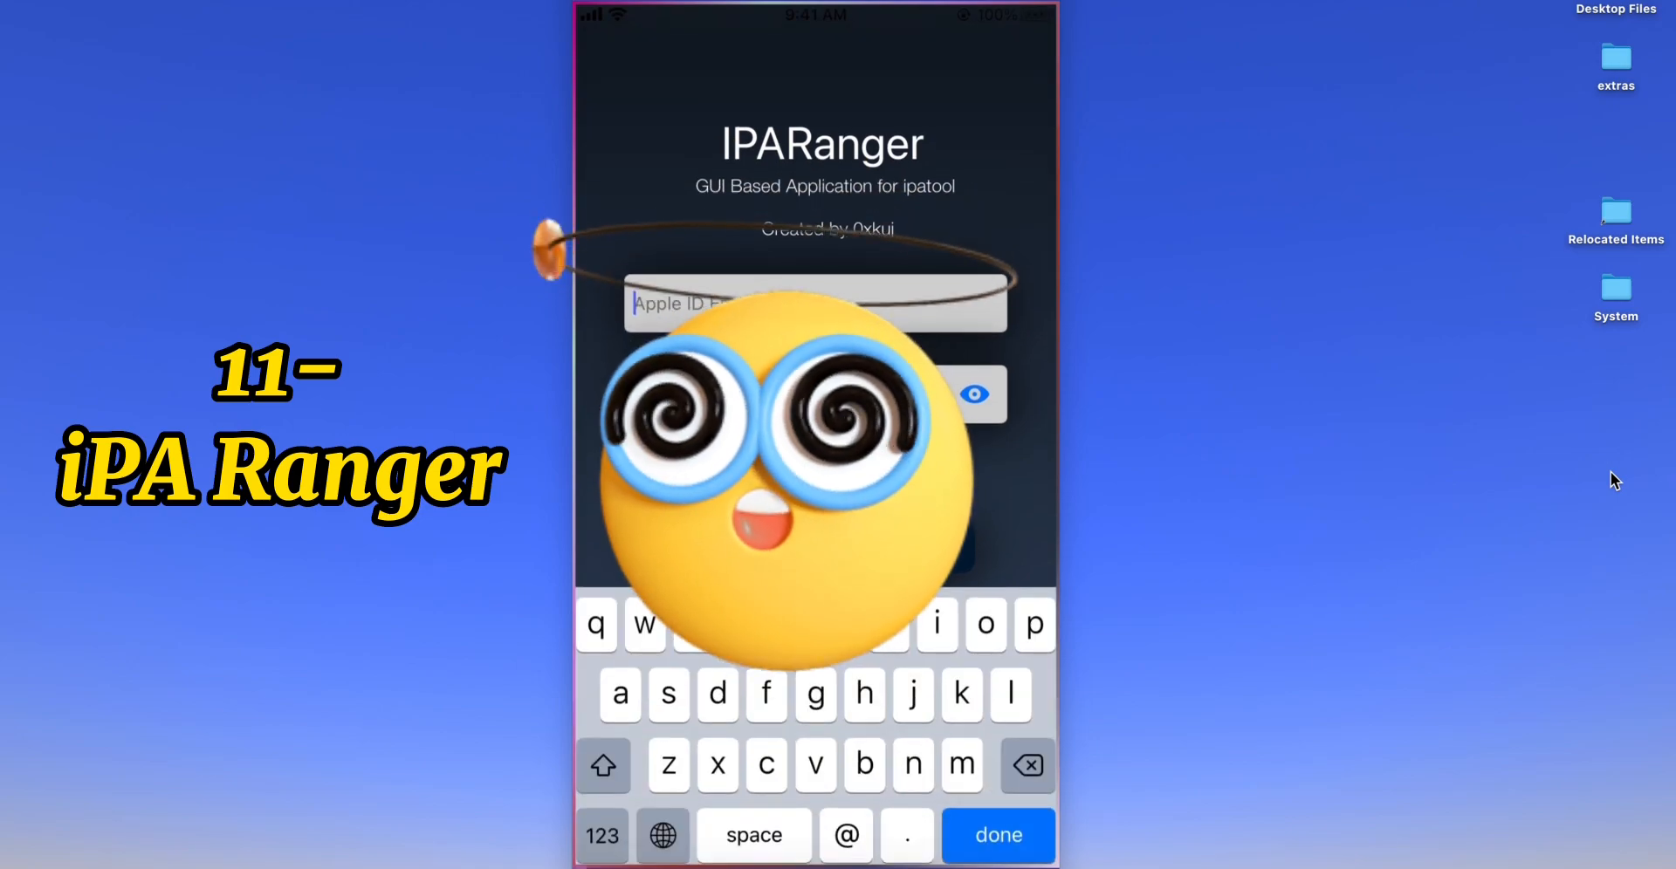
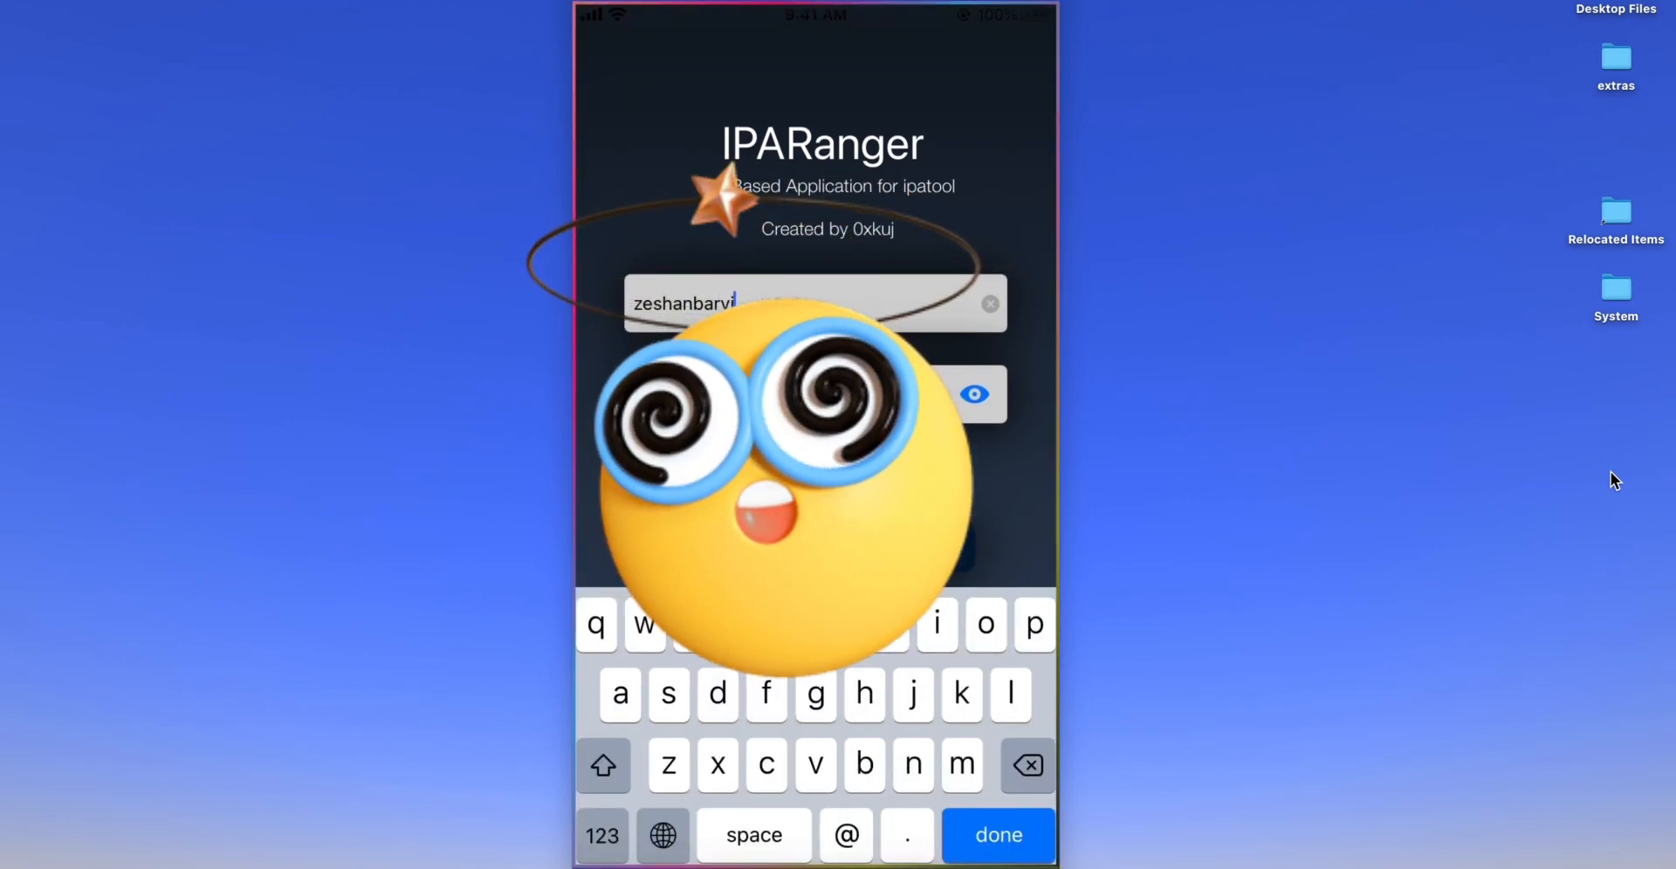
pyautogui.click(995, 834)
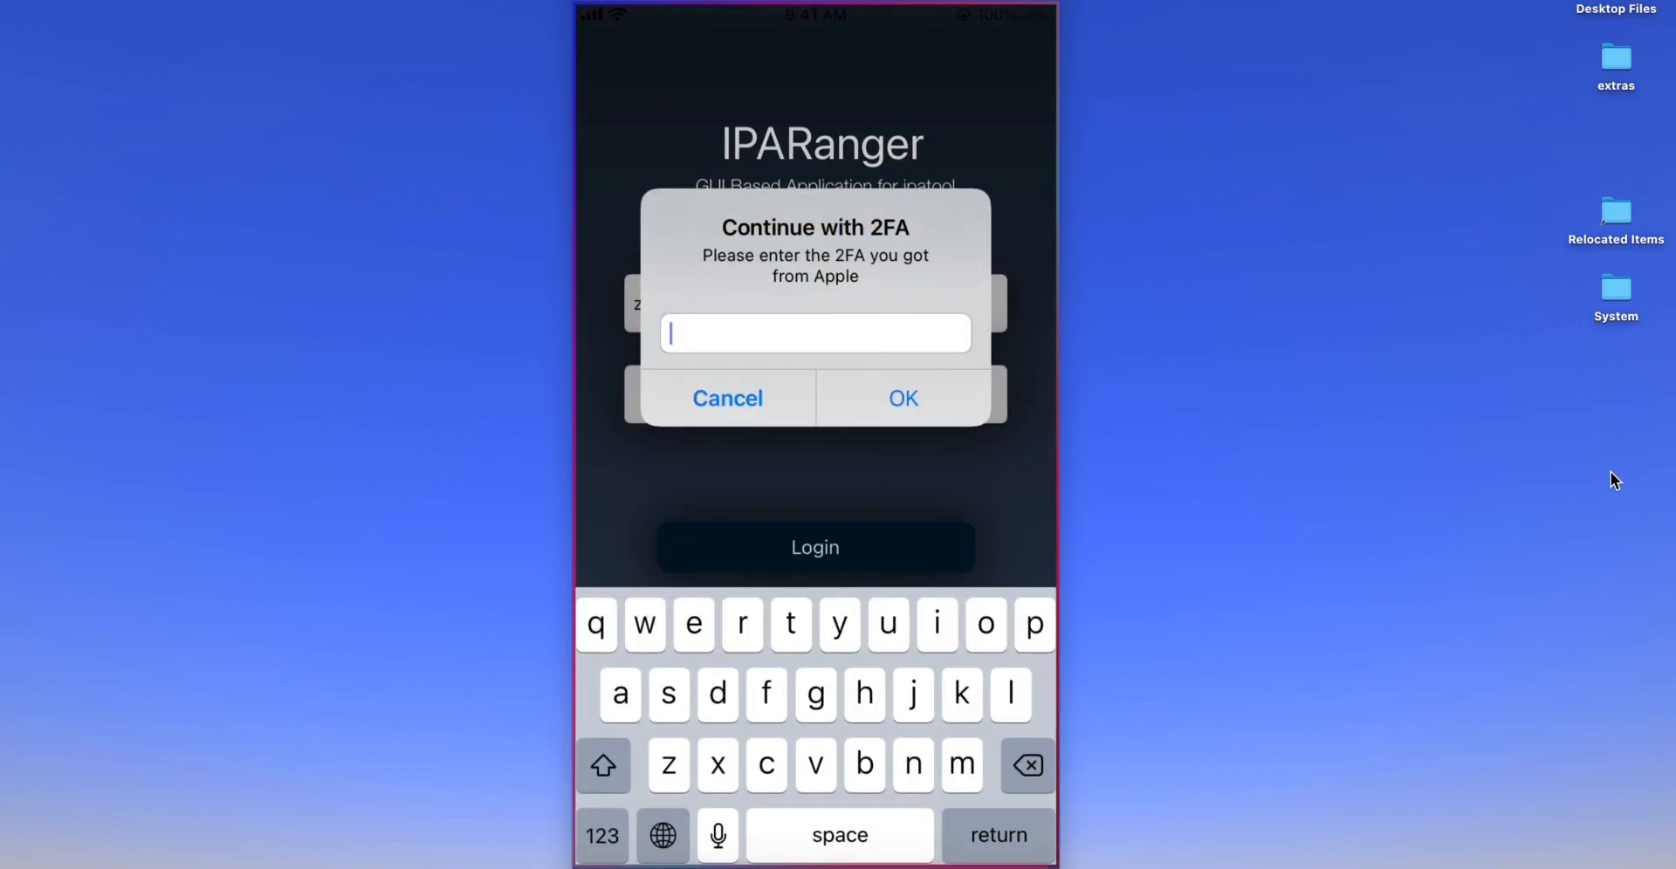
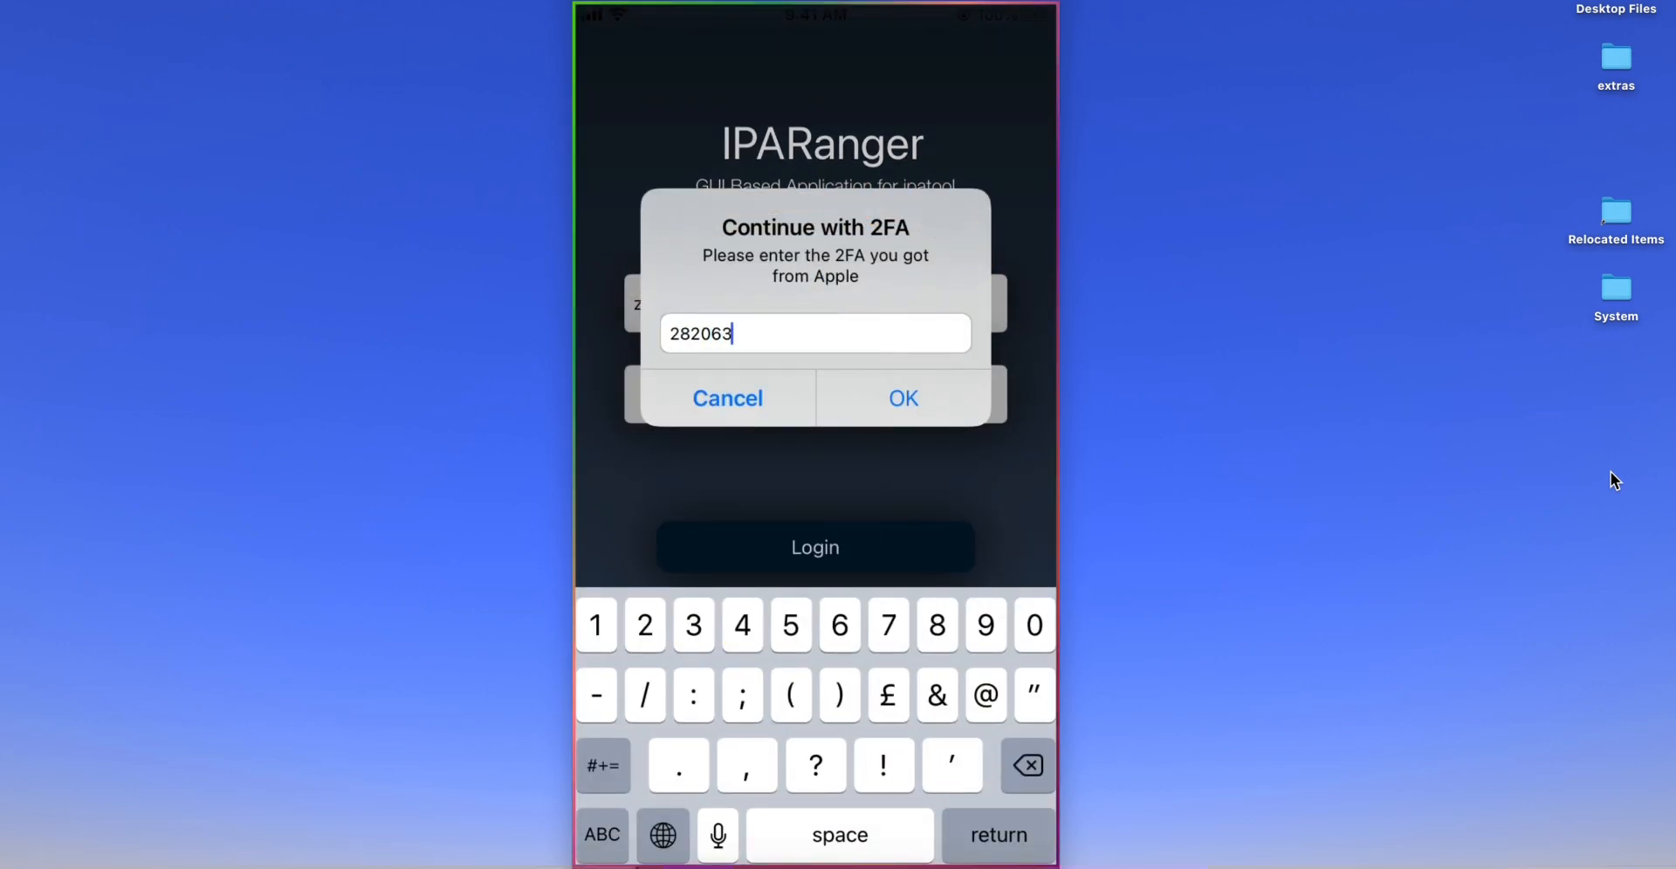
pyautogui.click(903, 398)
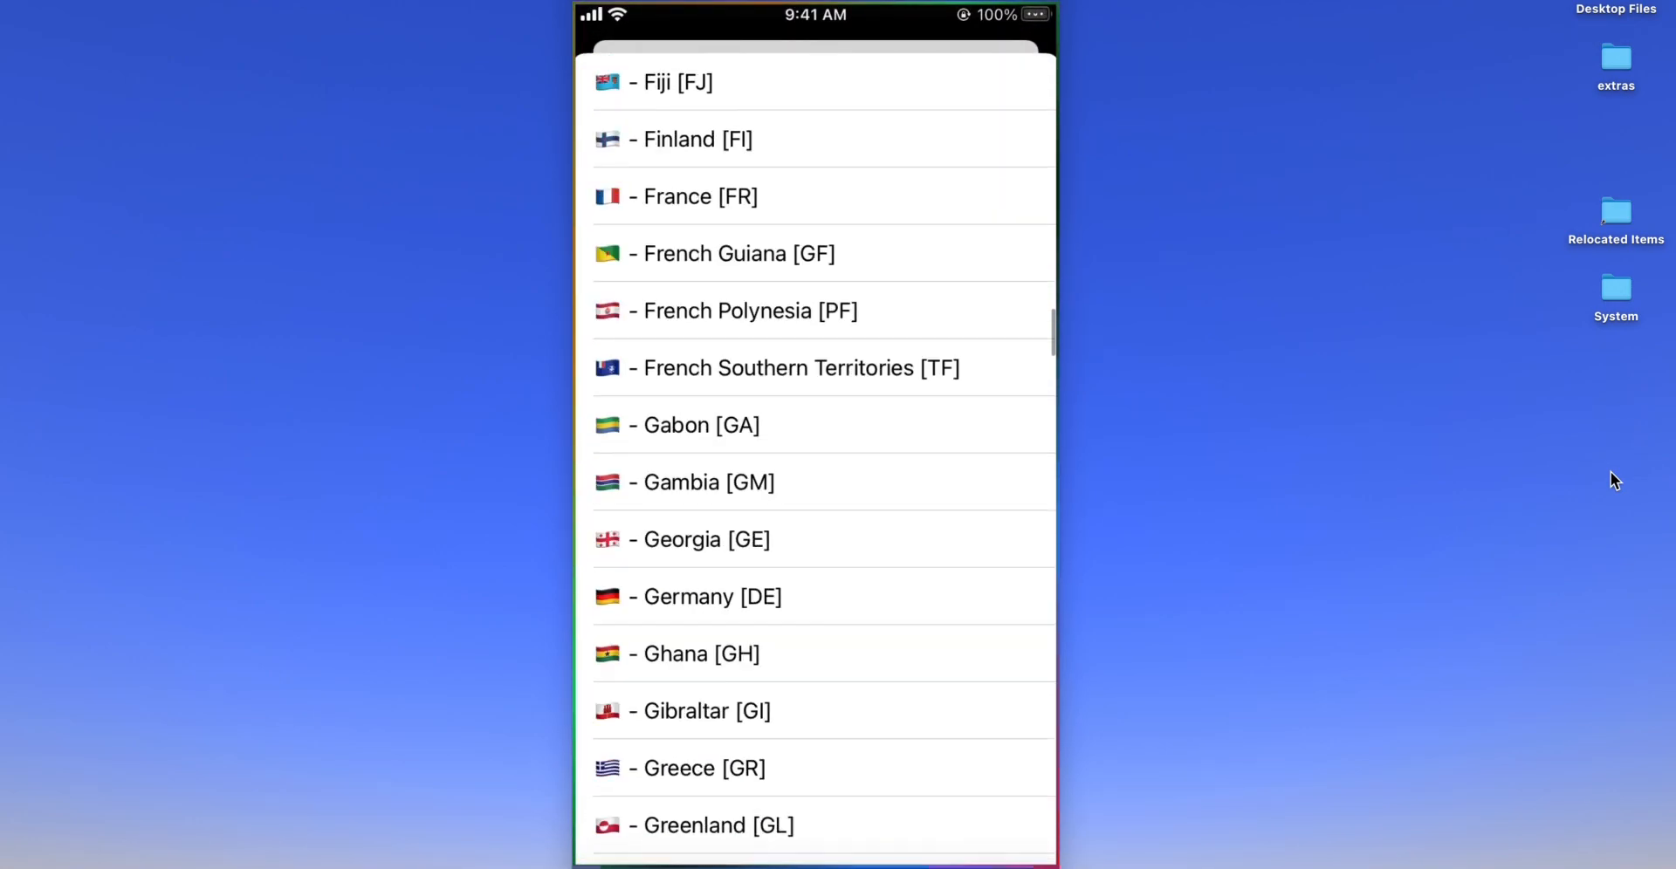
# Search the US store for 'test flight' and copy TestFlight's bundle ID.
pyautogui.scroll(-3)
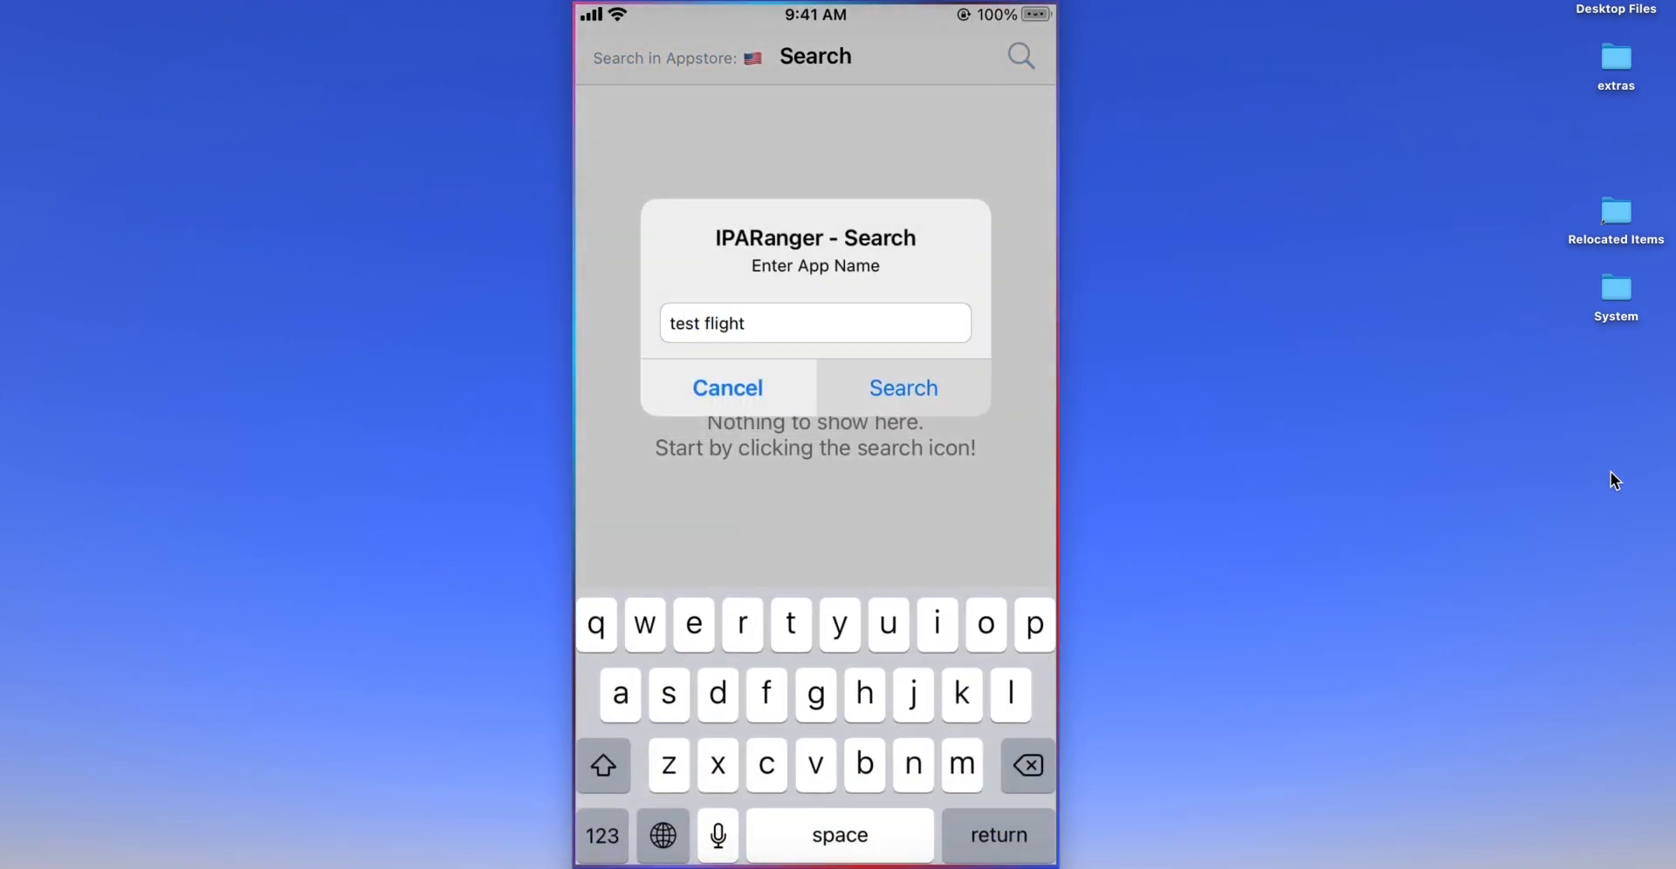
pyautogui.click(901, 387)
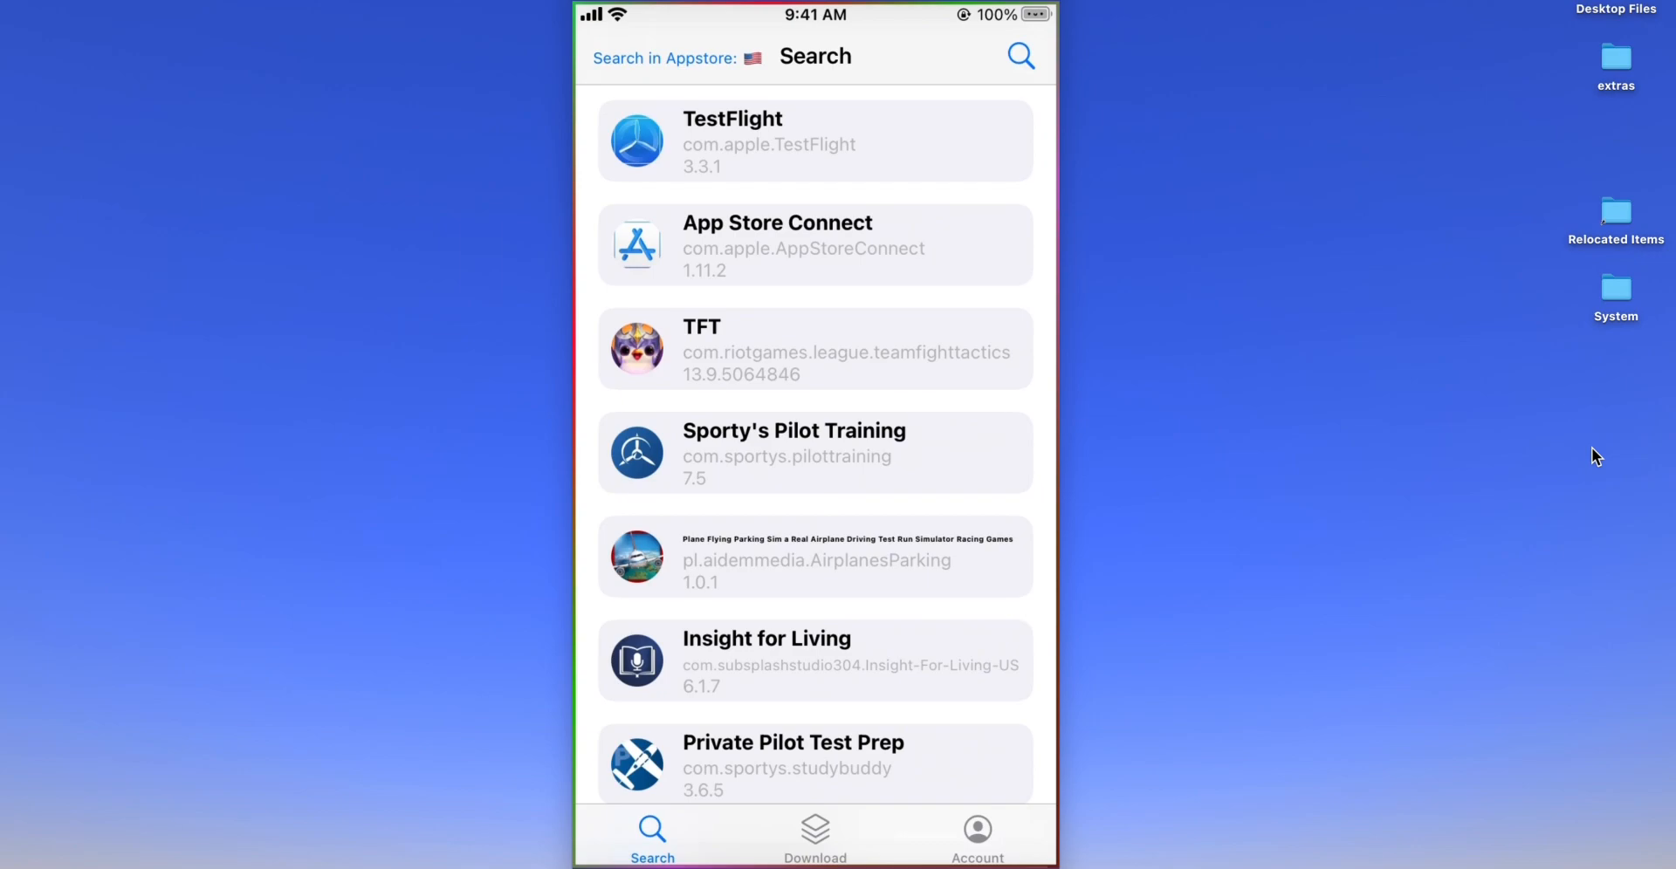
pyautogui.scroll(-3)
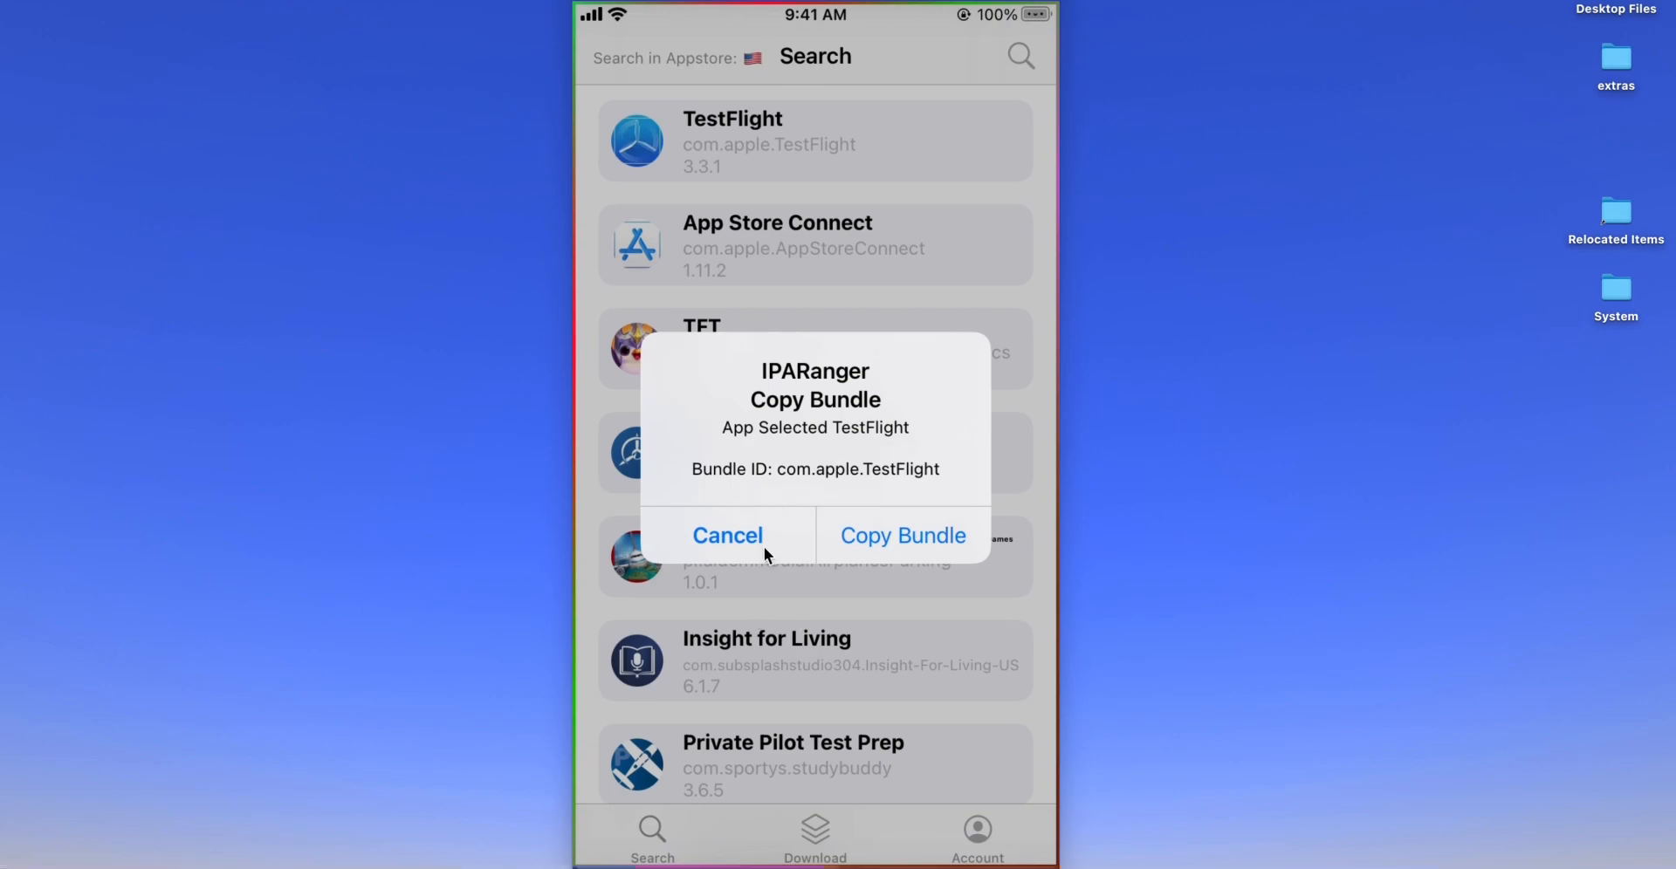
pyautogui.moveTo(906, 536)
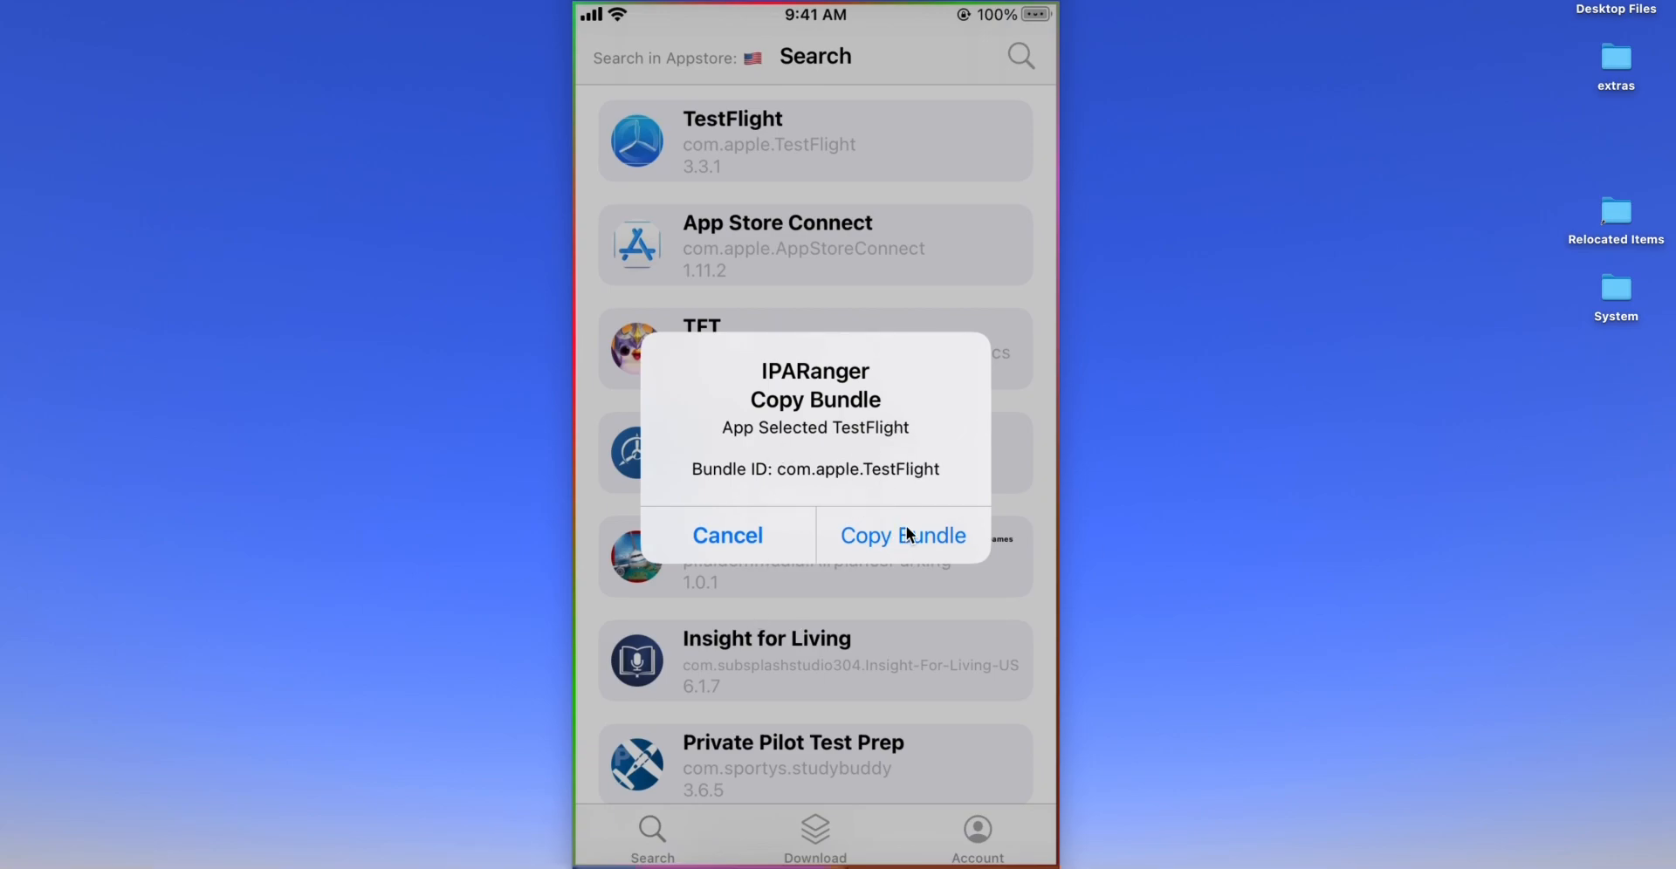
pyautogui.click(901, 535)
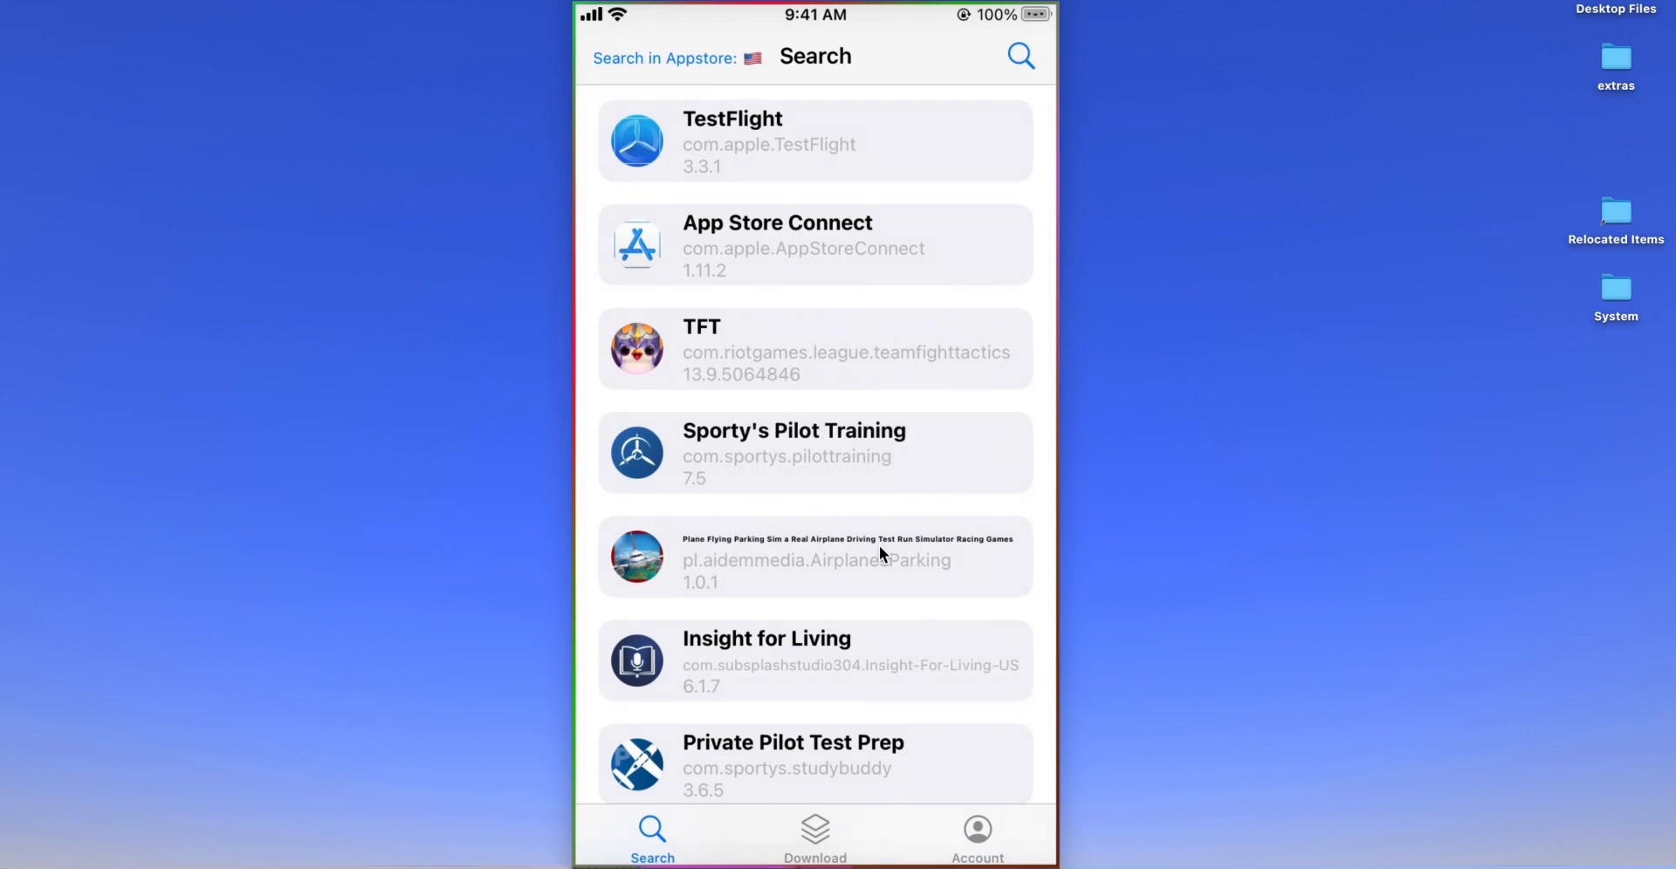
# Start downloading the com.apple.TestFlight IPA from the Download section.
pyautogui.click(815, 838)
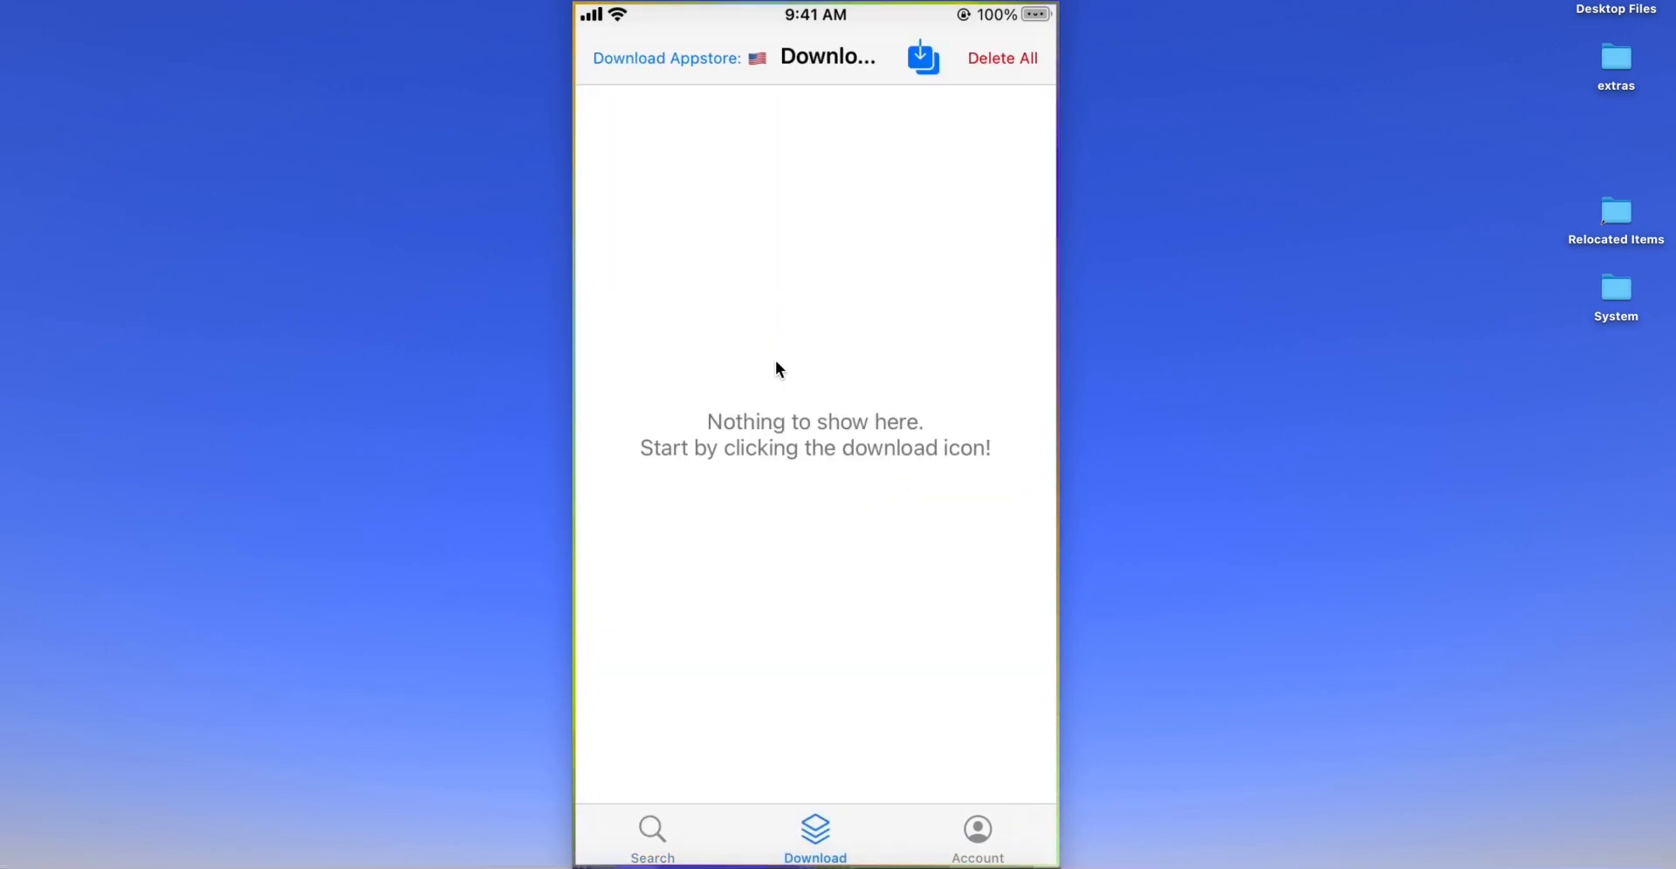
pyautogui.moveTo(770, 369)
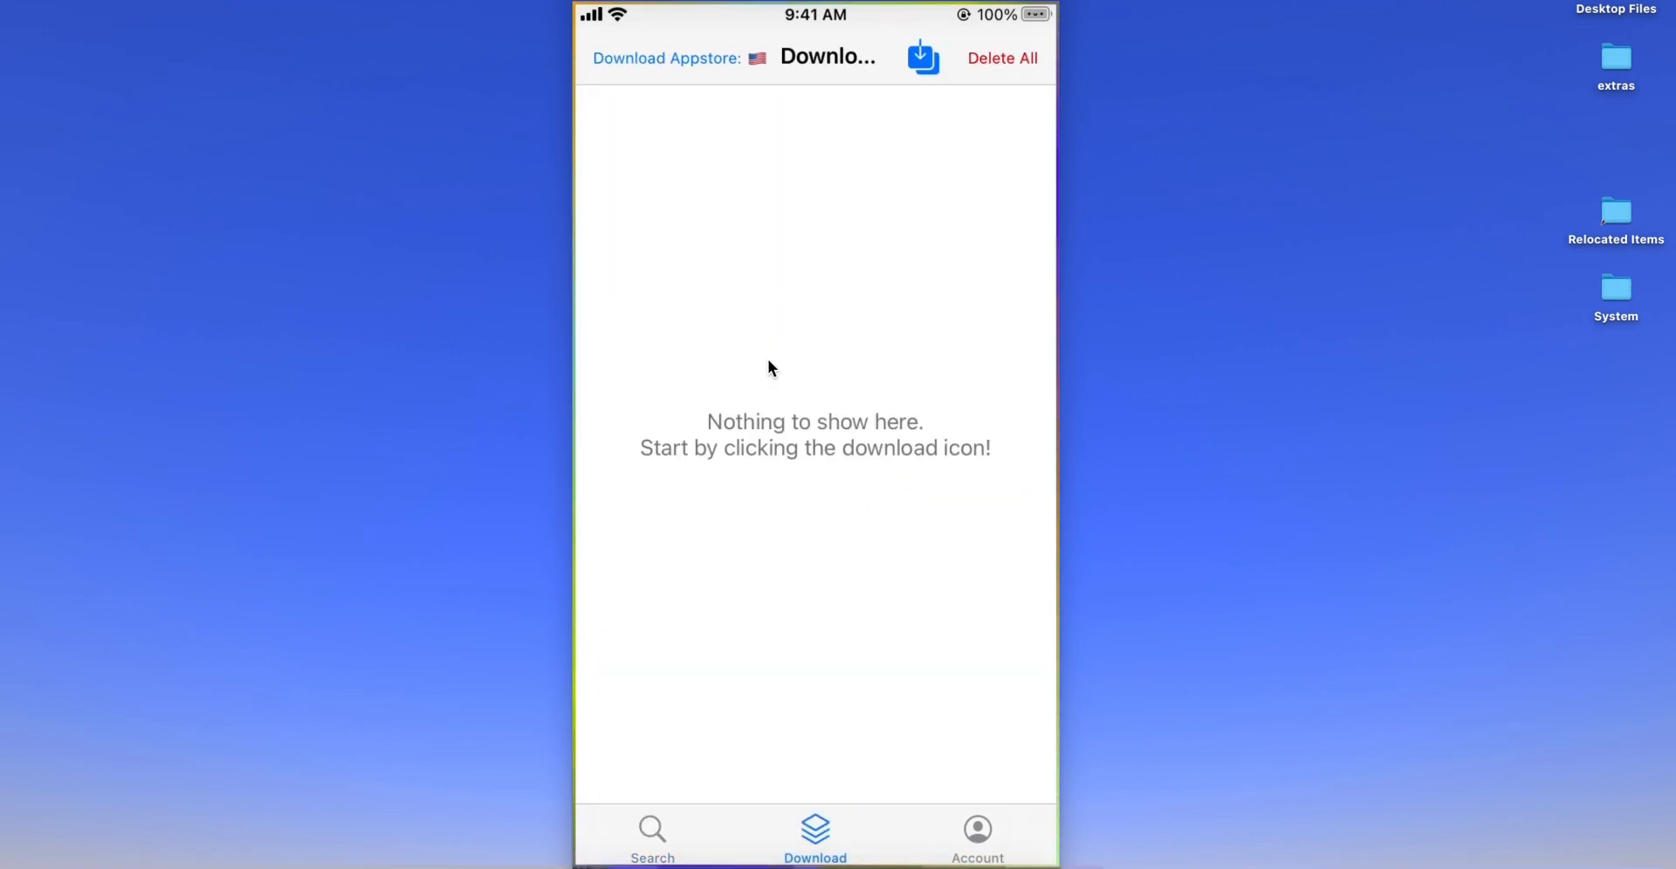
pyautogui.moveTo(807, 307)
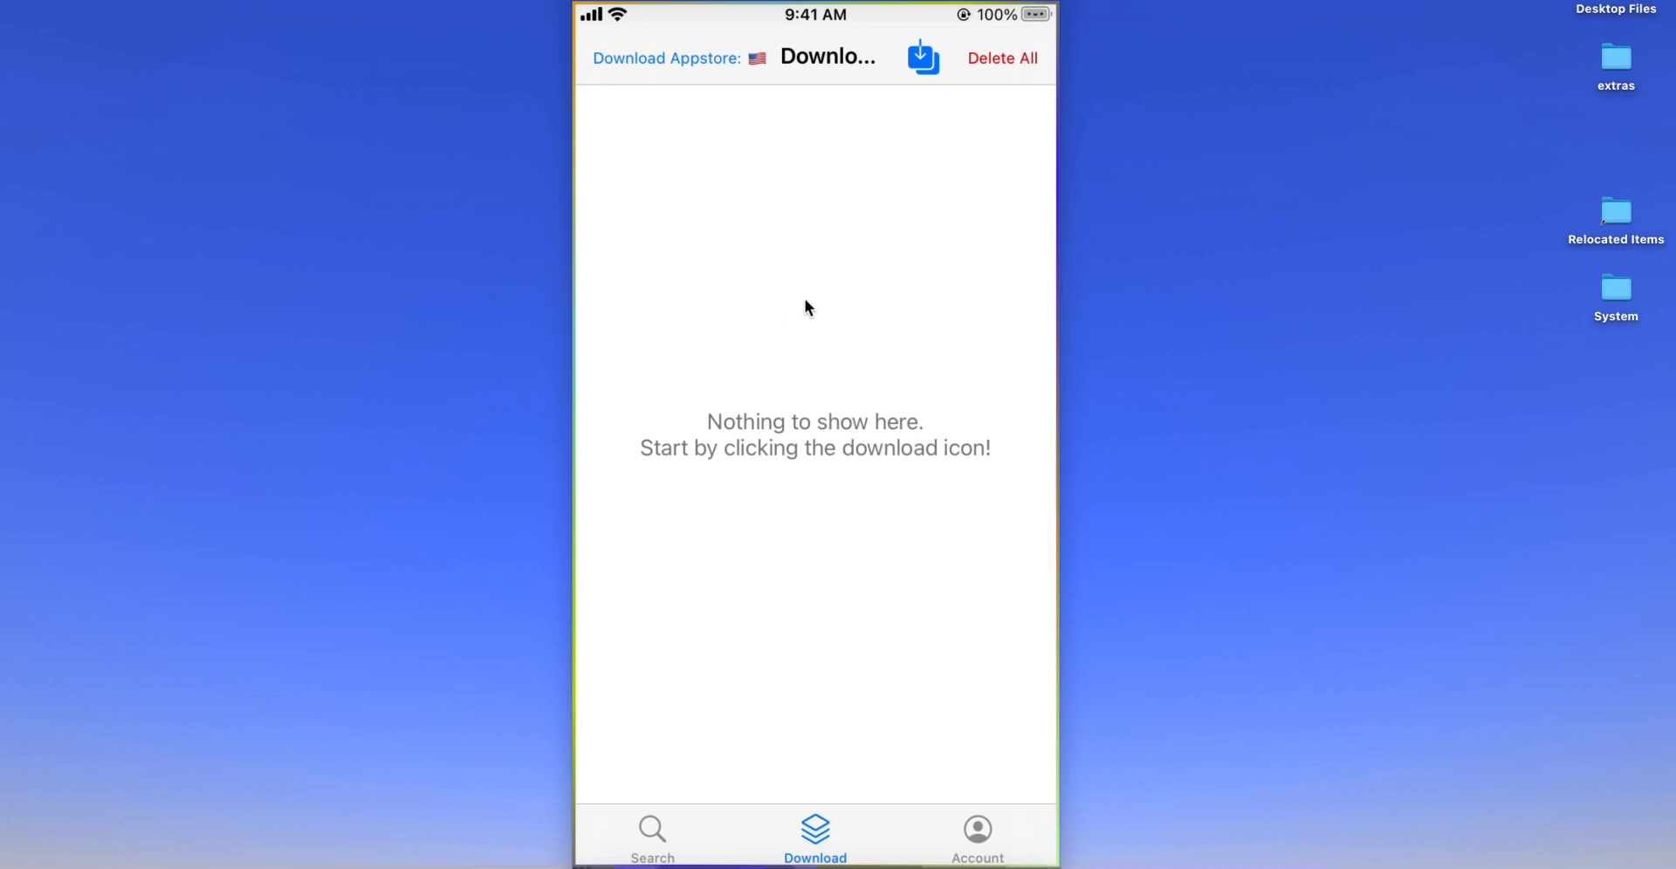
pyautogui.moveTo(943, 157)
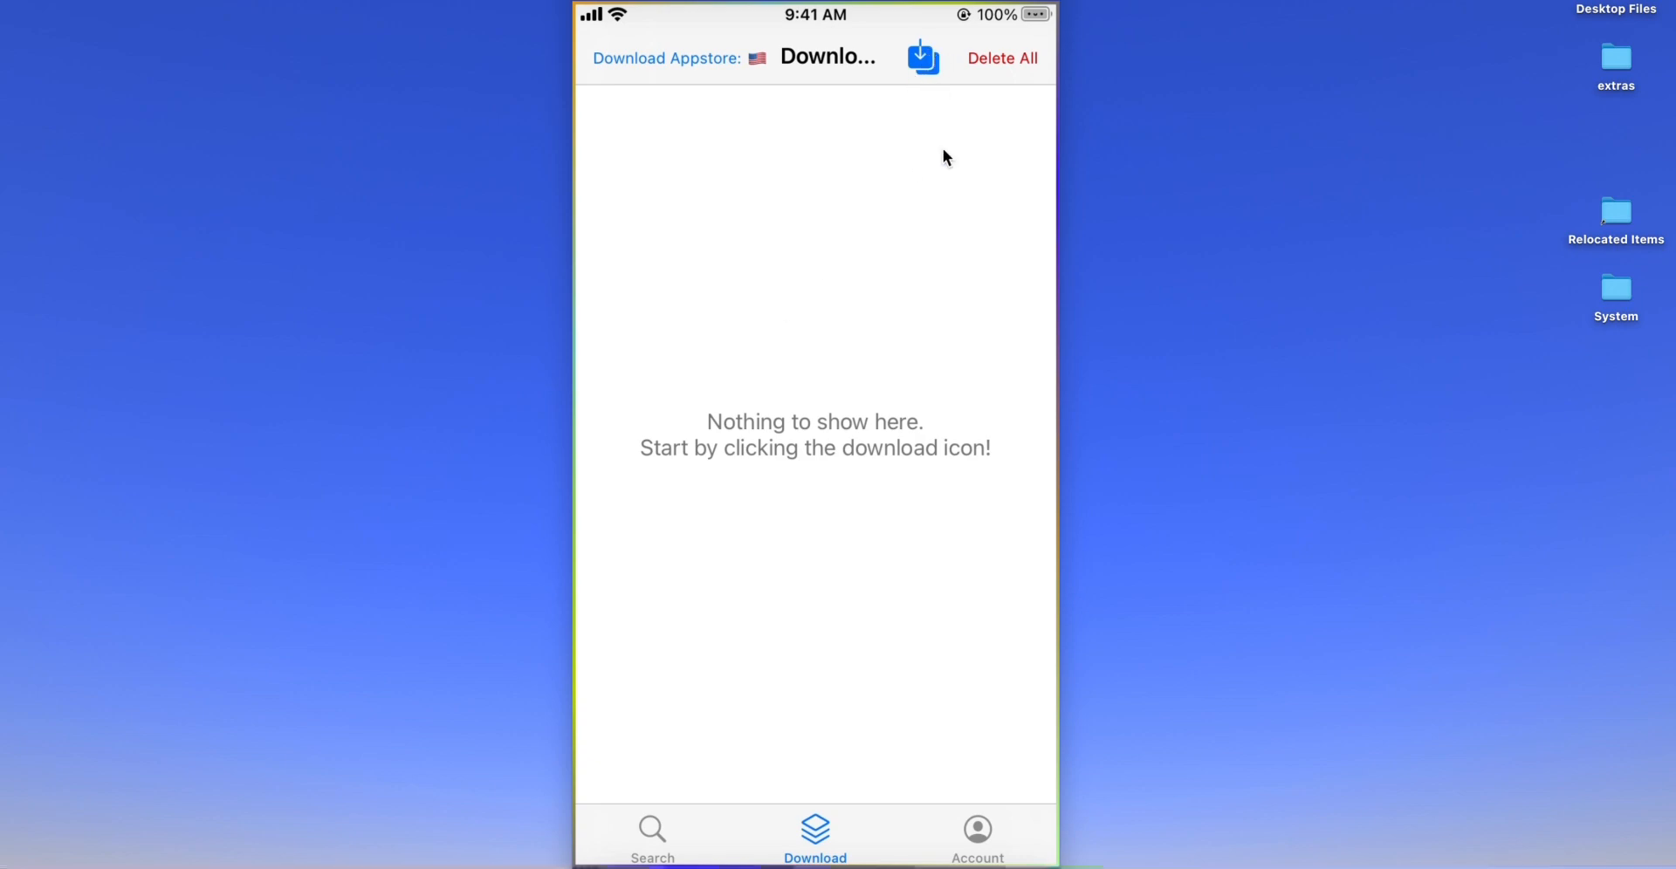
pyautogui.click(922, 57)
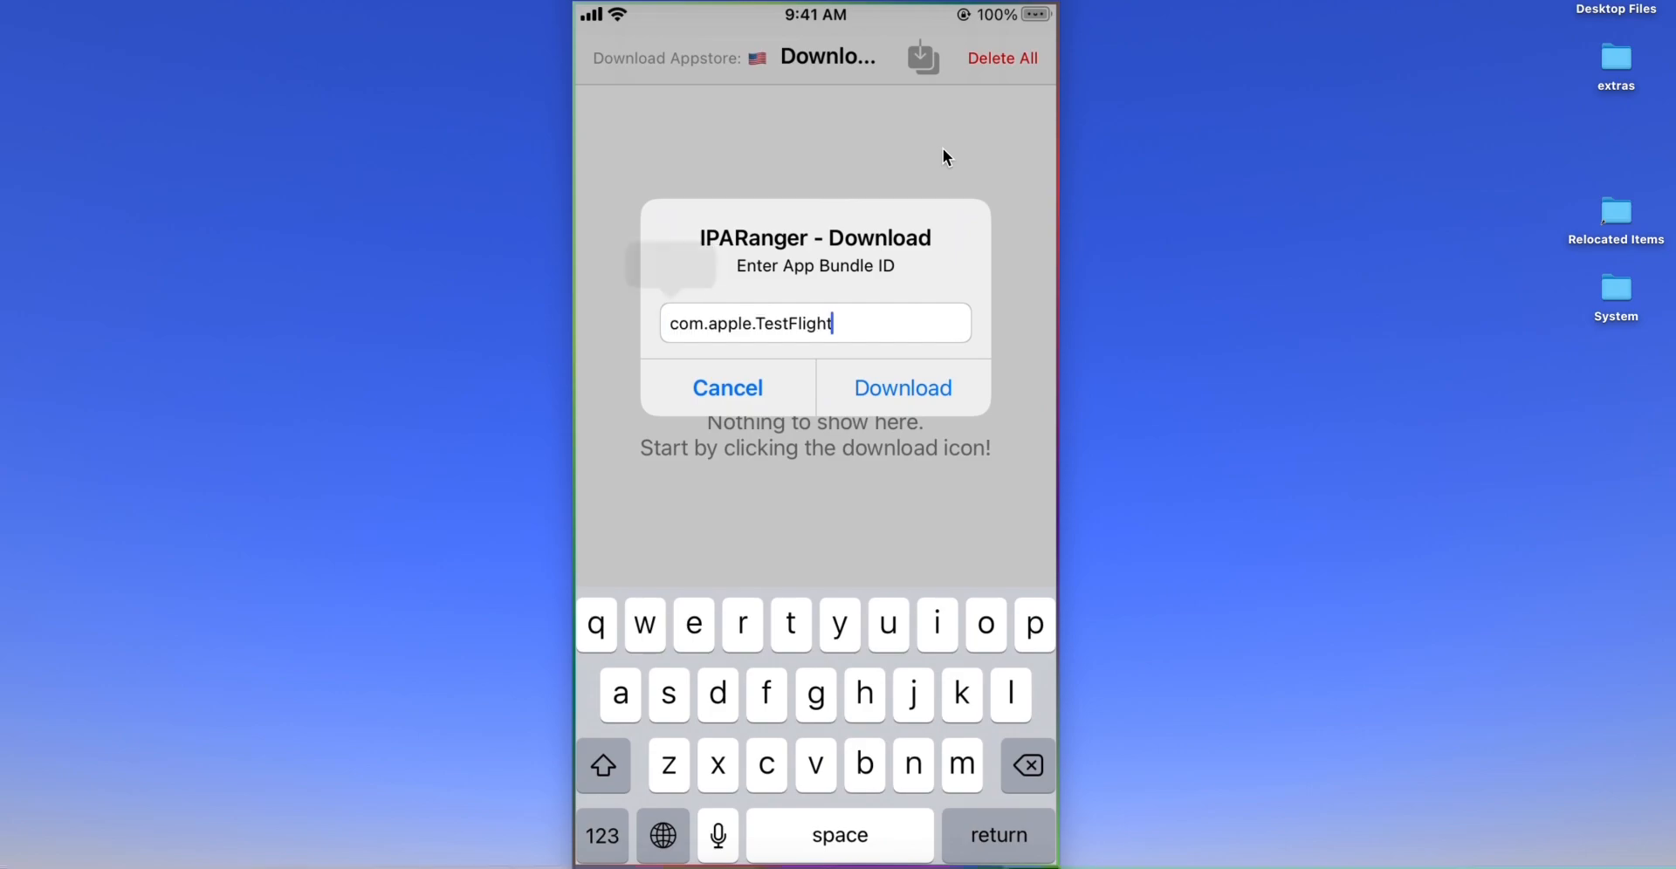
pyautogui.click(901, 388)
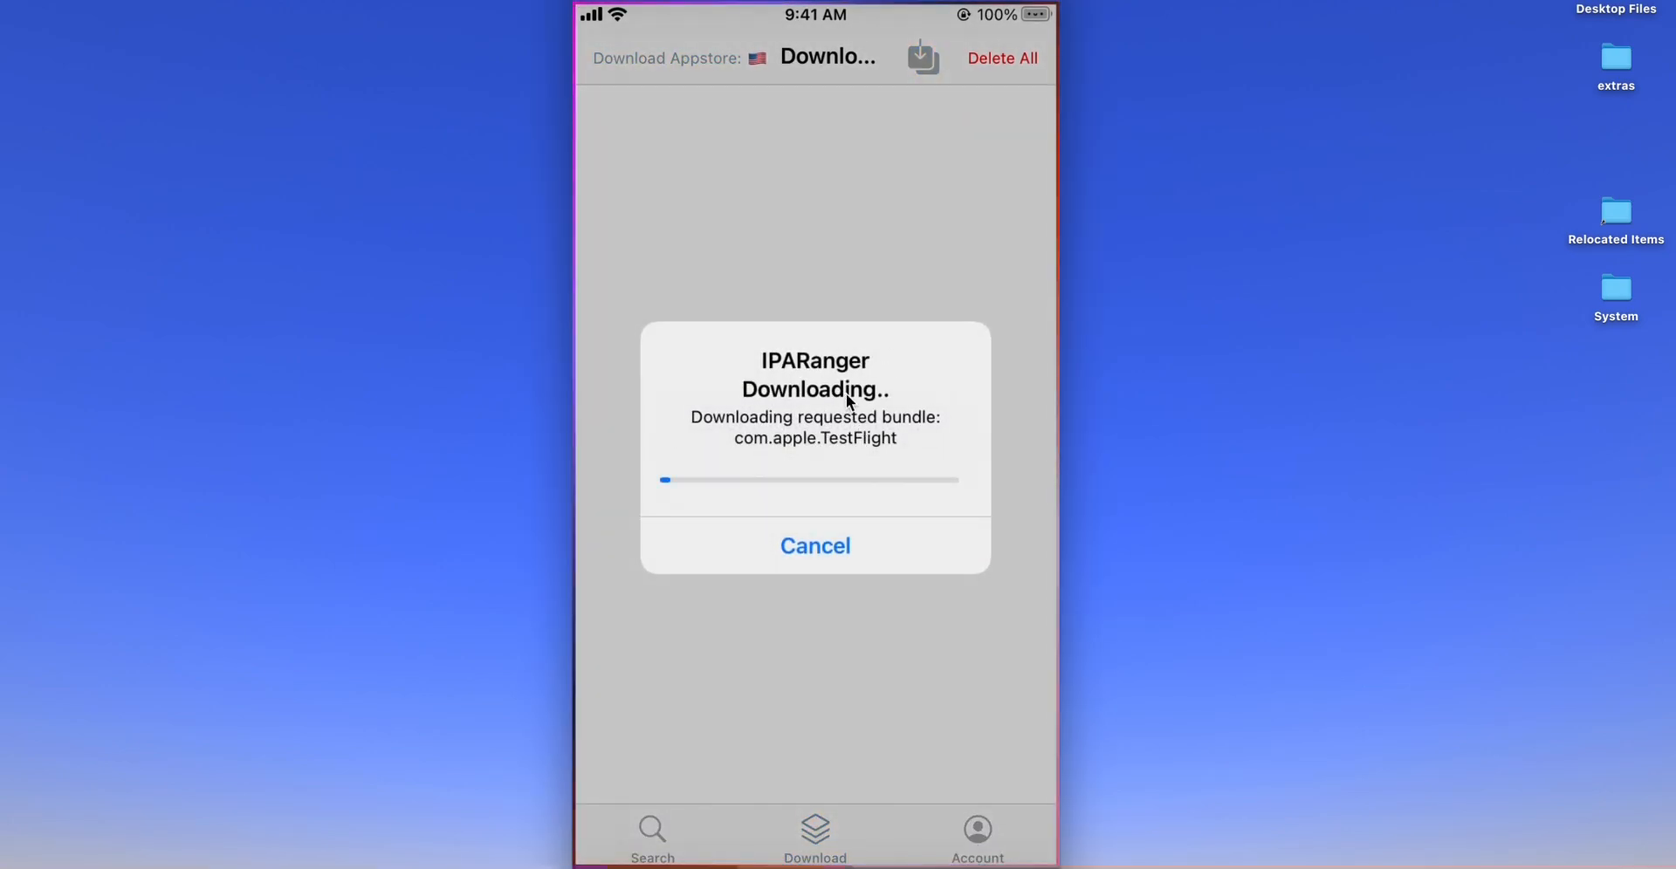
pyautogui.moveTo(958, 435)
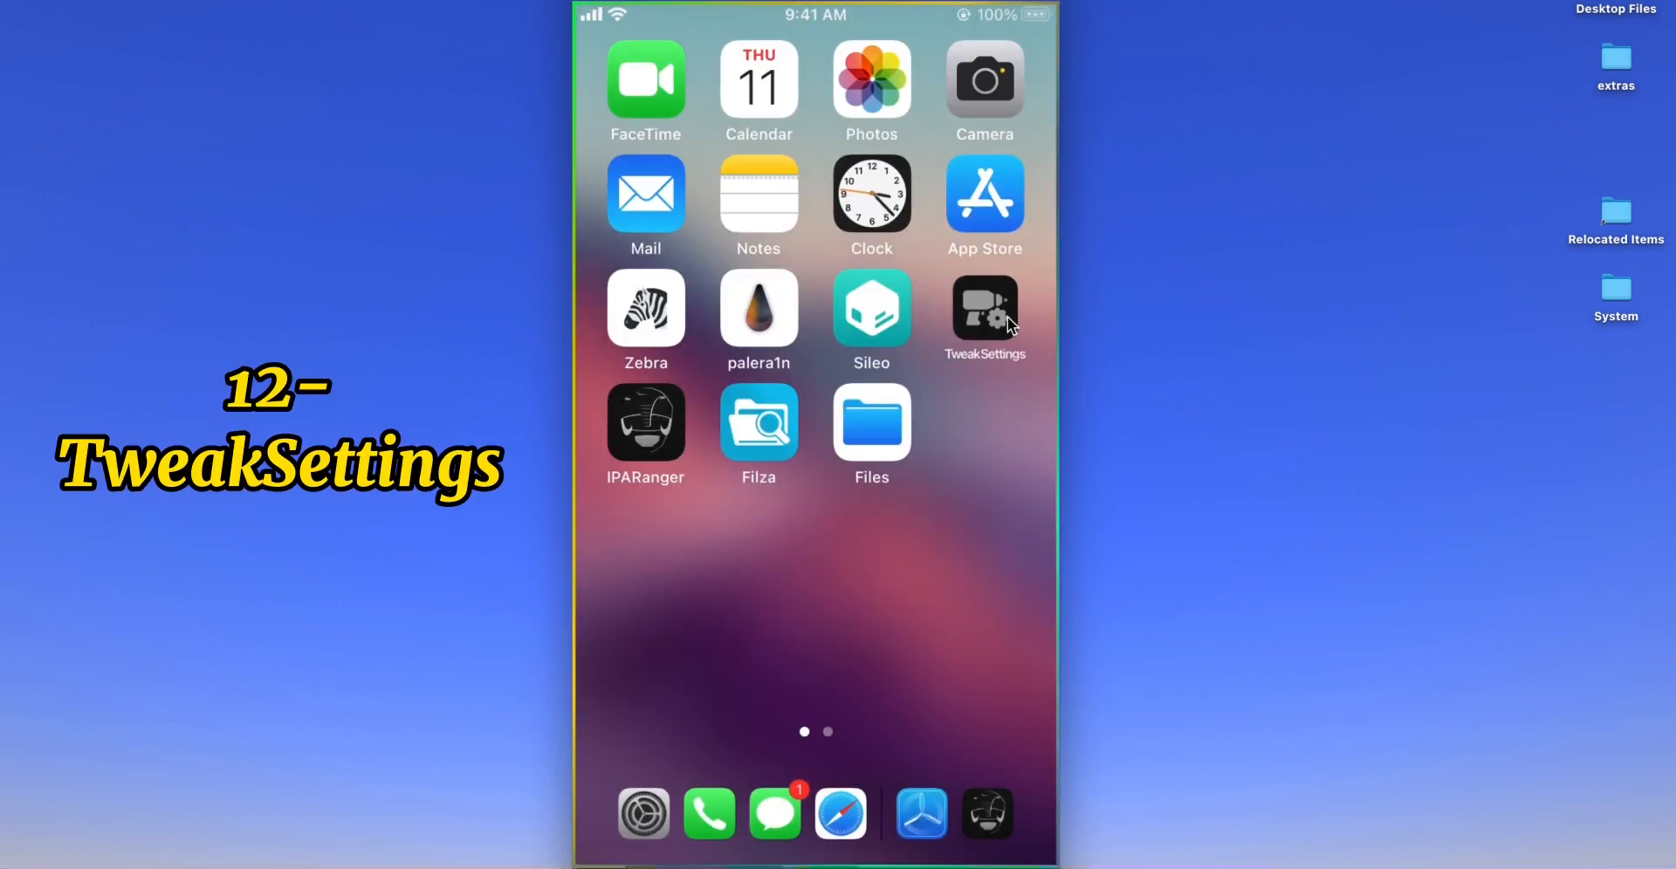
# Launch TweakSettings and choose Toggle Tweak Injection from its actions.
pyautogui.click(983, 311)
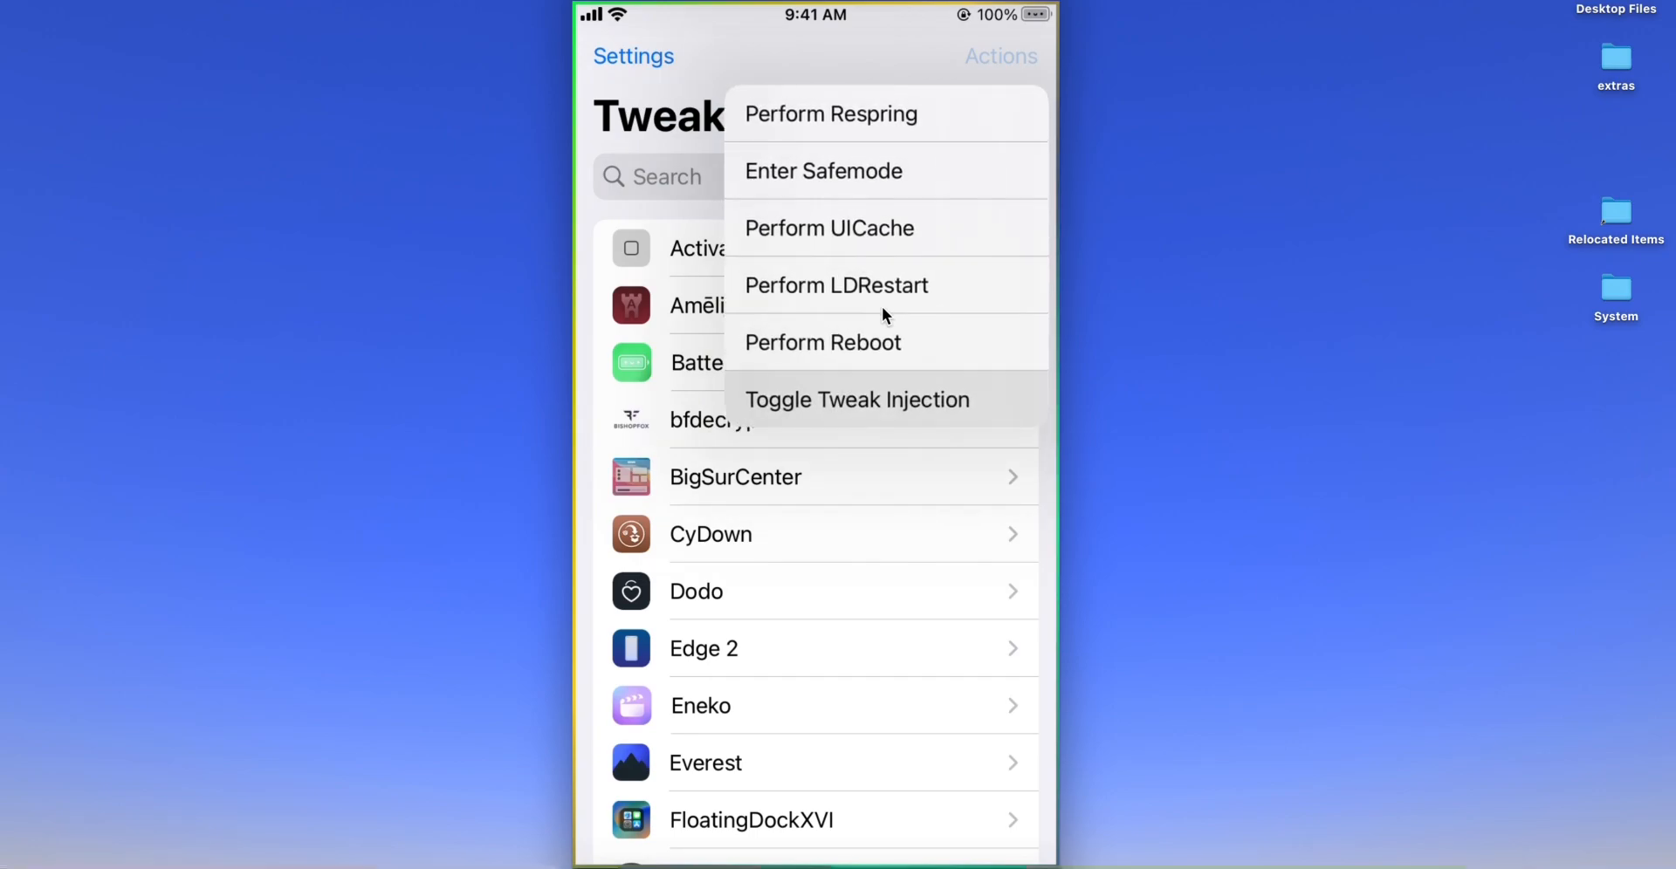
pyautogui.click(855, 398)
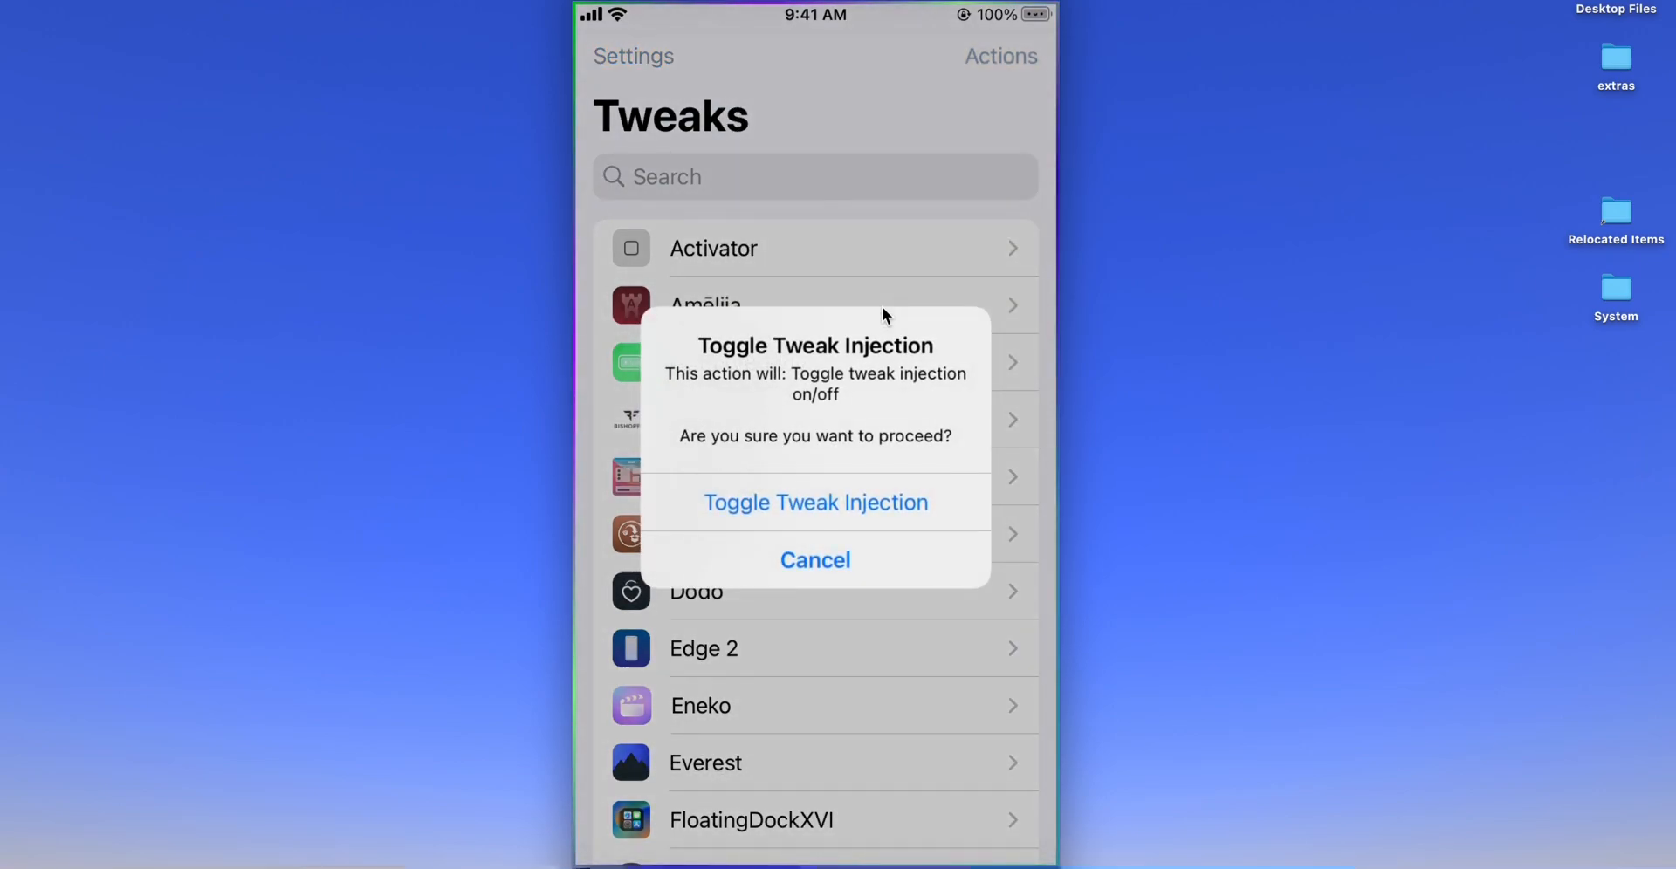